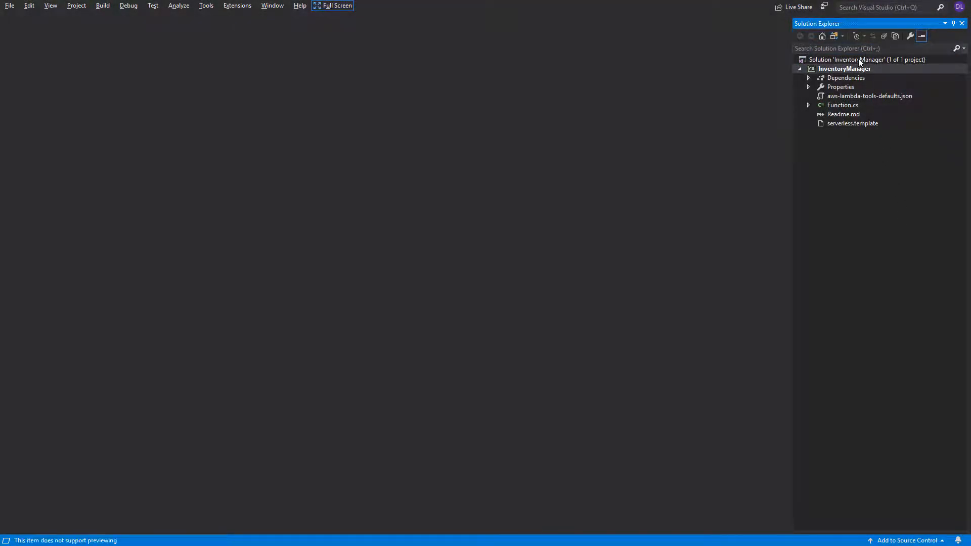
- Create an AWS Serverless Application project InventoryManager.Database using the Empty Serverless Application blueprint
{"action": "right_click", "coordinate": [867, 60]}
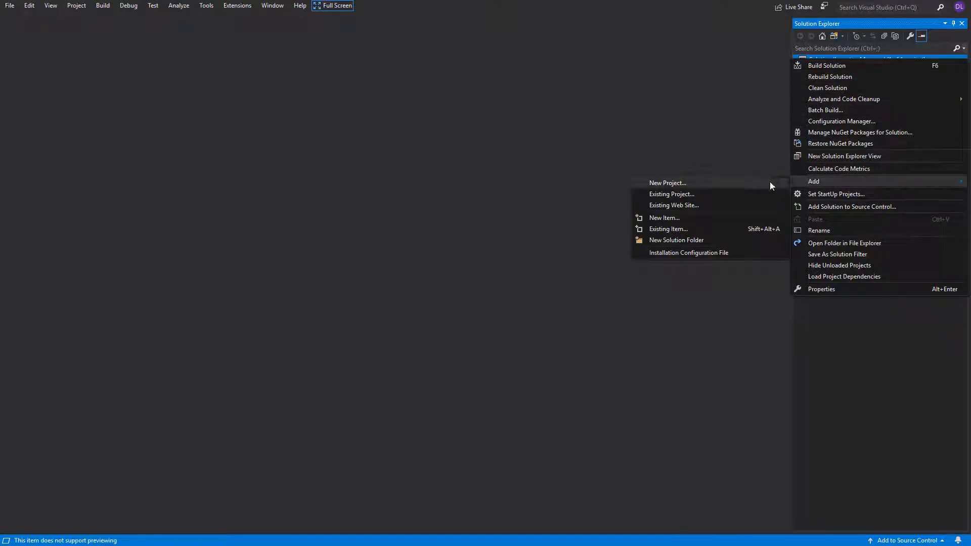
{"action": "left_click", "coordinate": [667, 183]}
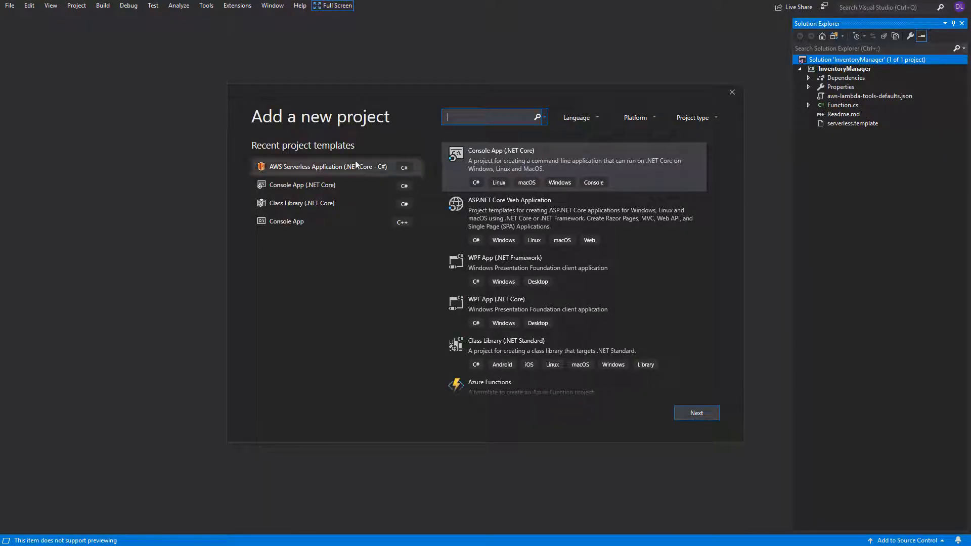
{"action": "left_click", "coordinate": [328, 167]}
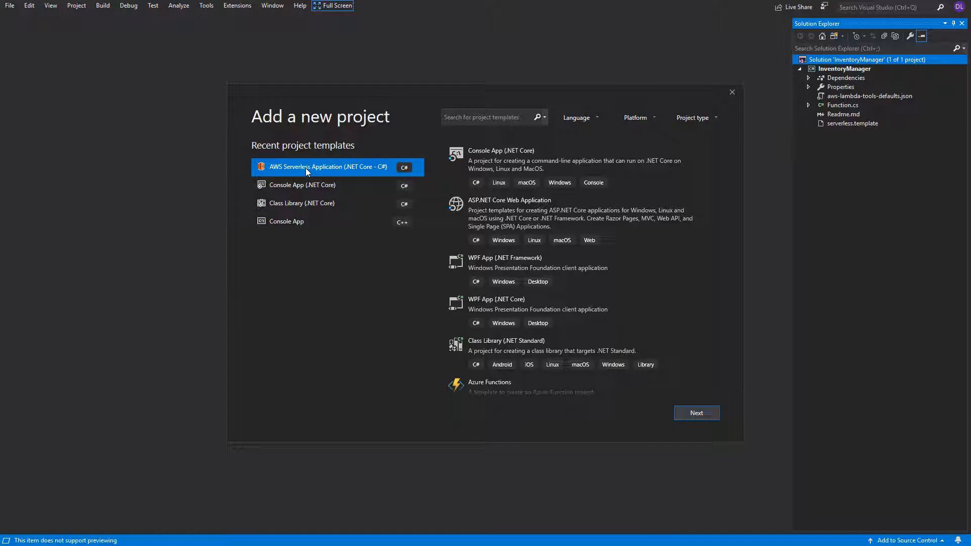
{"action": "left_click", "coordinate": [696, 413]}
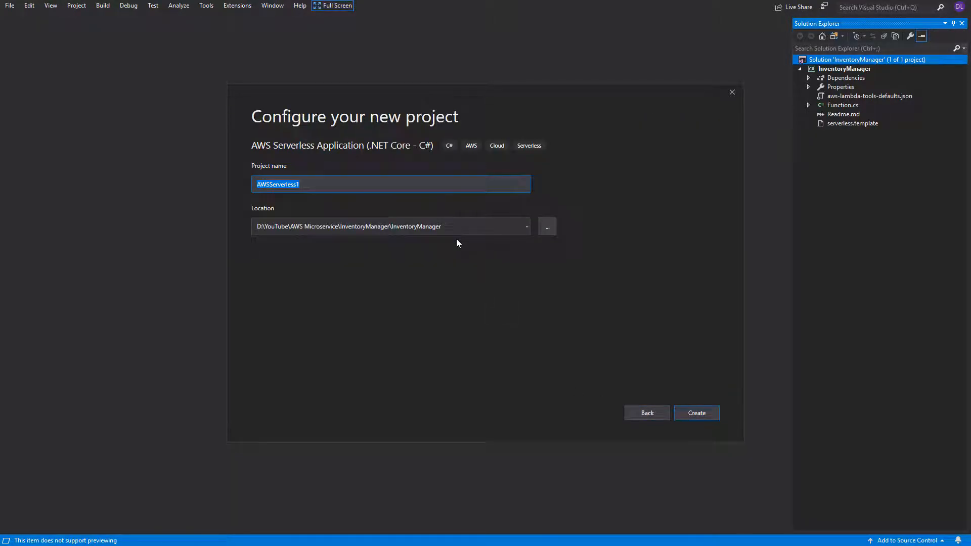
{"action": "type", "text": "InventoryManager.Datab"}
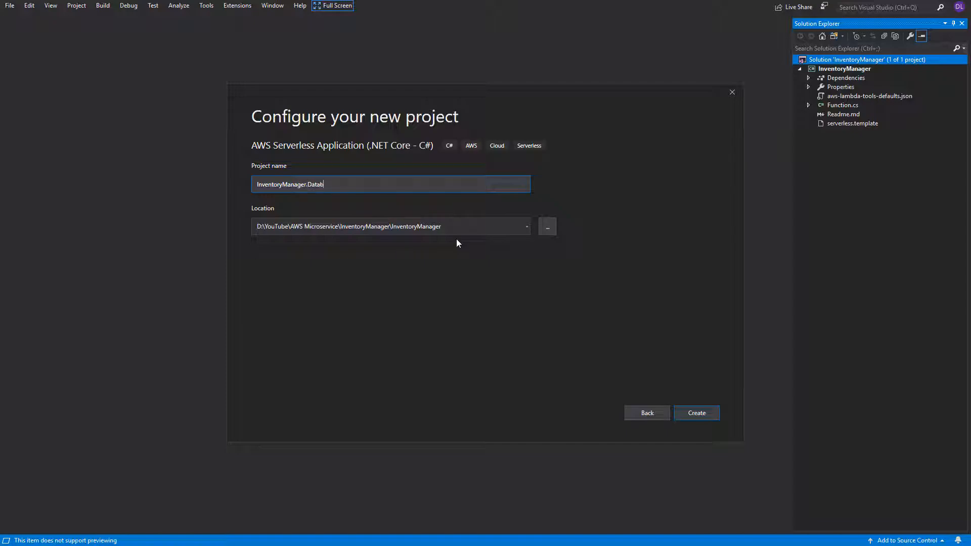
{"action": "left_click", "coordinate": [697, 413]}
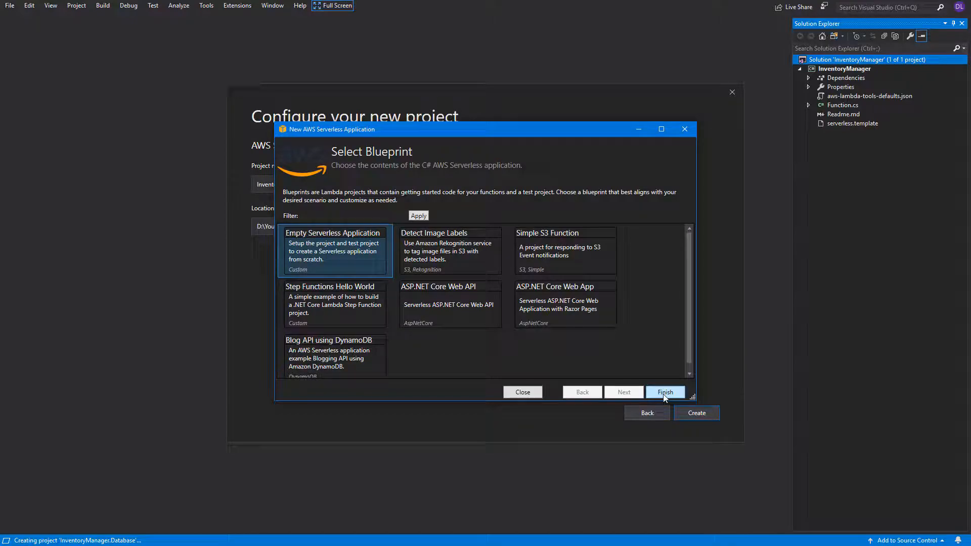
{"action": "left_click", "coordinate": [665, 392]}
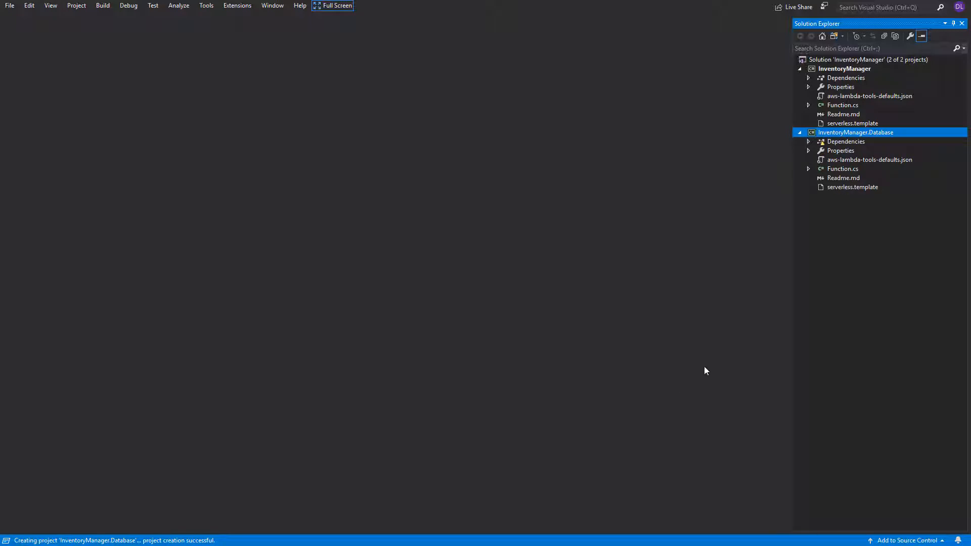
- Open InventoryManager.Database's serverless.template and remove the sample function resource and Outputs block
{"action": "double_click", "coordinate": [853, 187]}
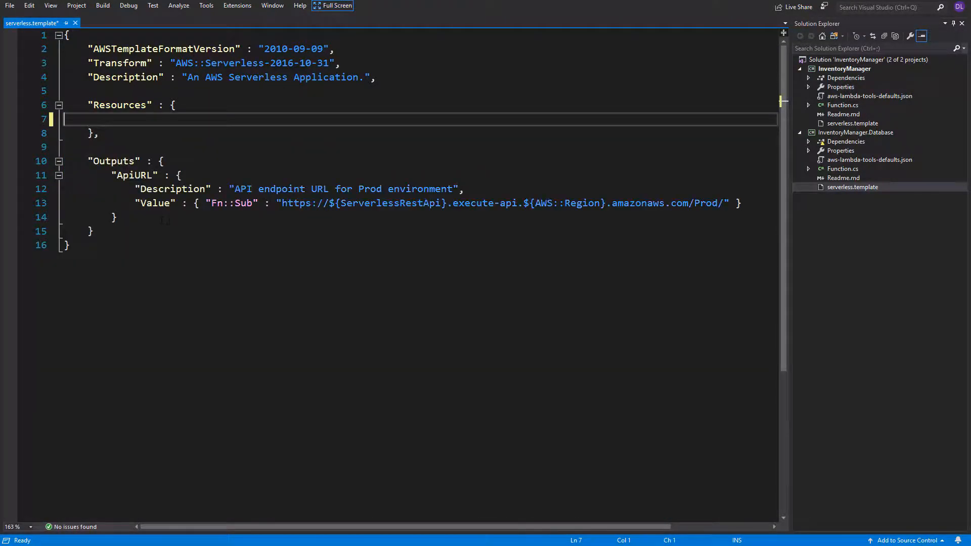
{"action": "left_click_drag", "start_coordinate": [101, 133], "coordinate": [115, 231]}
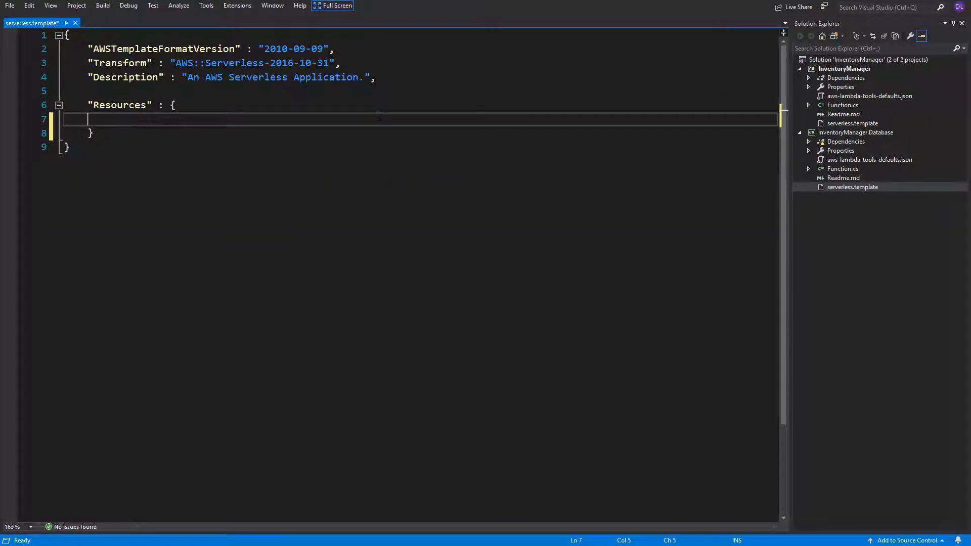
- Add a ConfigBucket resource entry inside Resources, briefly renamed test and back to ConfigBucket
{"action": "type", "text": "\"Config"}
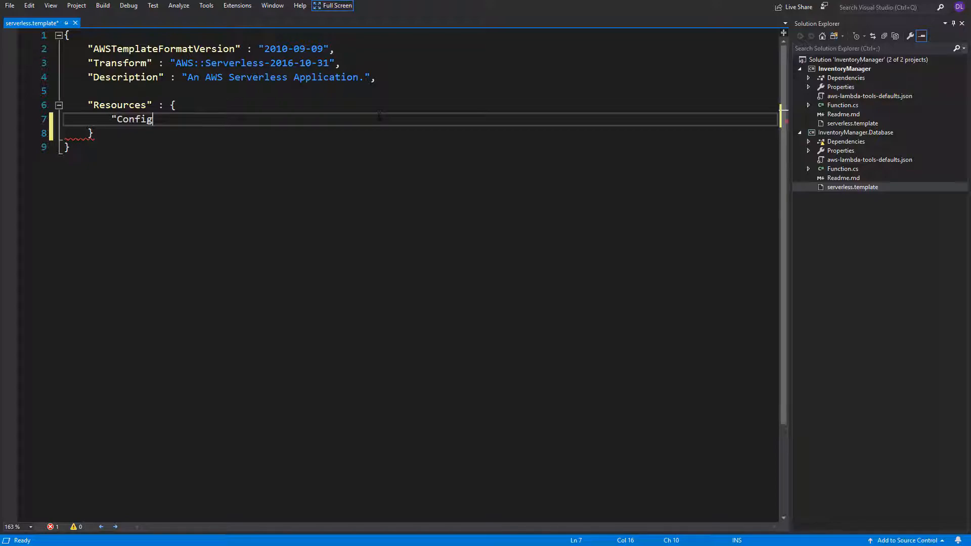
{"action": "type", "text": "Bucket\":"}
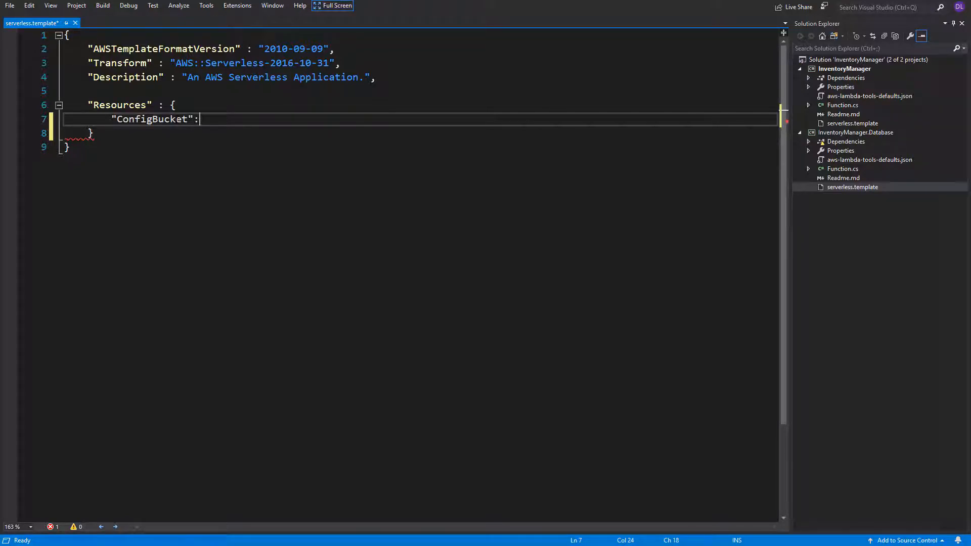
{"action": "double_click", "coordinate": [152, 119]}
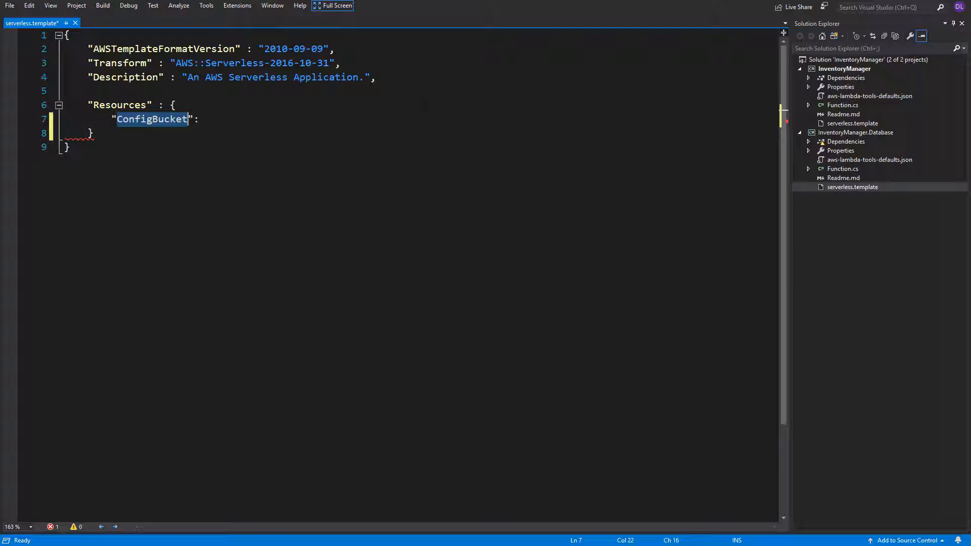
{"action": "type", "text": "test\":"}
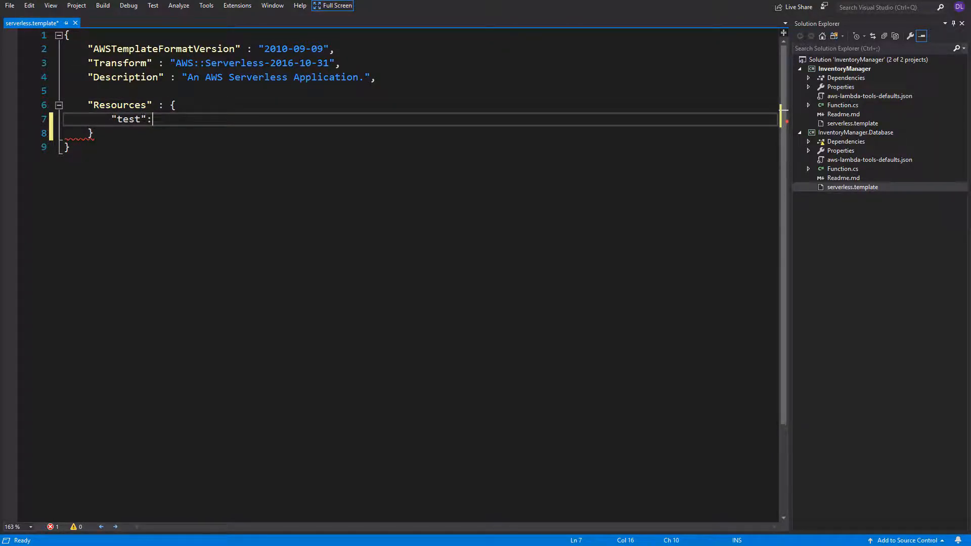
{"action": "double_click", "coordinate": [128, 119]}
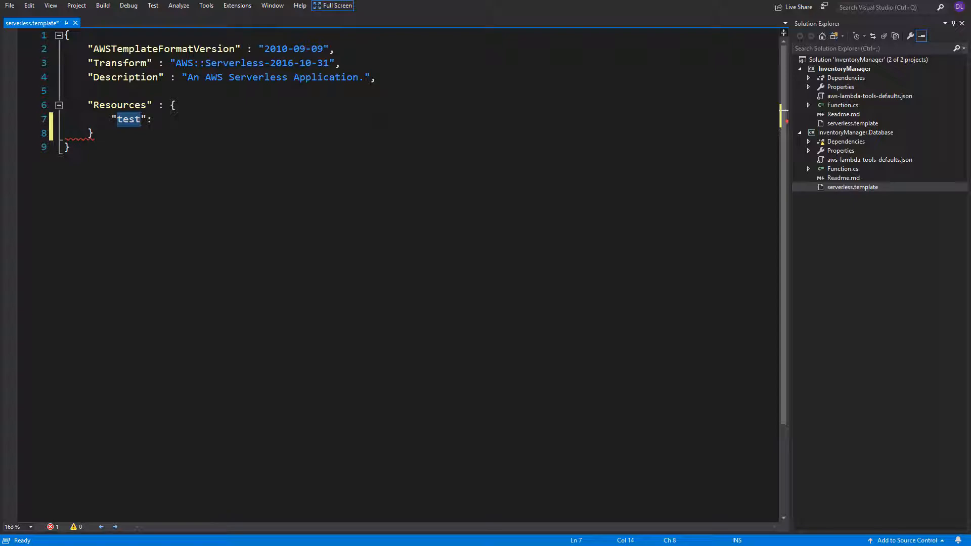
{"action": "type", "text": "ConfigBuck"}
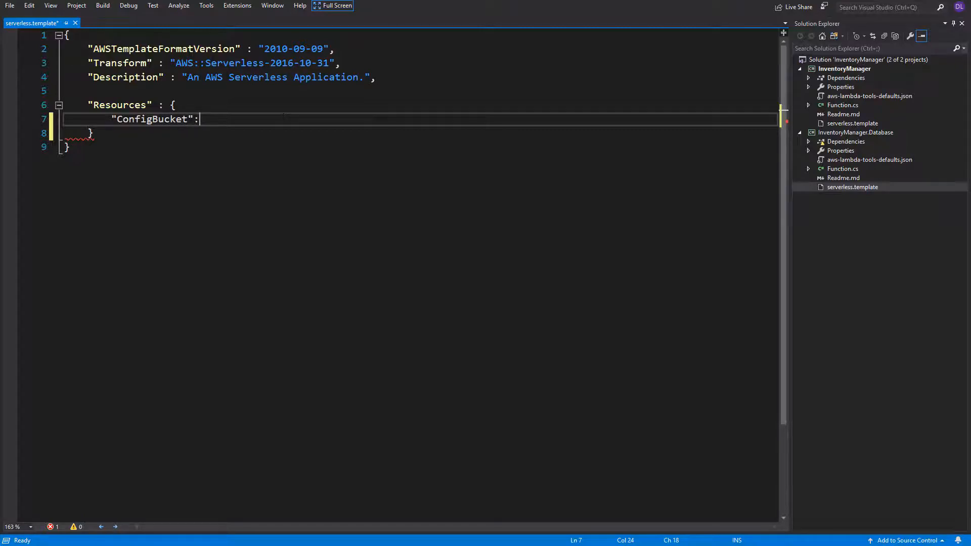
{"action": "type", "text": "{"}
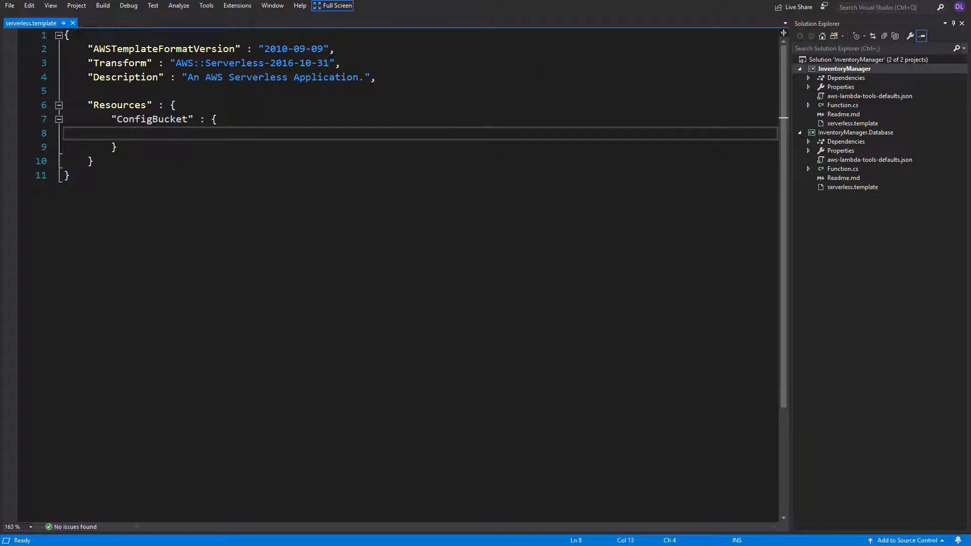
- Give ConfigBucket the Type value AWS::S3::Bucket
{"action": "type", "text": "\"Type\""}
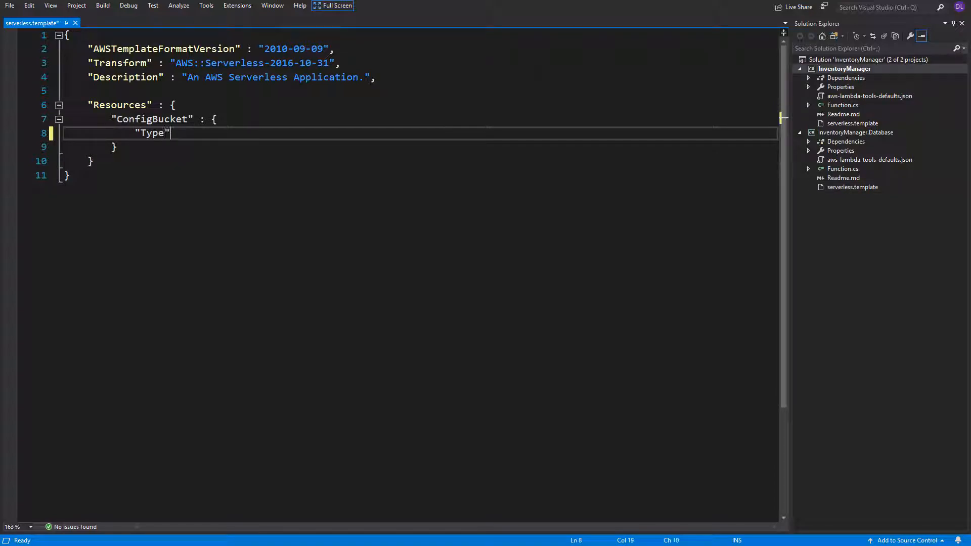
{"action": "type", "text": ":"}
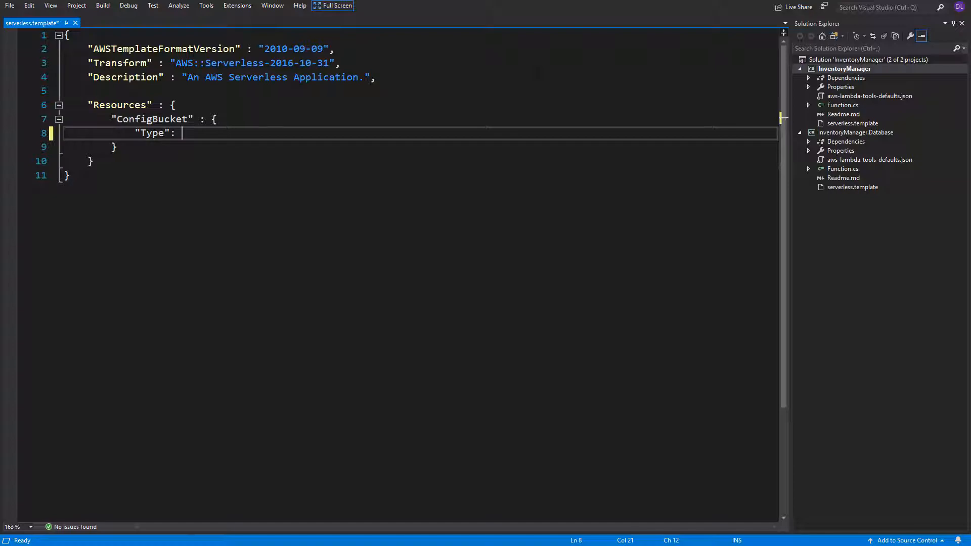
{"action": "type", "text": "\"AWS"}
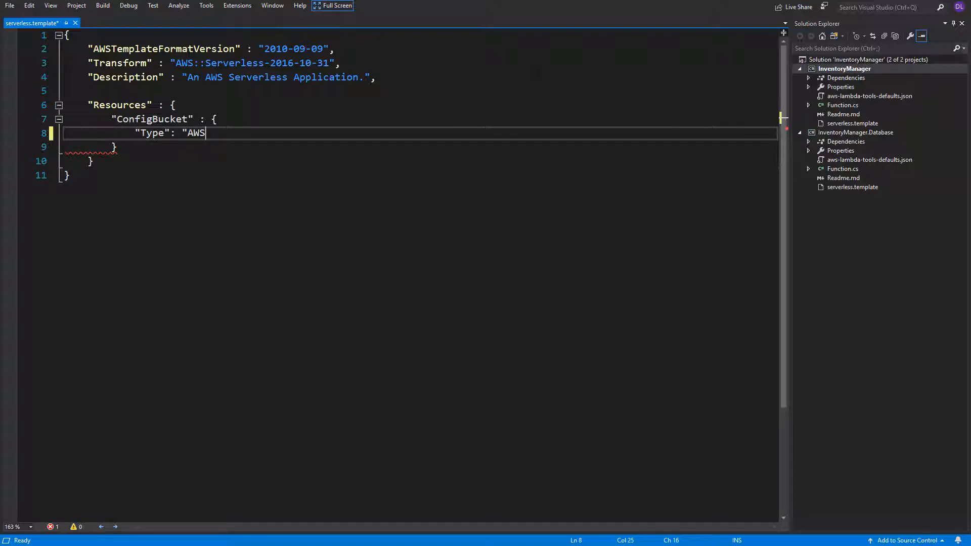
{"action": "type", "text": "::S3::"}
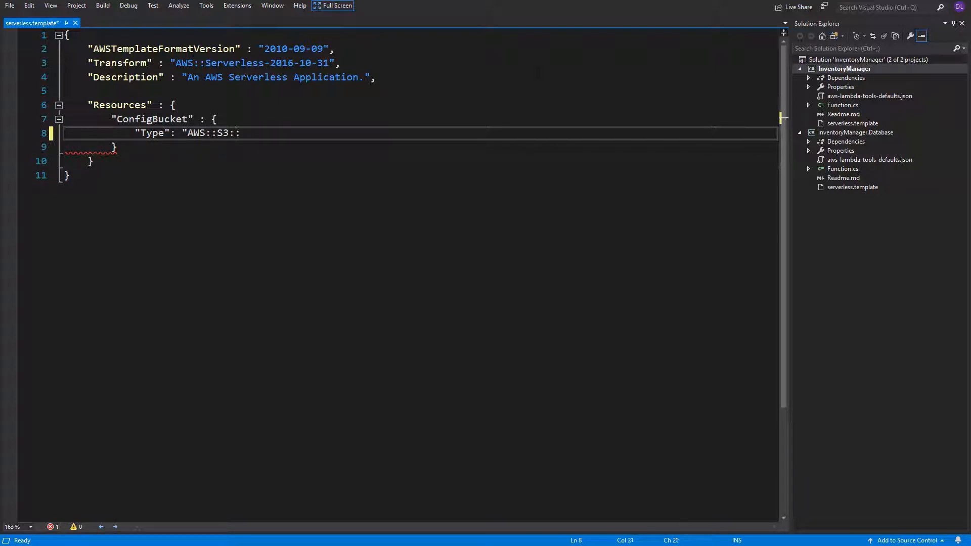
{"action": "type", "text": "Bucket\","}
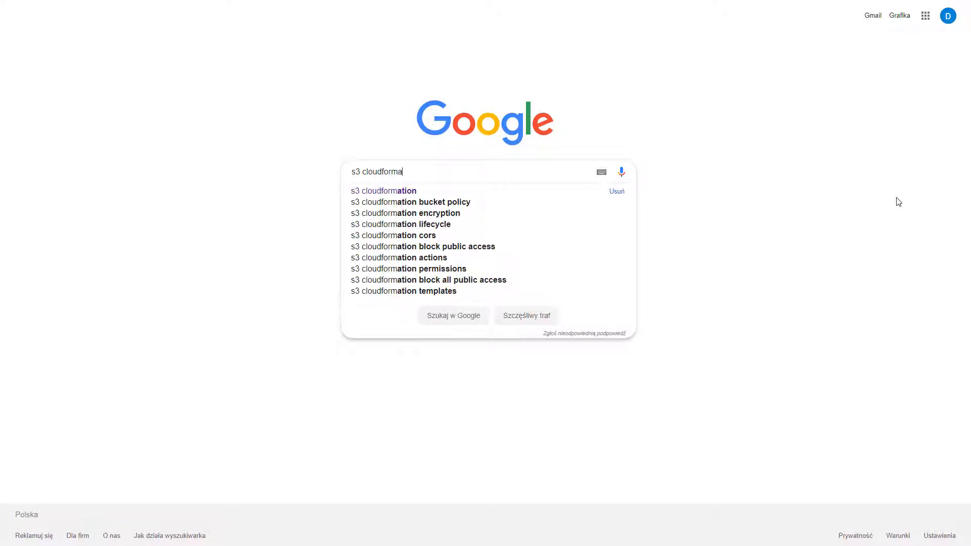
- Search Google for s3 cloudformation and open the AWS::S3::Bucket documentation result
{"action": "left_click", "coordinate": [383, 190]}
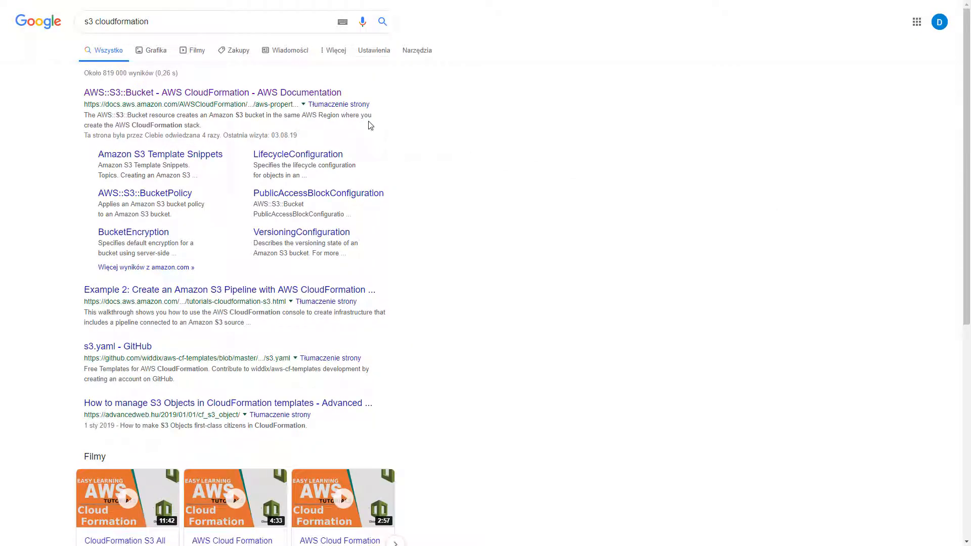
{"action": "left_click", "coordinate": [213, 92]}
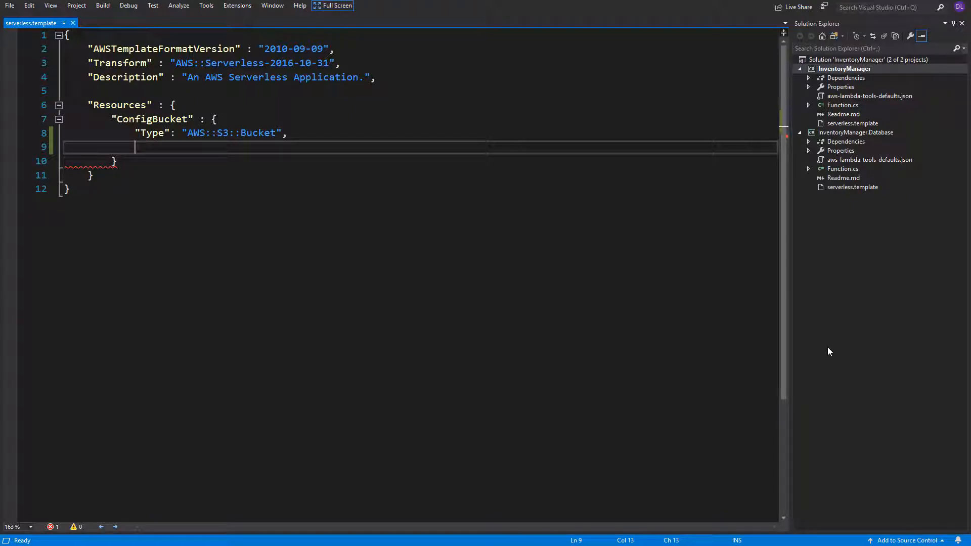
- Add a Properties block to ConfigBucket with BucketName inventory-manager-bucket and save the template
{"action": "type", "text": "\""}
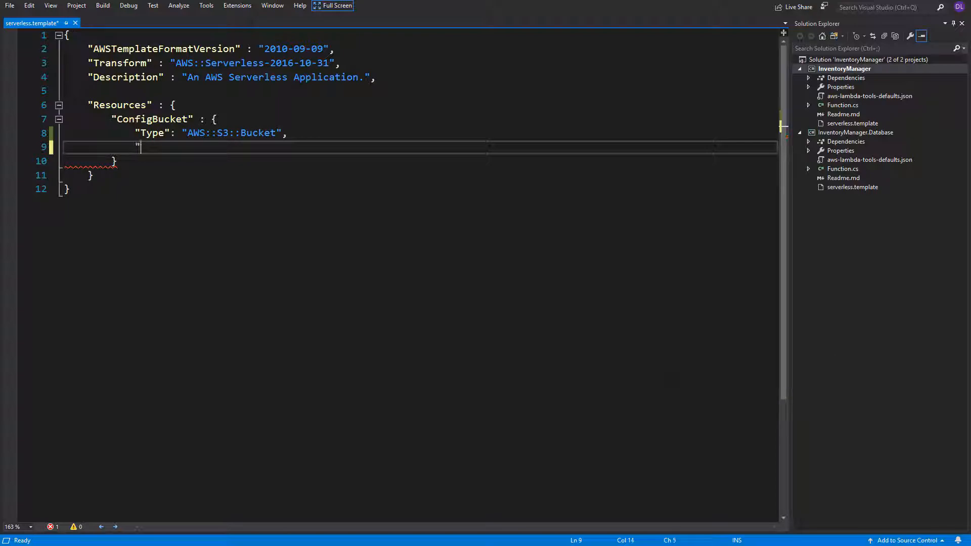
{"action": "type", "text": "Proper"}
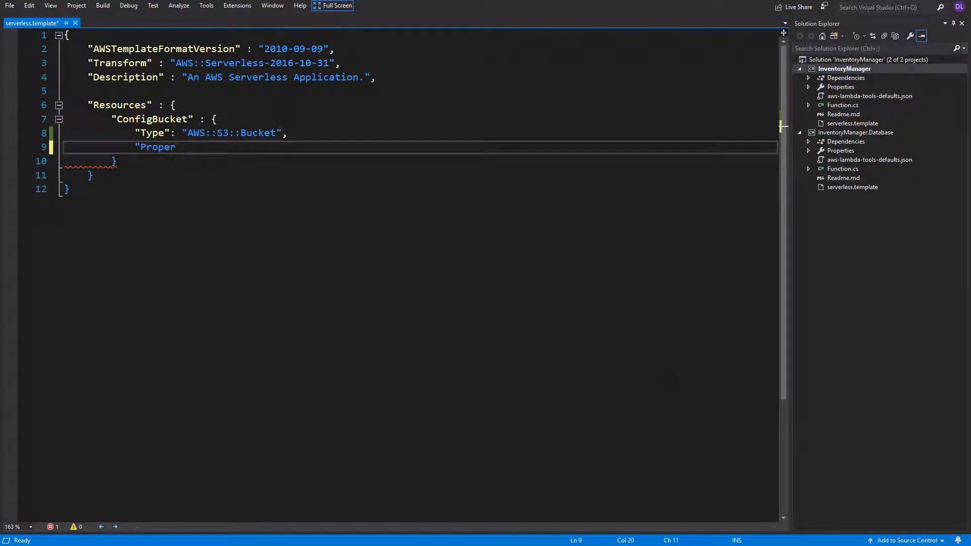
{"action": "type", "text": "ties\": {}"}
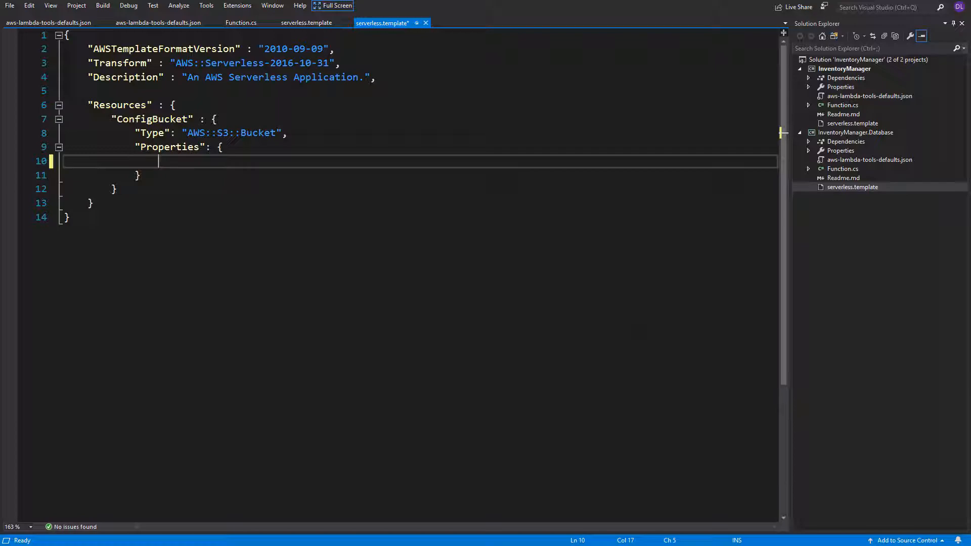
{"action": "type", "text": "\""}
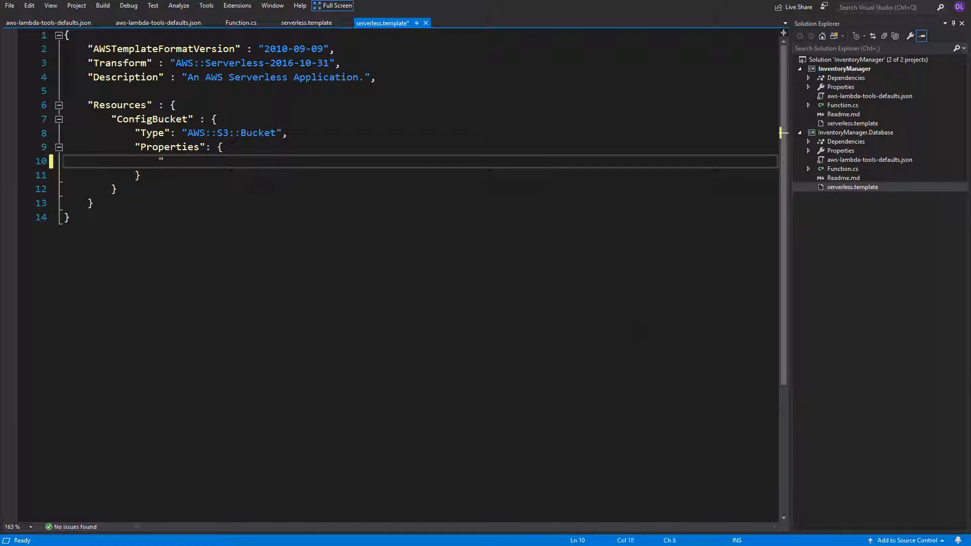
{"action": "type", "text": "BucketName"}
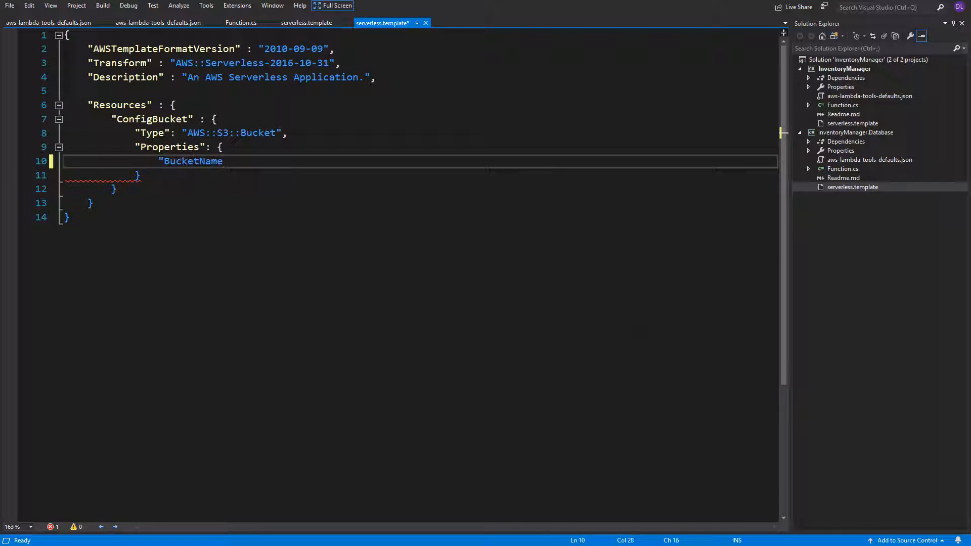
{"action": "type", "text": ": \""}
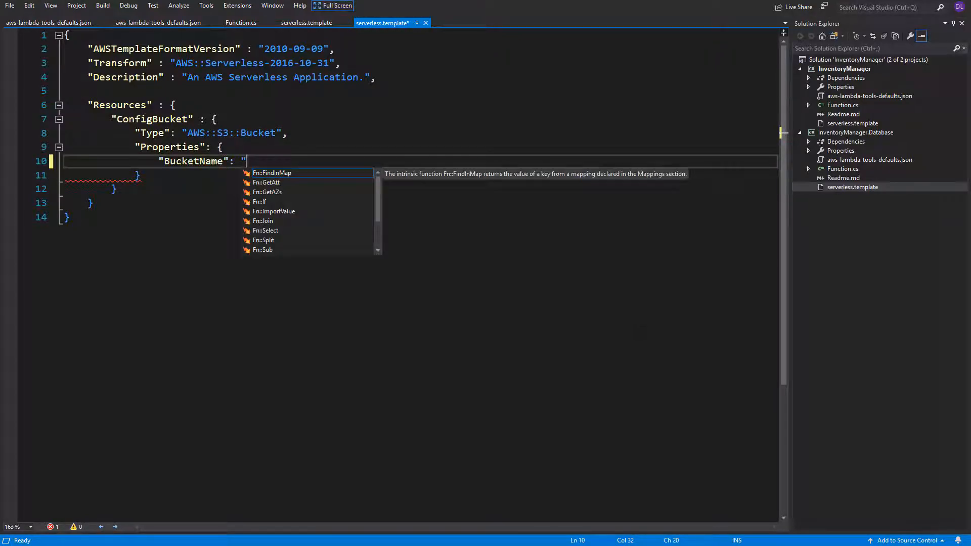
{"action": "type", "text": "inventory-manage"}
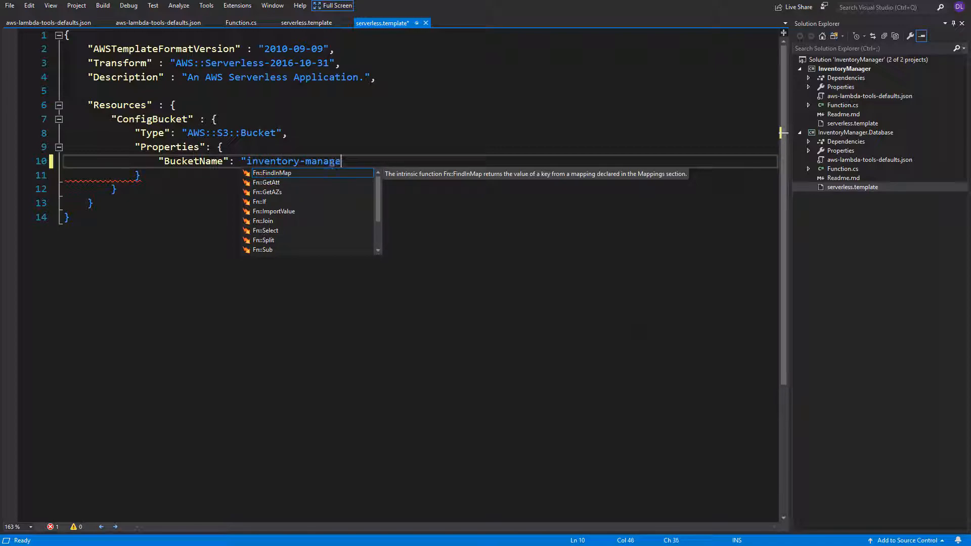
{"action": "type", "text": "r-bucket\""}
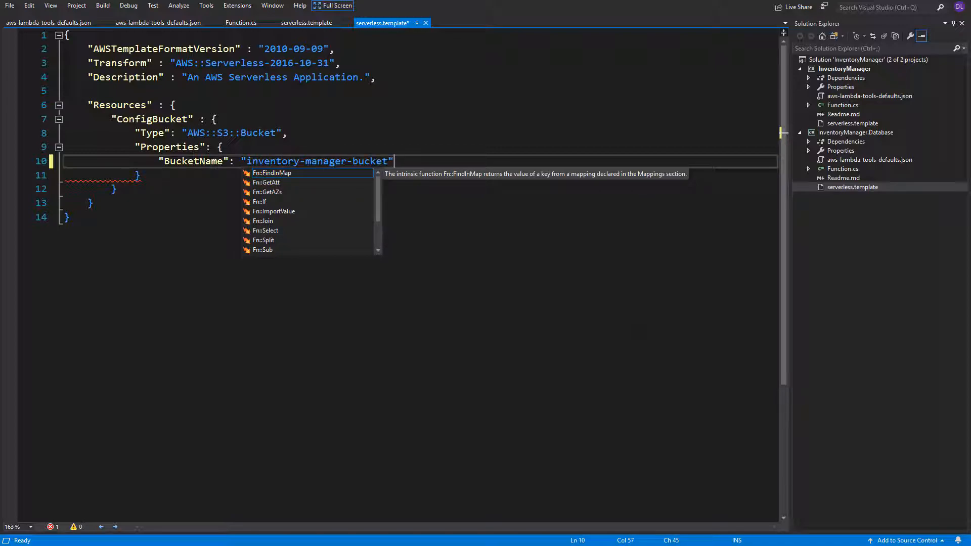
{"action": "key", "text": "Escape"}
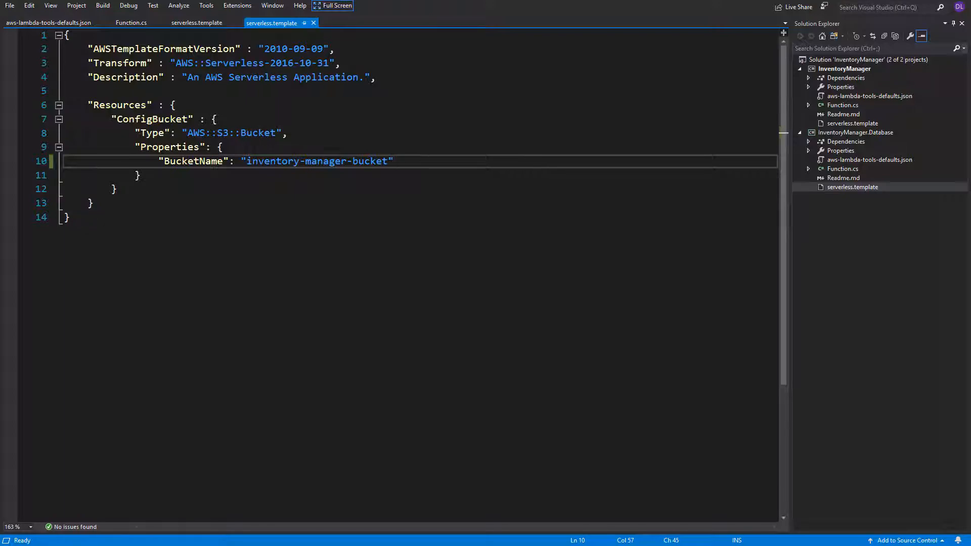
- Open InventoryManager's aws-lambda-tools-defaults.json to check its s3-bucket setting
{"action": "left_click", "coordinate": [48, 23]}
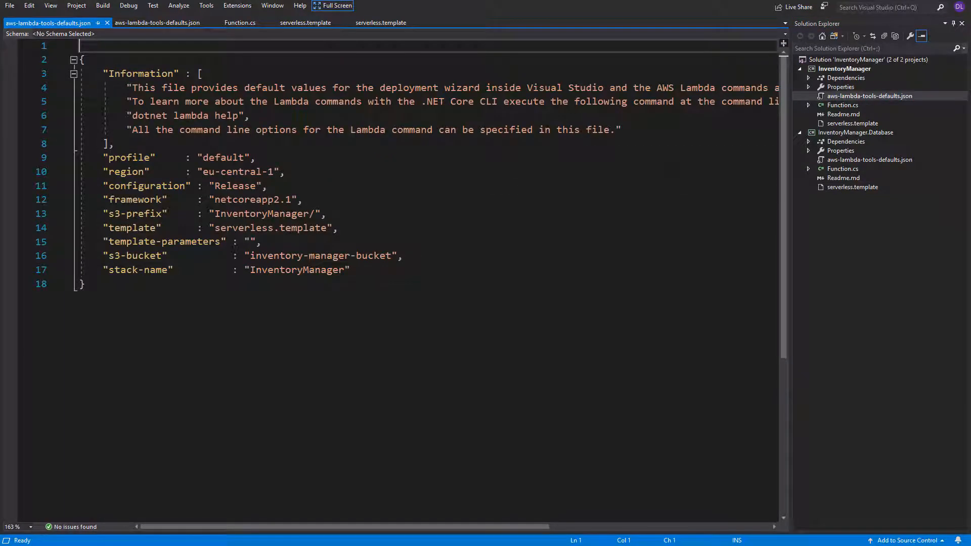
{"action": "double_click", "coordinate": [321, 255]}
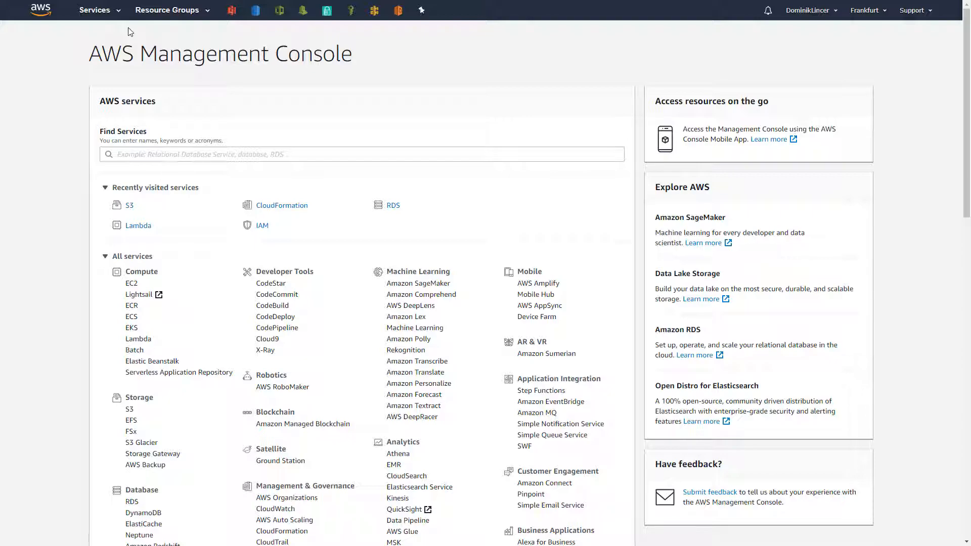
- Delete the inventory-manager-bucket S3 bucket via the Services search, confirming with the bucket name
{"action": "left_click", "coordinate": [94, 10]}
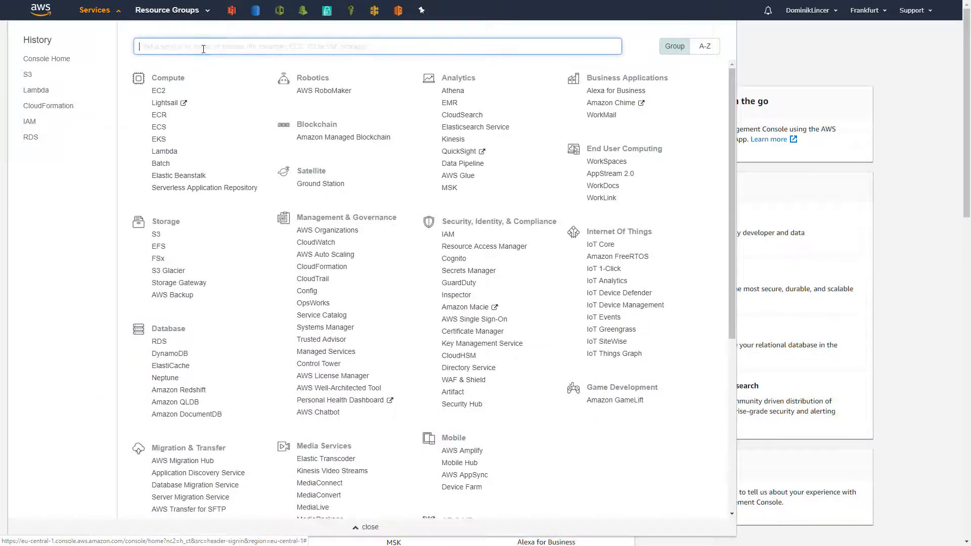
{"action": "type", "text": "s3"}
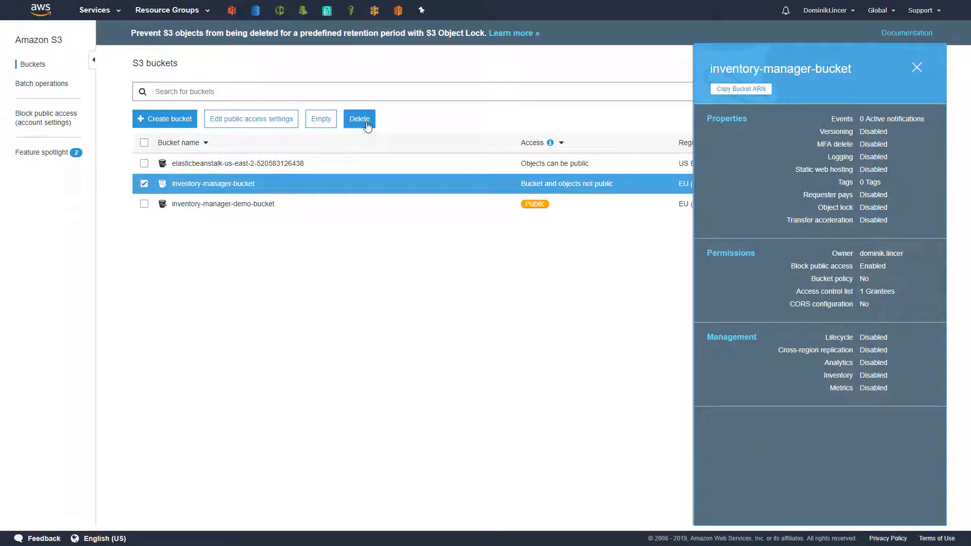
{"action": "left_click", "coordinate": [360, 118]}
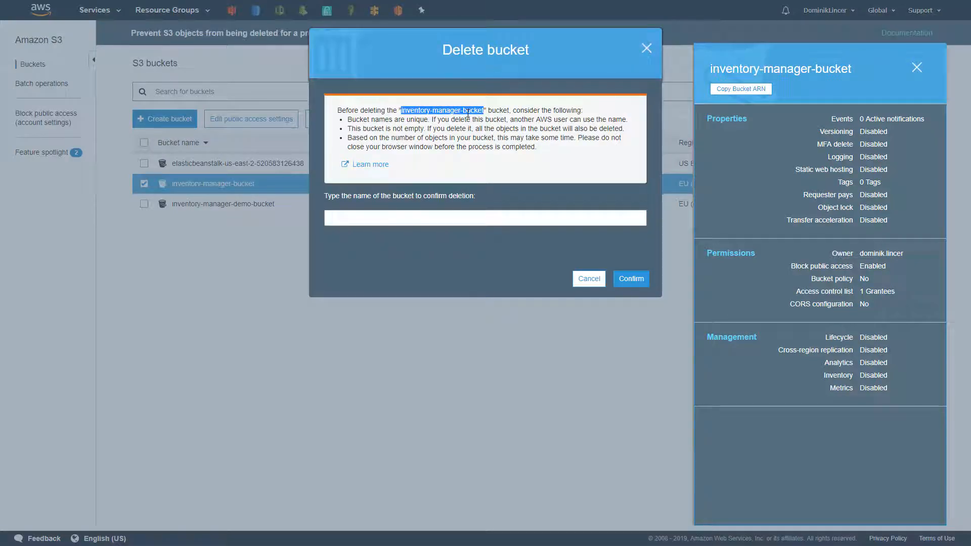
{"action": "type", "text": "inventory-manager-bucket"}
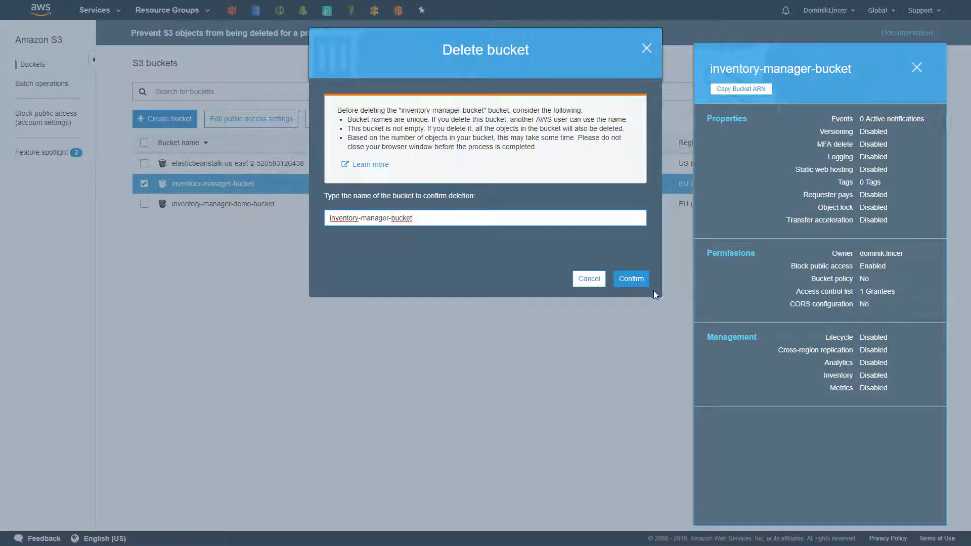
{"action": "left_click", "coordinate": [631, 278]}
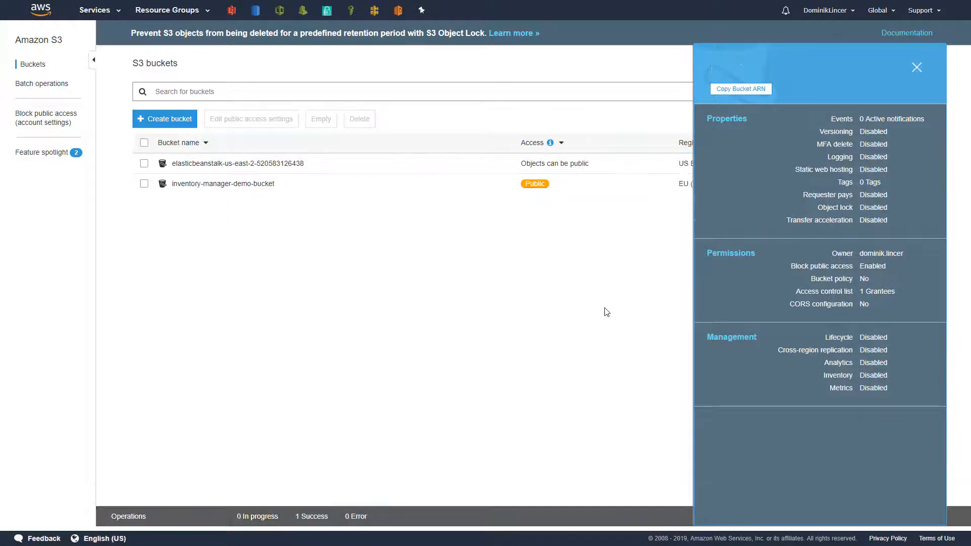
{"action": "left_click", "coordinate": [917, 67]}
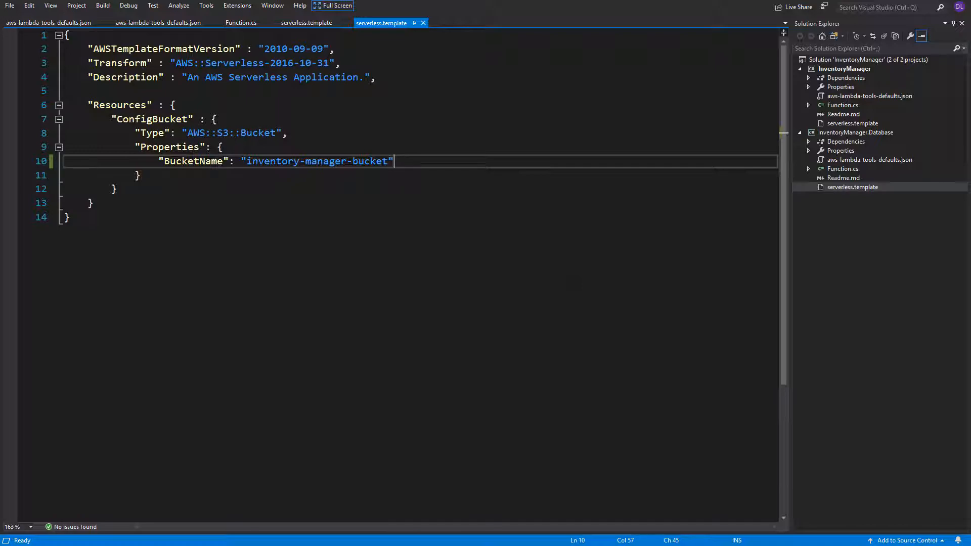
- Add a new Text File item to the InventoryManager.Database project
{"action": "right_click", "coordinate": [856, 132]}
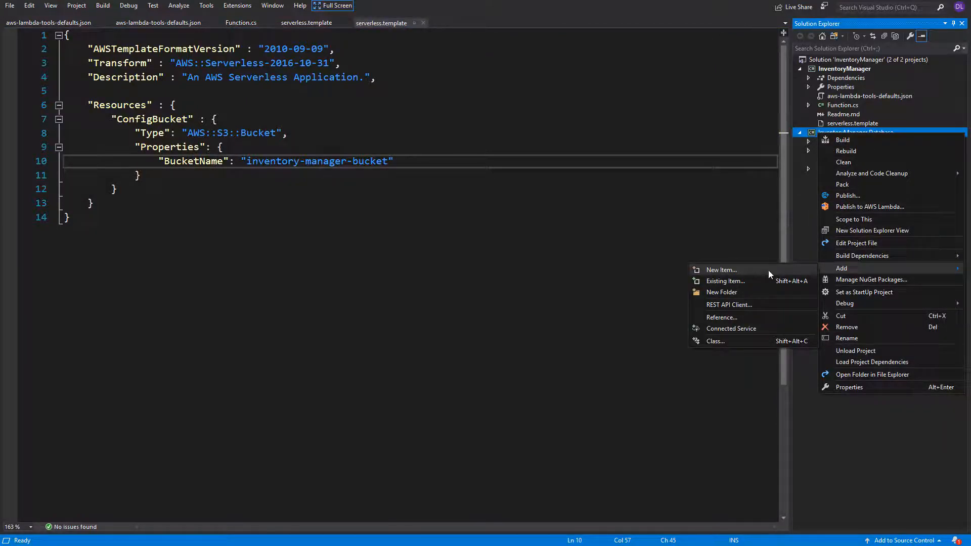
{"action": "left_click", "coordinate": [721, 269]}
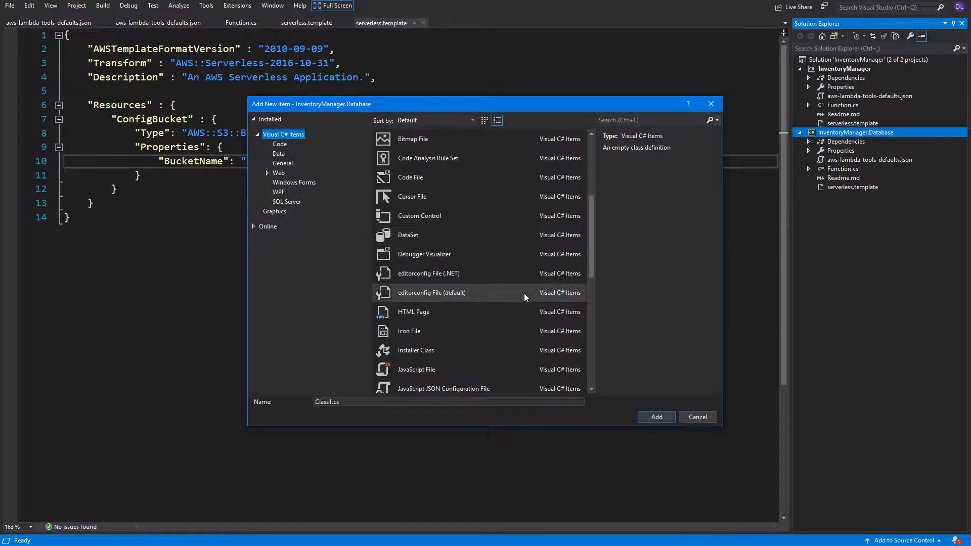
{"action": "left_click", "coordinate": [409, 350]}
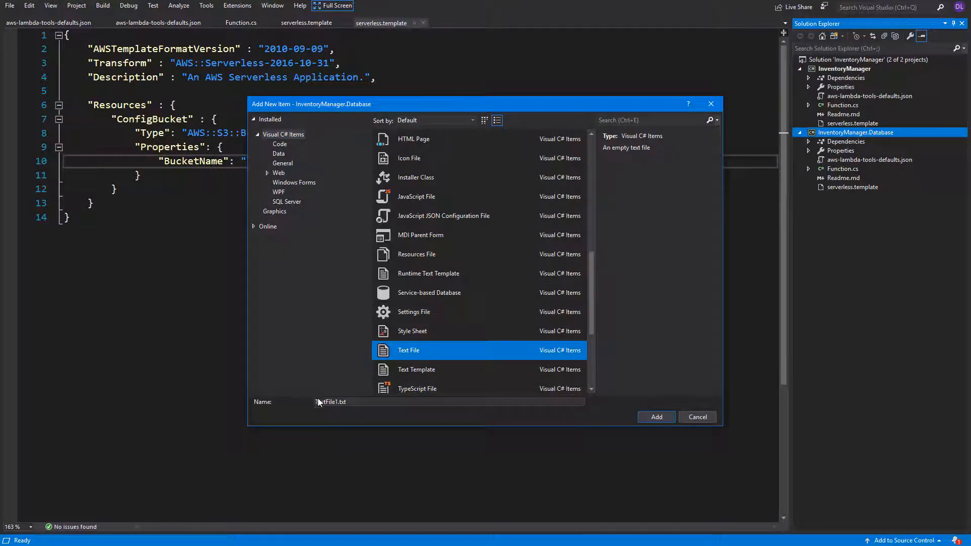
{"action": "left_click", "coordinate": [656, 417]}
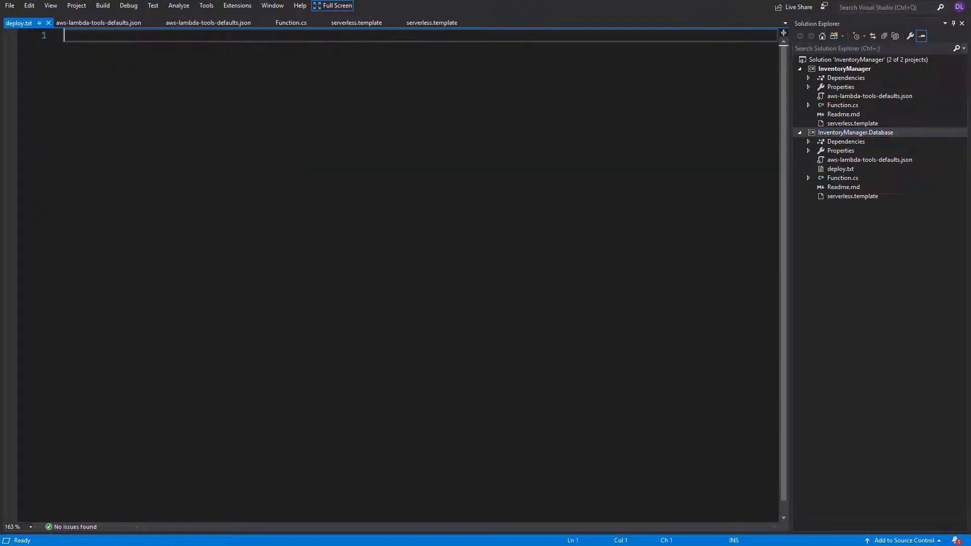
- Rename the new text file to deploy.cmd, accepting the extension change
{"action": "right_click", "coordinate": [841, 168]}
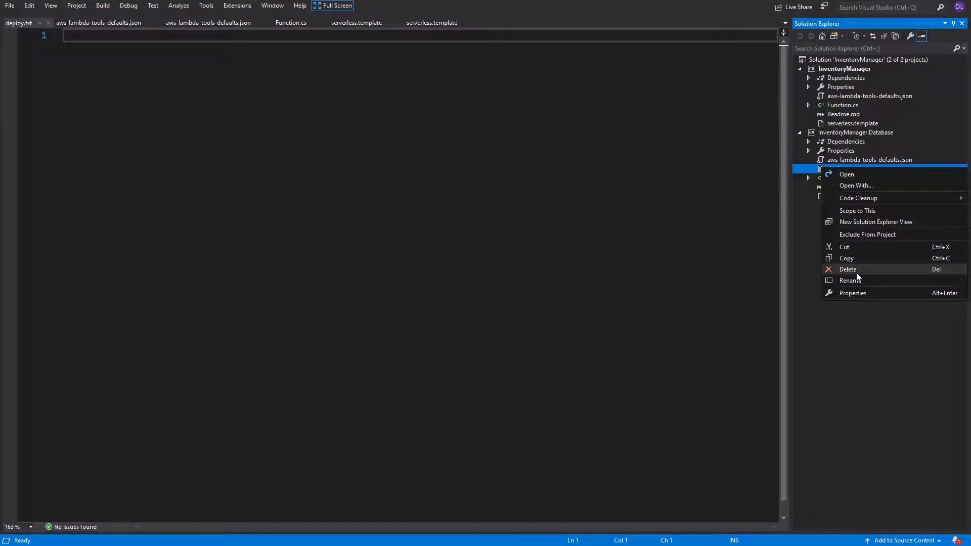
{"action": "left_click", "coordinate": [850, 280]}
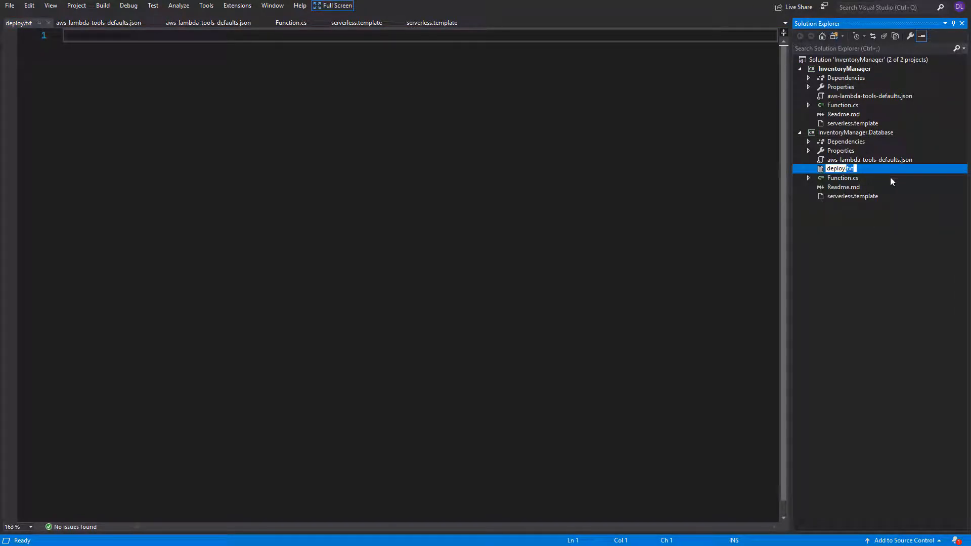
{"action": "type", "text": "deploy.cmd"}
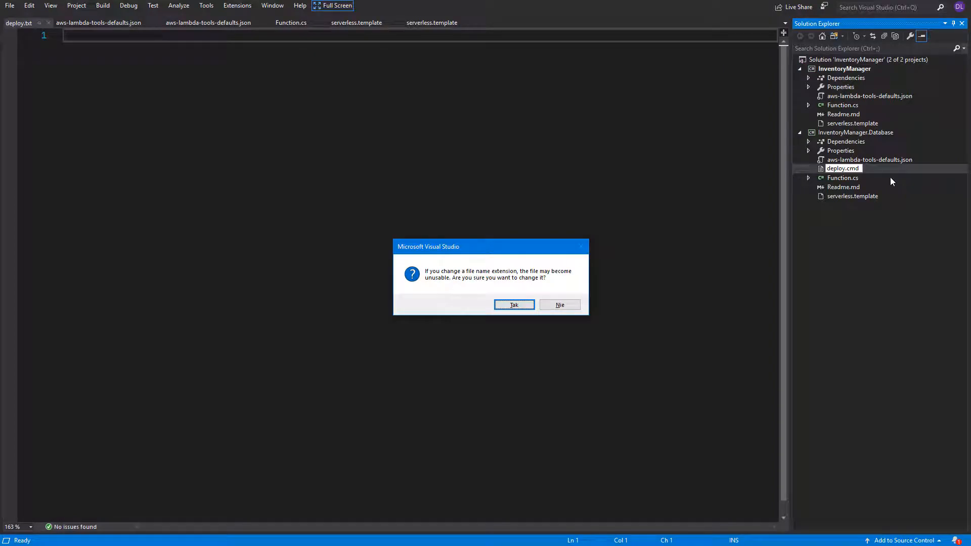
{"action": "left_click", "coordinate": [513, 304]}
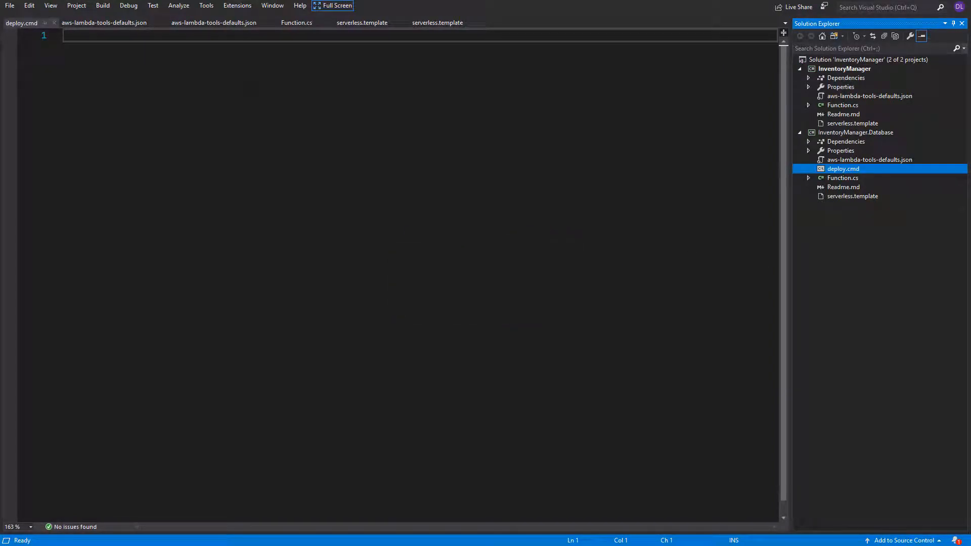
- Write aws cloudformation deploy --template-file serverless.template --stack-name InventoryManagerResources in deploy.cmd
{"action": "type", "text": "aws"}
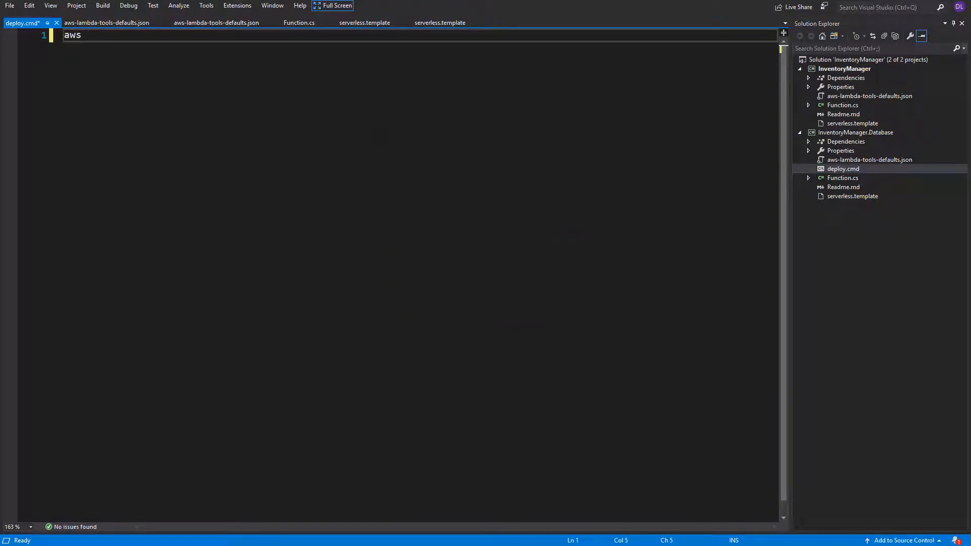
{"action": "type", "text": "cloudformation"}
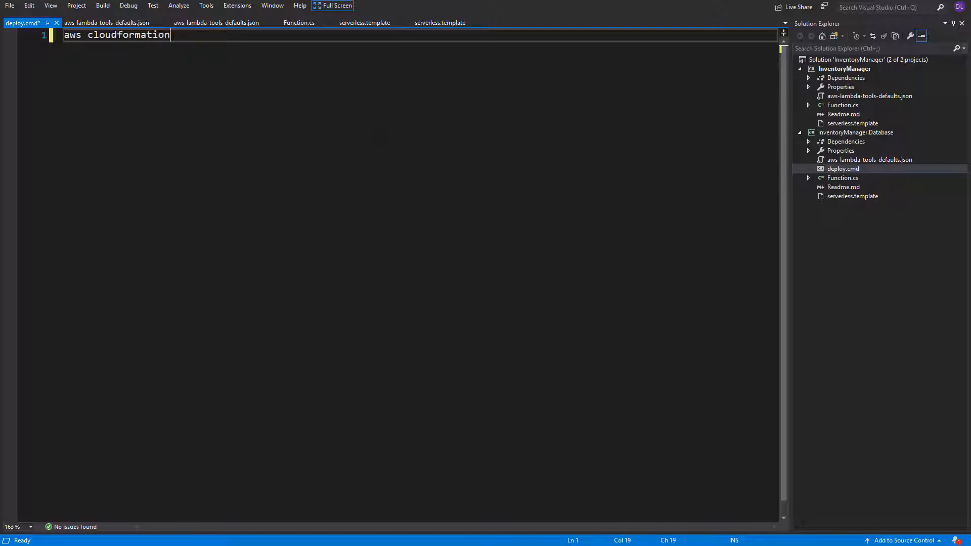
{"action": "type", "text": "deploy --templat"}
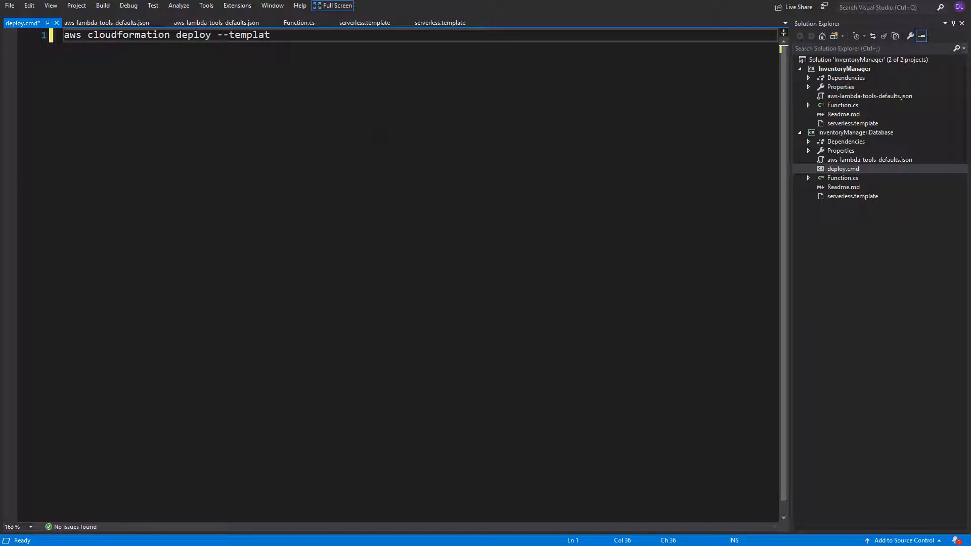
{"action": "type", "text": "e-file"}
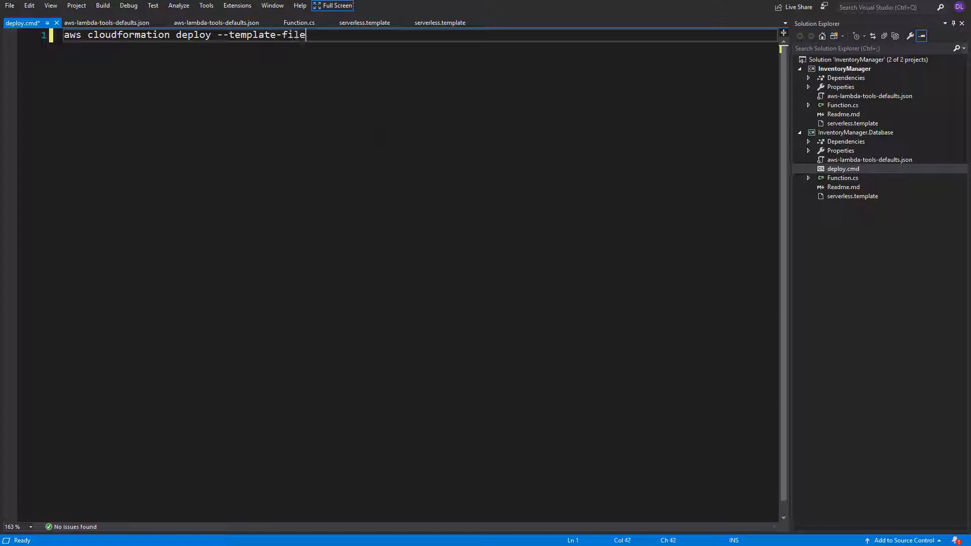
{"action": "type", "text": "serverless.template"}
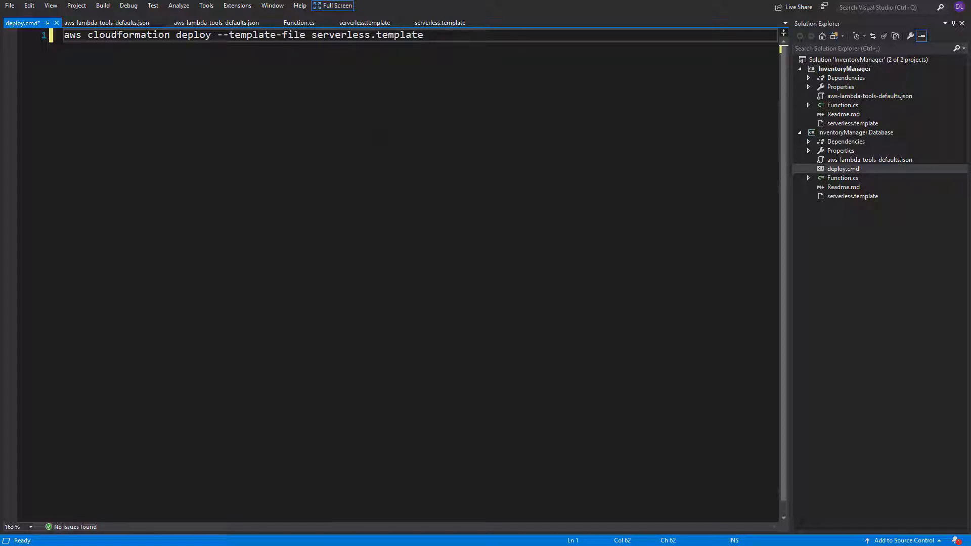
{"action": "type", "text": "--stack-name"}
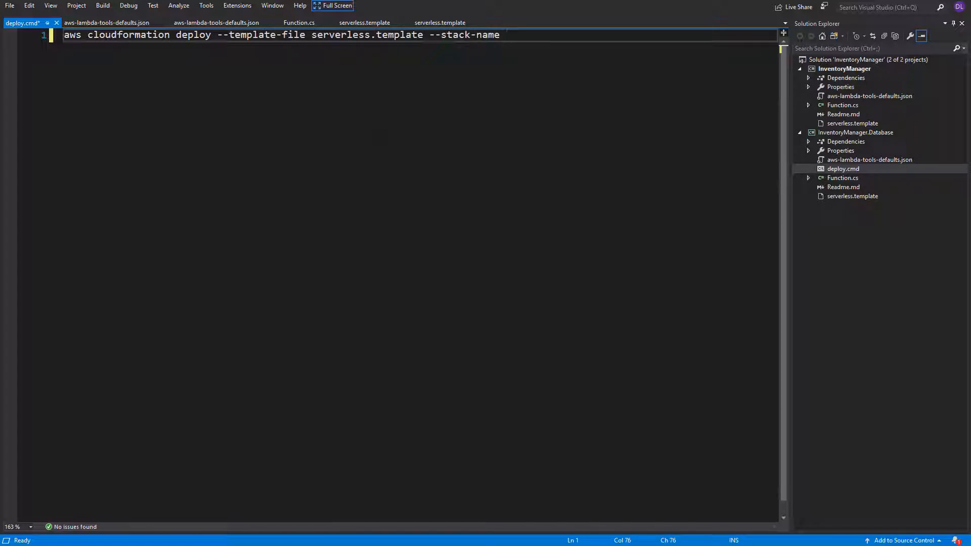
{"action": "type", "text": "InventoryManagerReso"}
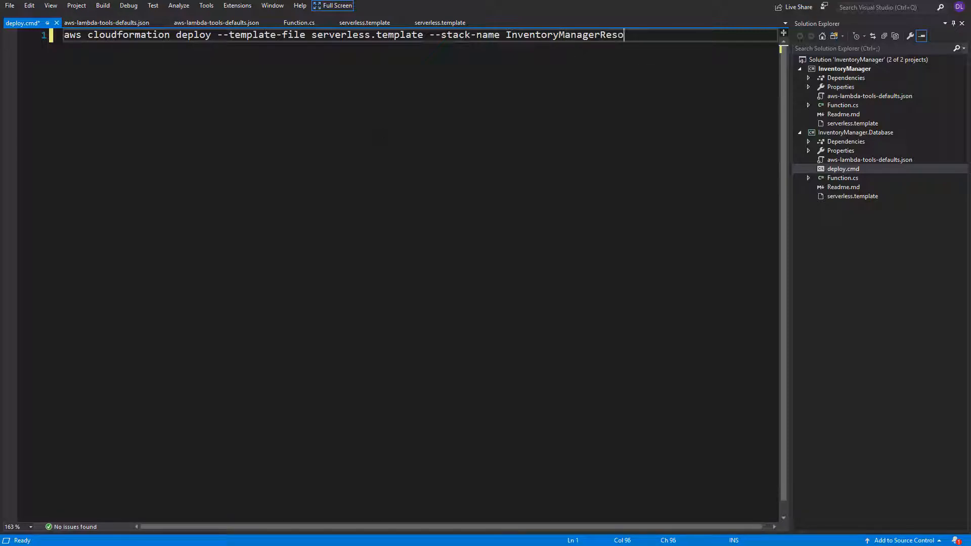
{"action": "type", "text": "urces"}
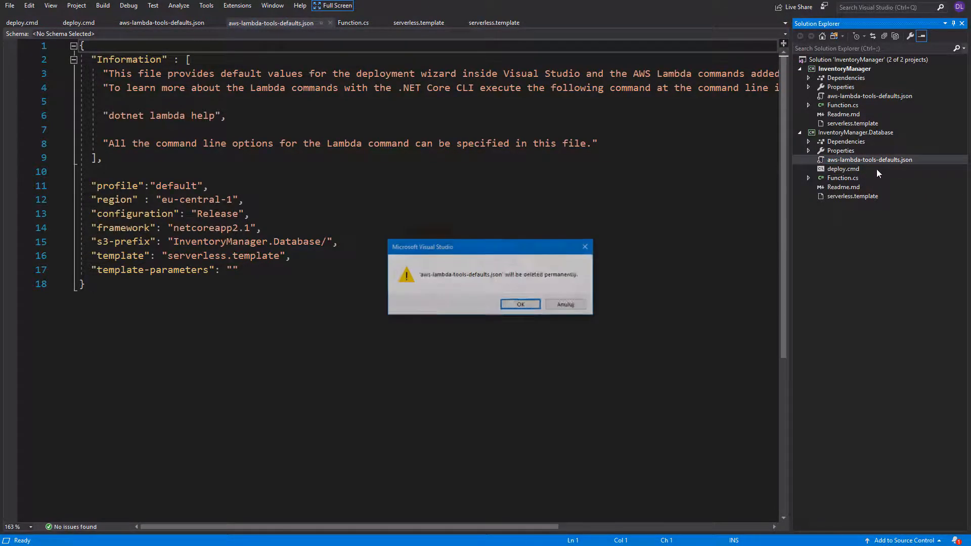
- Confirm permanent deletion of the database project's aws-lambda-tools-defaults.json
{"action": "left_click", "coordinate": [519, 304]}
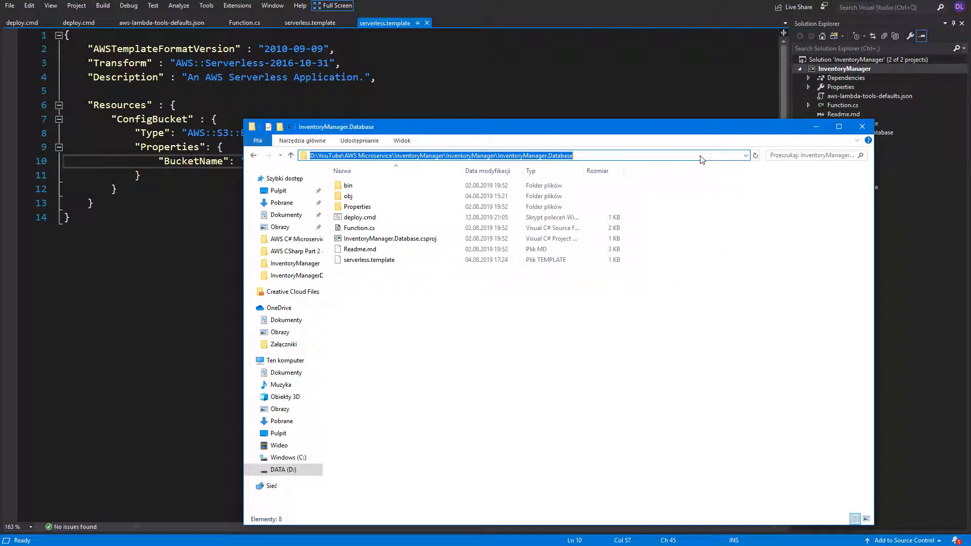
- Launch cmd from the InventoryManager.Database folder and run deploy.cmd, which reports aws isn't recognized
{"action": "type", "text": "cmd"}
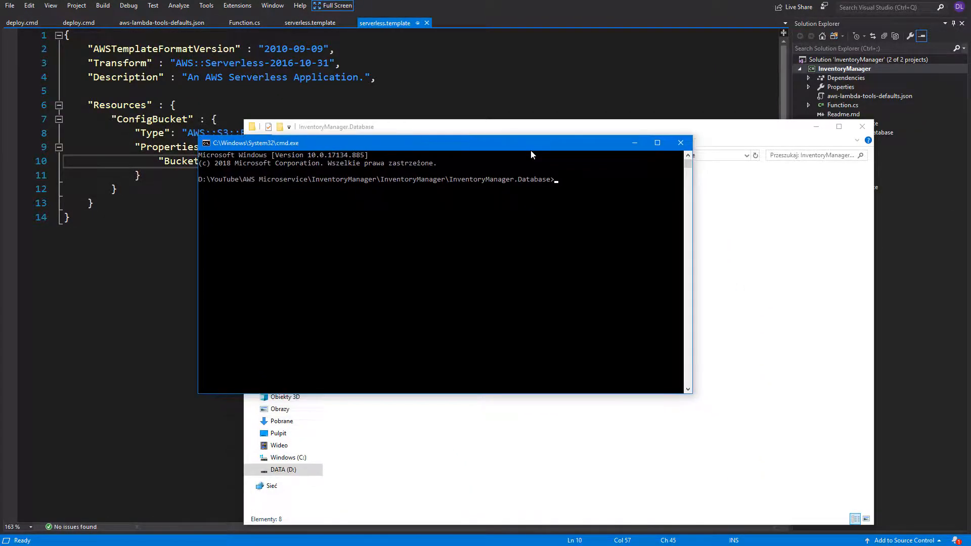
{"action": "type", "text": "deploy.cmd"}
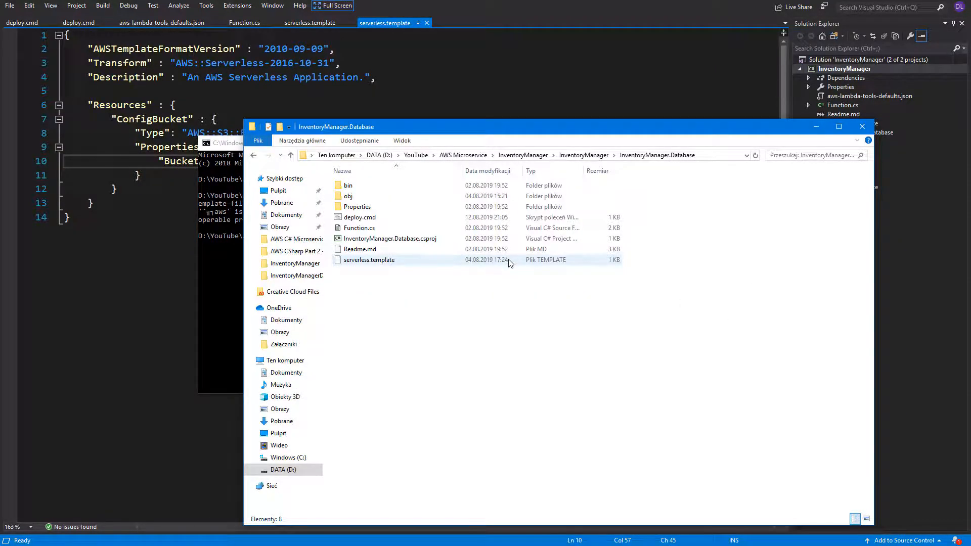
{"action": "left_click", "coordinate": [359, 217]}
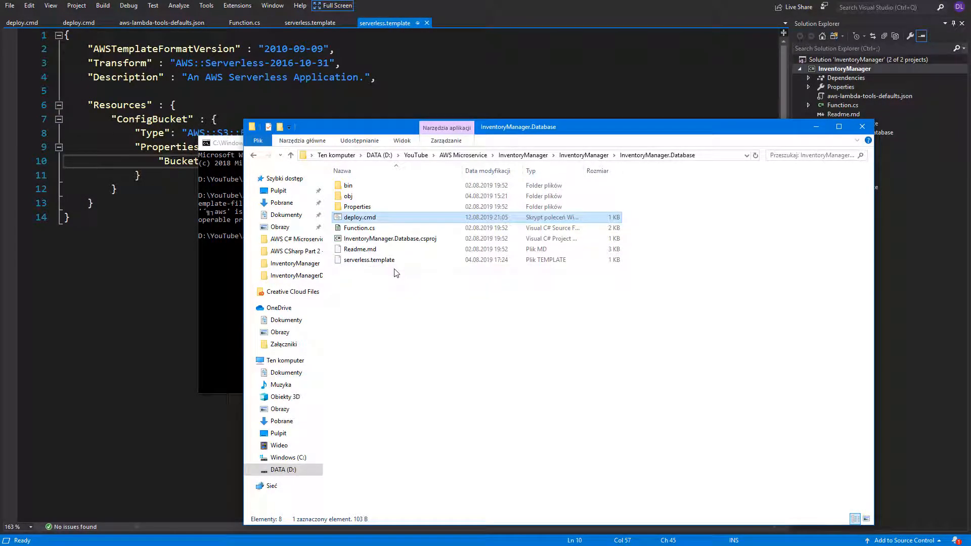
- View deploy.cmd's aws cloudformation deploy command in Notepad++
{"action": "double_click", "coordinate": [359, 217]}
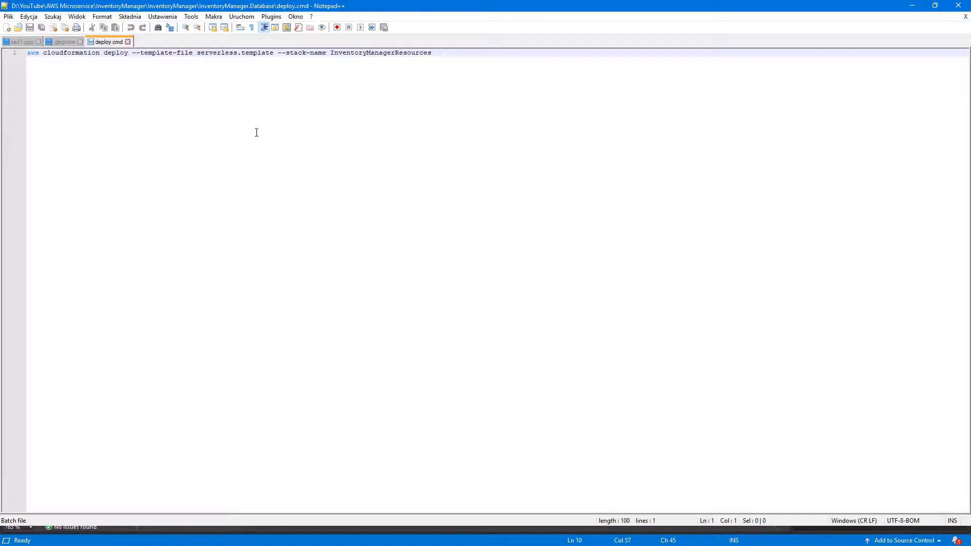
{"action": "left_click", "coordinate": [130, 17]}
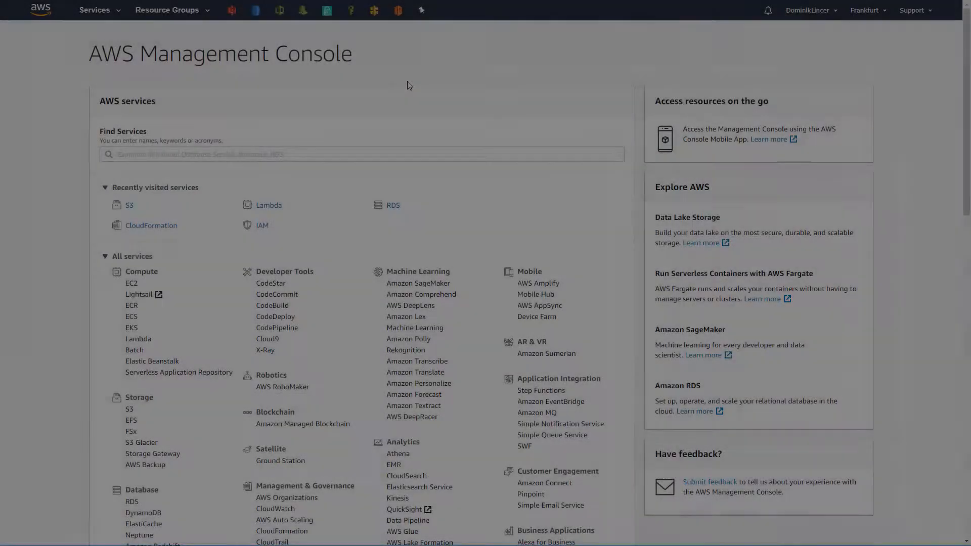
- Show the InventoryManagerResources stack's Resources tab listing its single ConfigBucket S3 bucket
{"action": "type", "text": "c"}
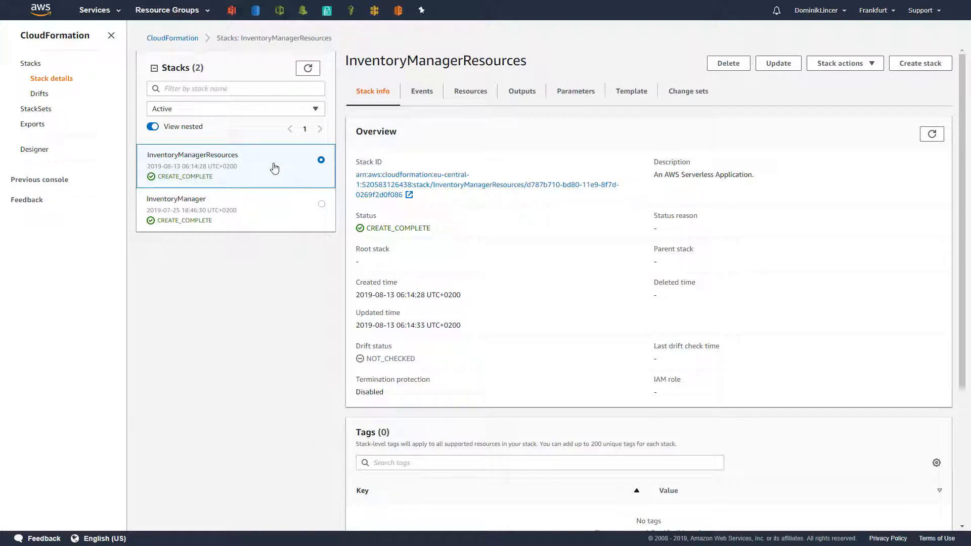
{"action": "mouse_move", "coordinate": [415, 137]}
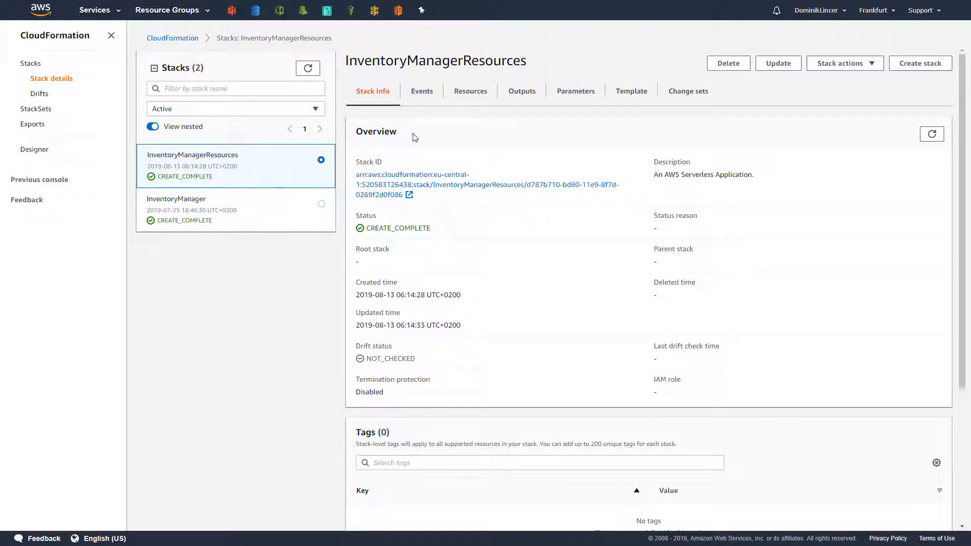
{"action": "left_click", "coordinate": [471, 91]}
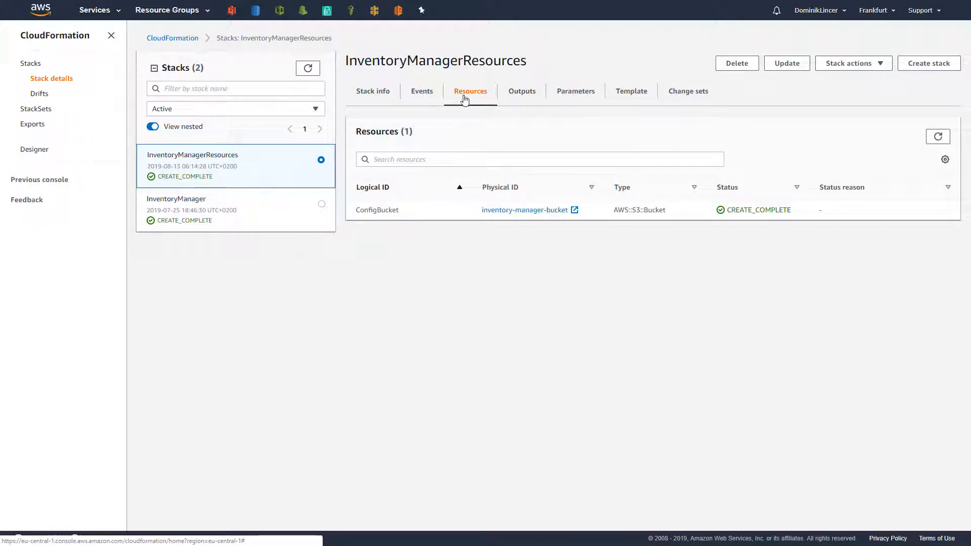
{"action": "double_click", "coordinate": [651, 210]}
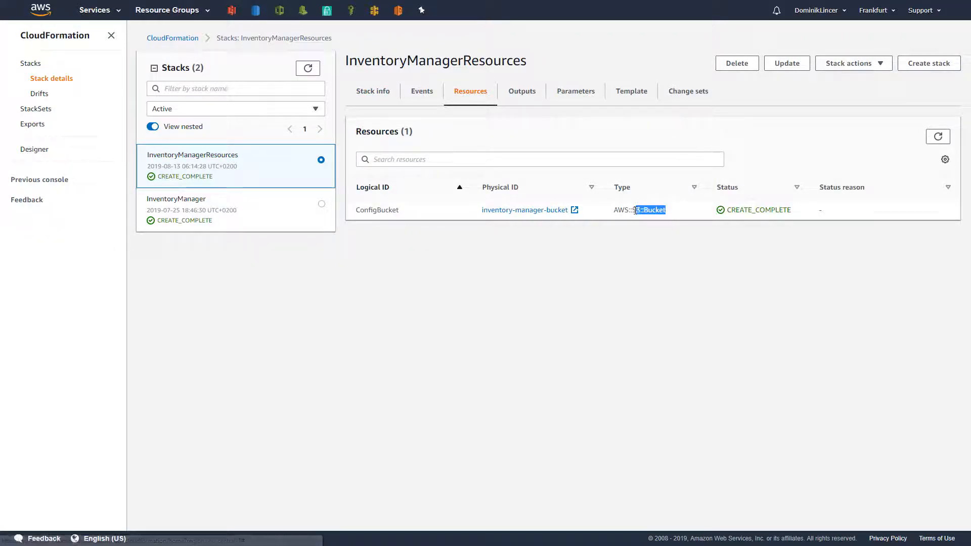
{"action": "double_click", "coordinate": [639, 210]}
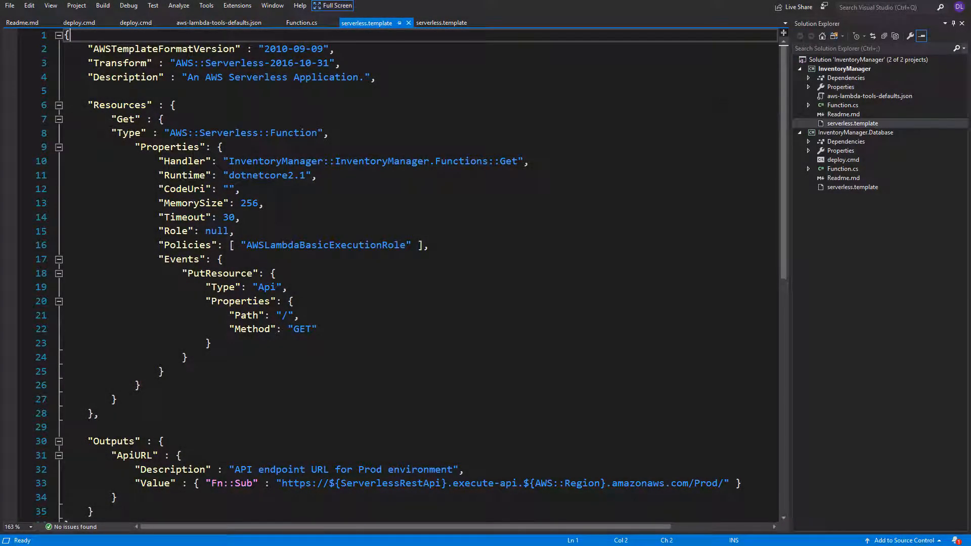
- Add a new Text File item to the InventoryManager project and rename it deploy.cmd
{"action": "right_click", "coordinate": [844, 68]}
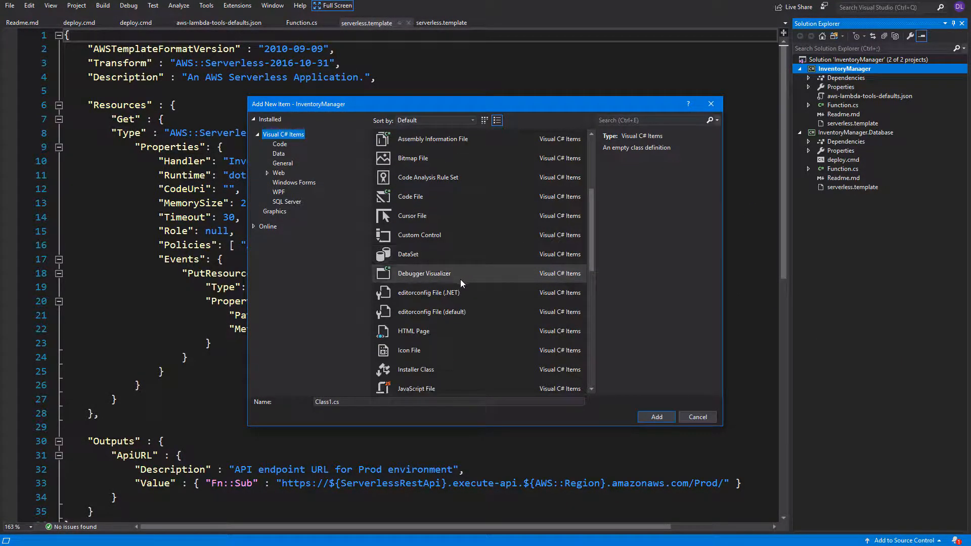
{"action": "scroll", "scroll_direction": "down", "scroll_amount": 3}
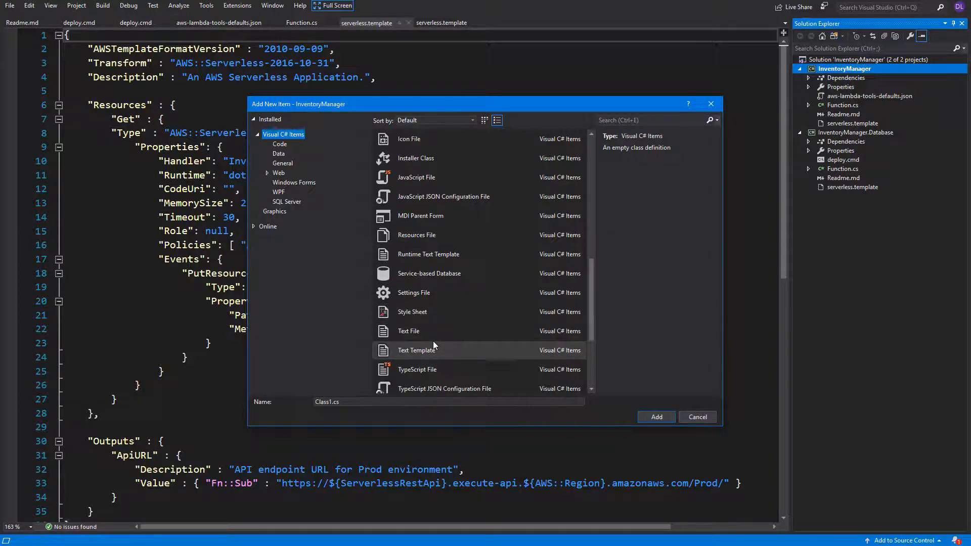
{"action": "left_click", "coordinate": [409, 331]}
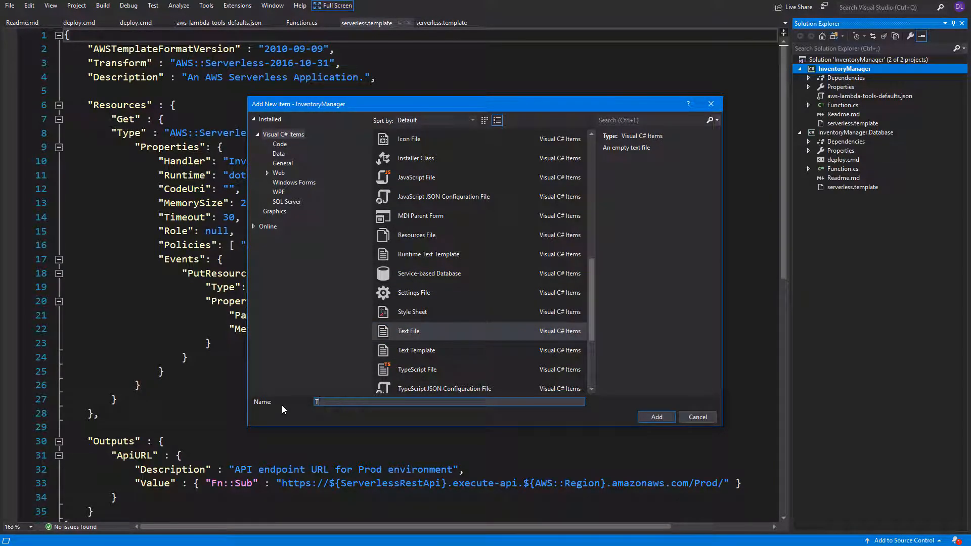
{"action": "left_click", "coordinate": [656, 416]}
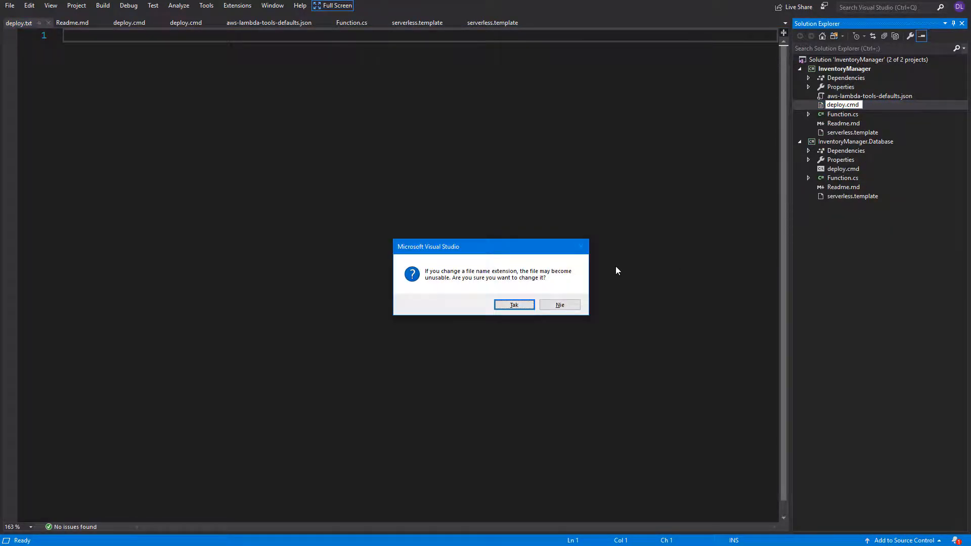
- Confirm the .cmd extension and write 'dotnet lambda deploy-serverless ... aws-lambda-tools-defaults.json -pcfg true'
{"action": "left_click", "coordinate": [514, 305]}
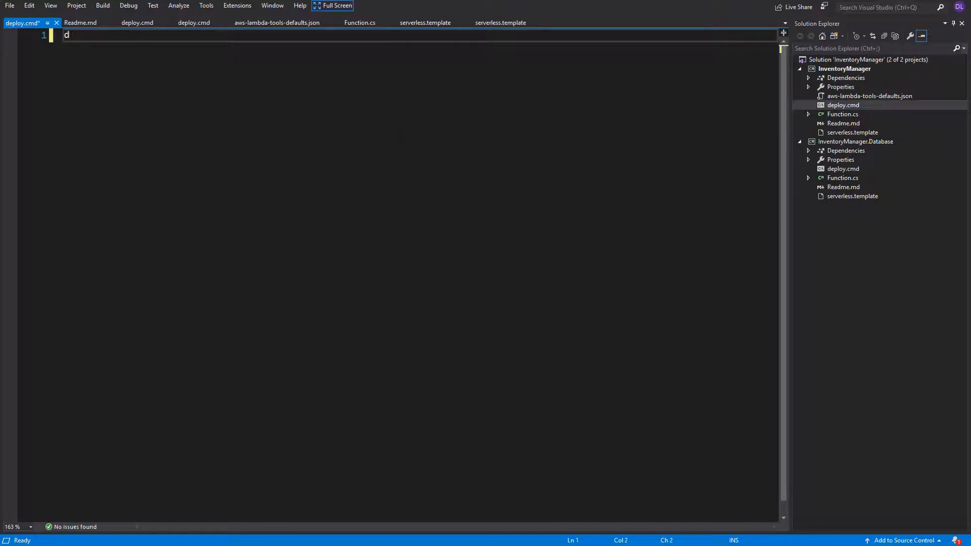
{"action": "type", "text": "otnet lambda depl"}
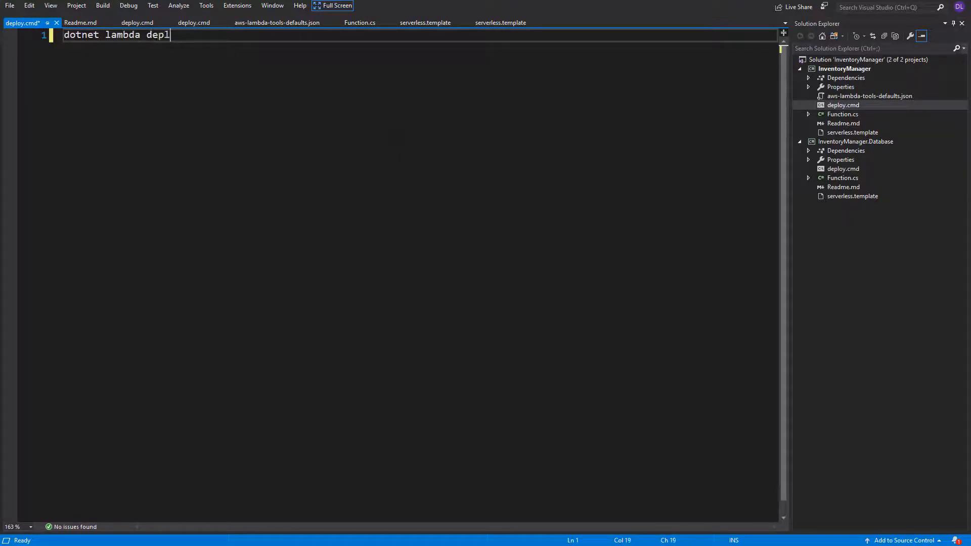
{"action": "type", "text": "oy-serverless -cfg aws-la"}
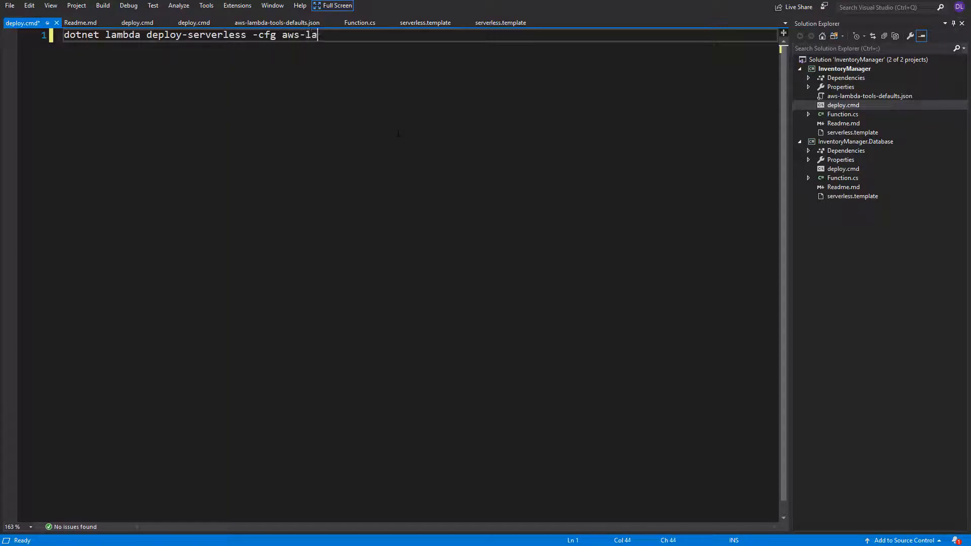
{"action": "type", "text": "mbda-tools-default"}
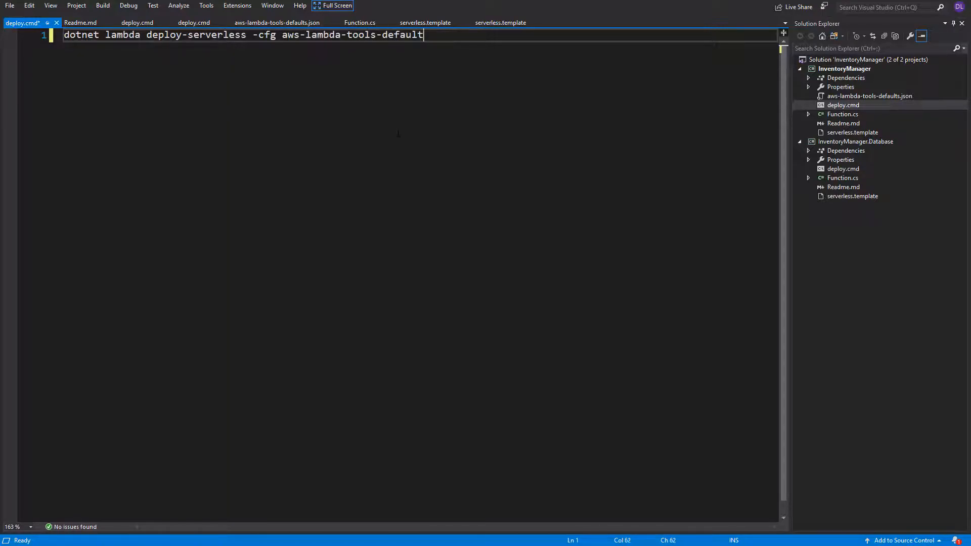
{"action": "type", "text": ".json -pcfg"}
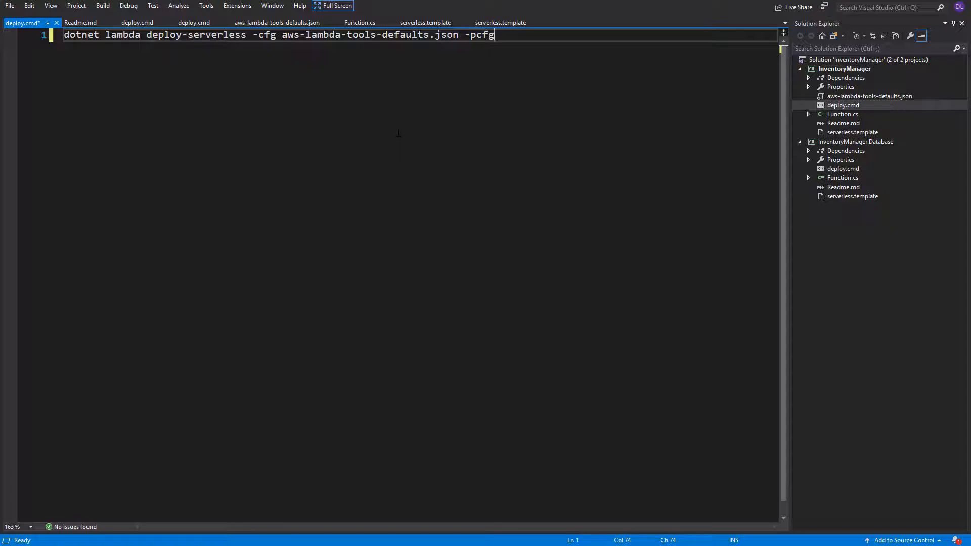
{"action": "type", "text": "true"}
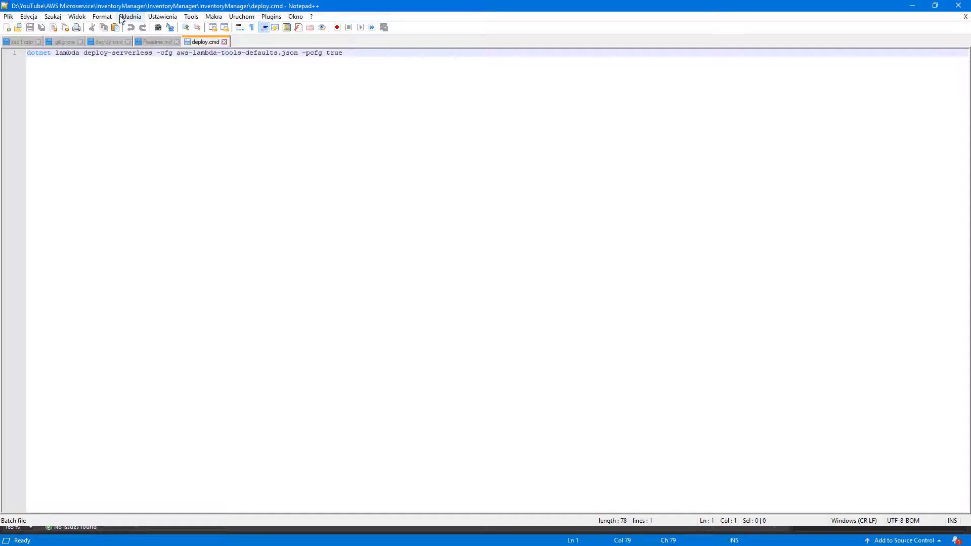
- Re-encode deploy.cmd as UTF-8 without BOM via Notepad++'s encoding menu
{"action": "left_click", "coordinate": [102, 16]}
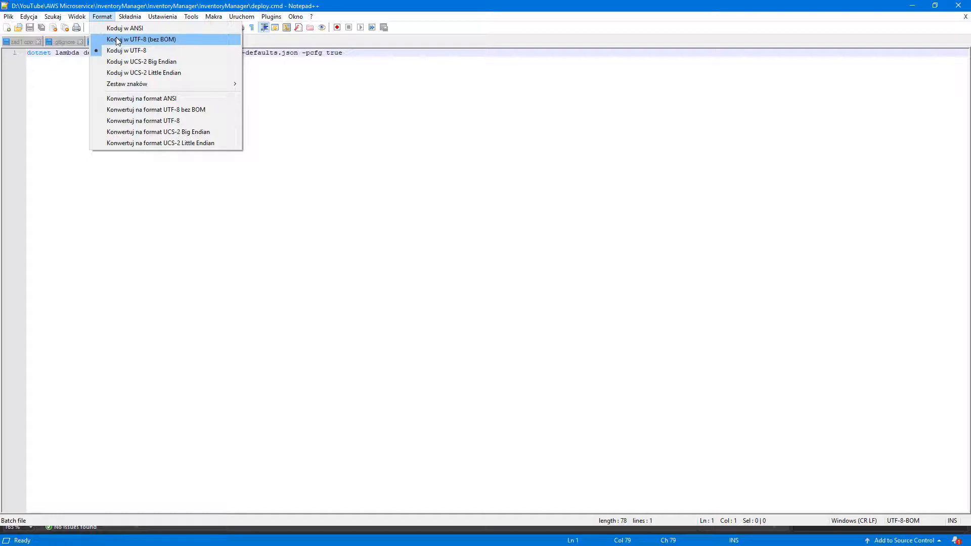
{"action": "left_click", "coordinate": [142, 38]}
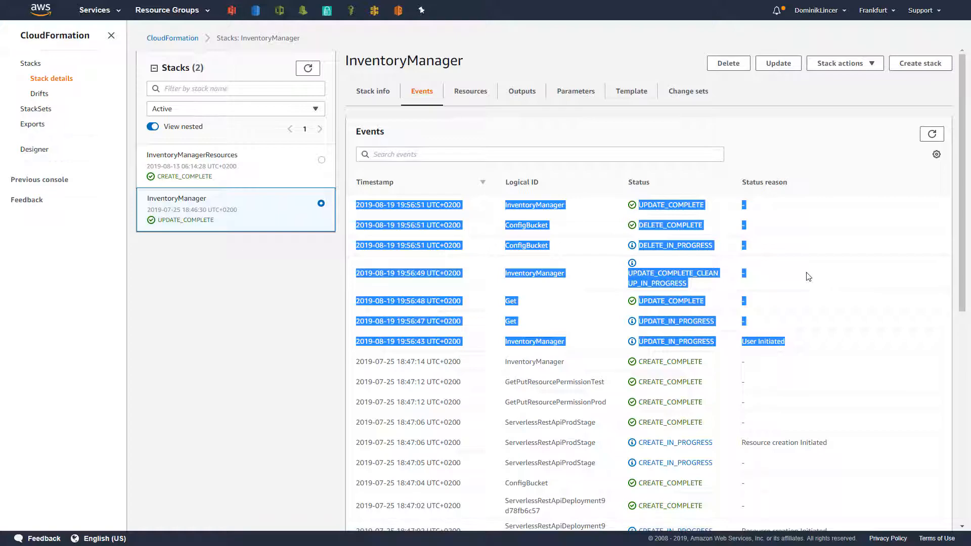
- Return to the AWS console home after reviewing the InventoryManager stack's UPDATE_COMPLETE events
{"action": "left_click", "coordinate": [94, 10]}
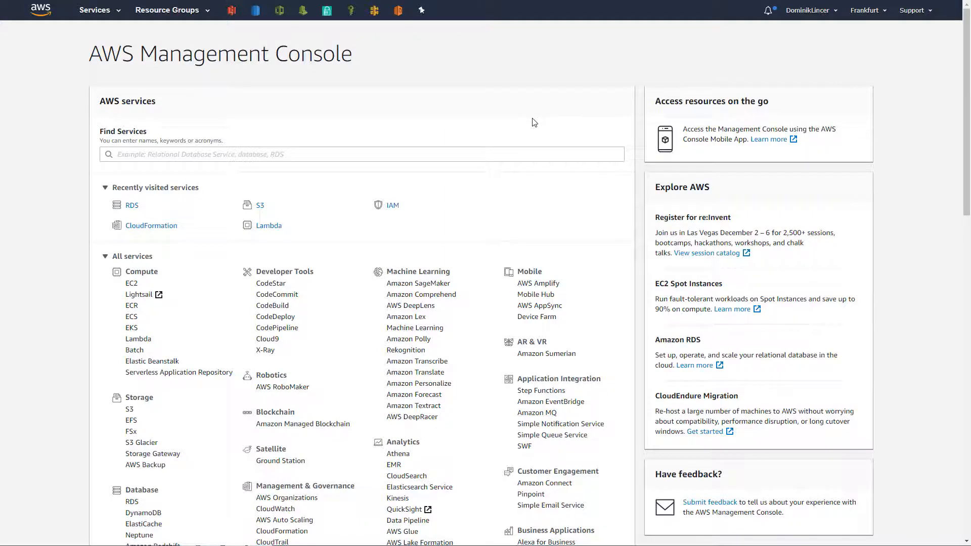
- Find RDS in the AWS Services search and go to its Create database page
{"action": "left_click", "coordinate": [95, 10]}
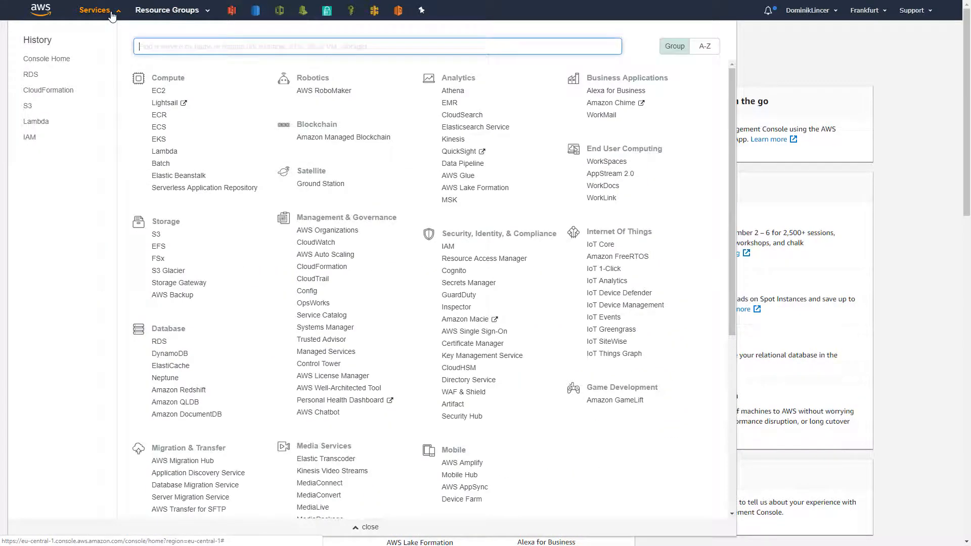
{"action": "type", "text": "rds"}
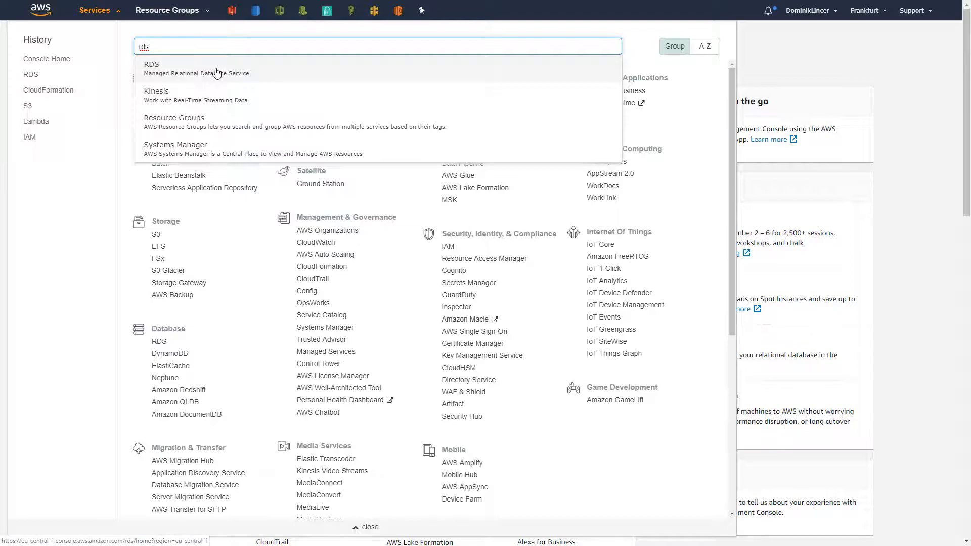
{"action": "left_click", "coordinate": [151, 69]}
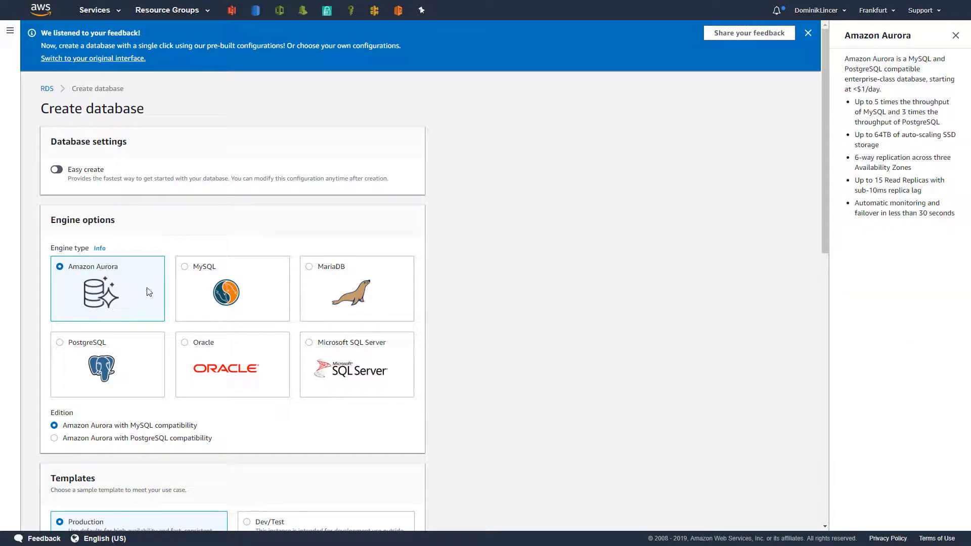
- Compare the MariaDB, PostgreSQL and other engine options on the Create database page
{"action": "left_click", "coordinate": [232, 288]}
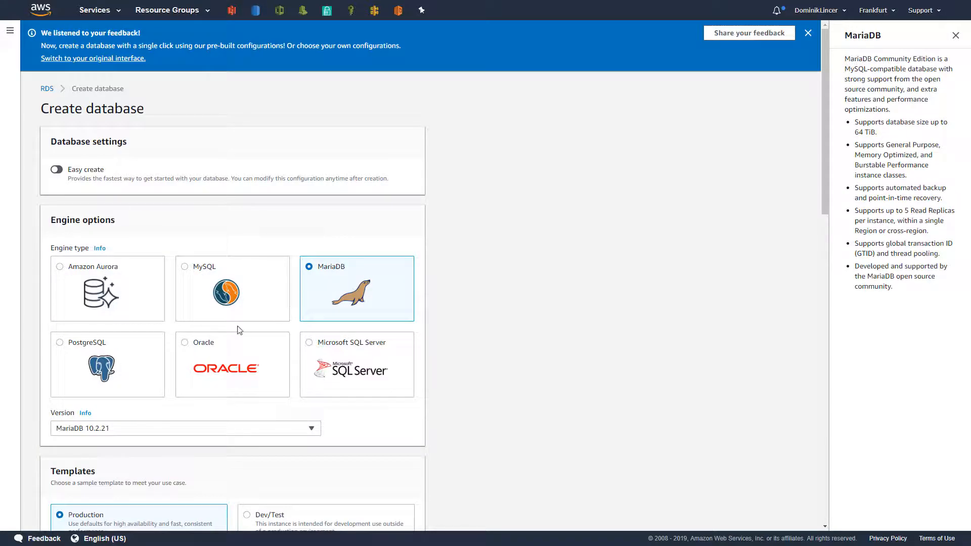
{"action": "left_click", "coordinate": [107, 364]}
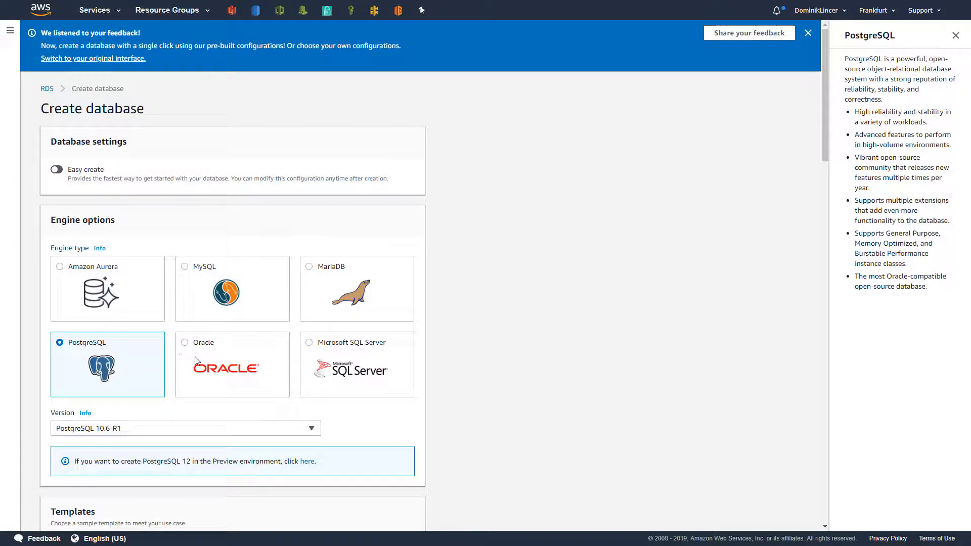
{"action": "left_click", "coordinate": [356, 364]}
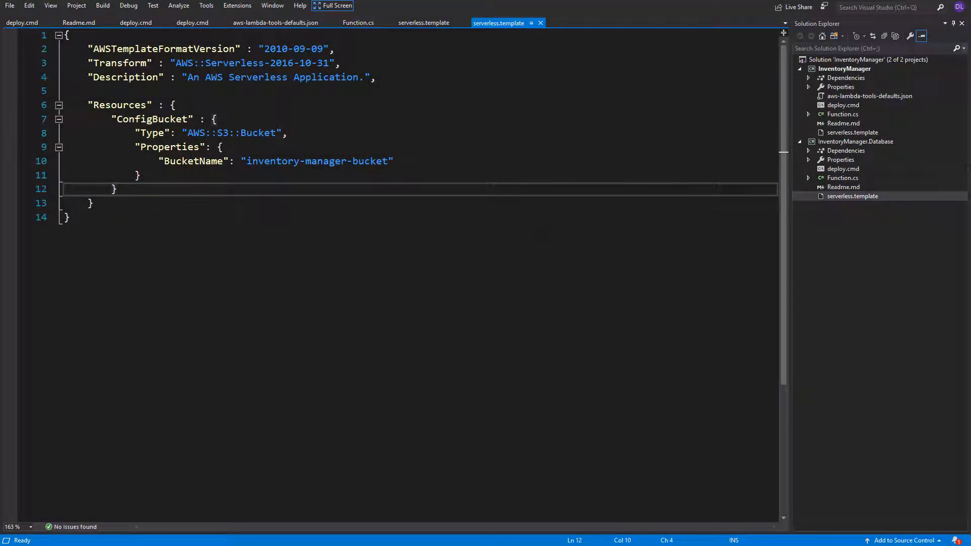
- Define a Database resource of Type AWS::RDS::DBInstance in serverless.template
{"action": "type", "text": ",\\n\"Da"}
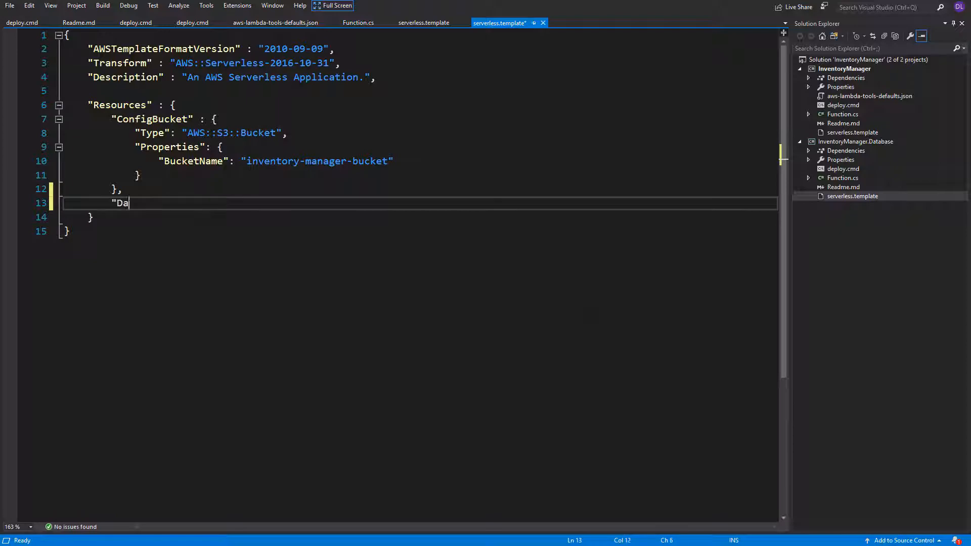
{"action": "type", "text": "tabase\": {"}
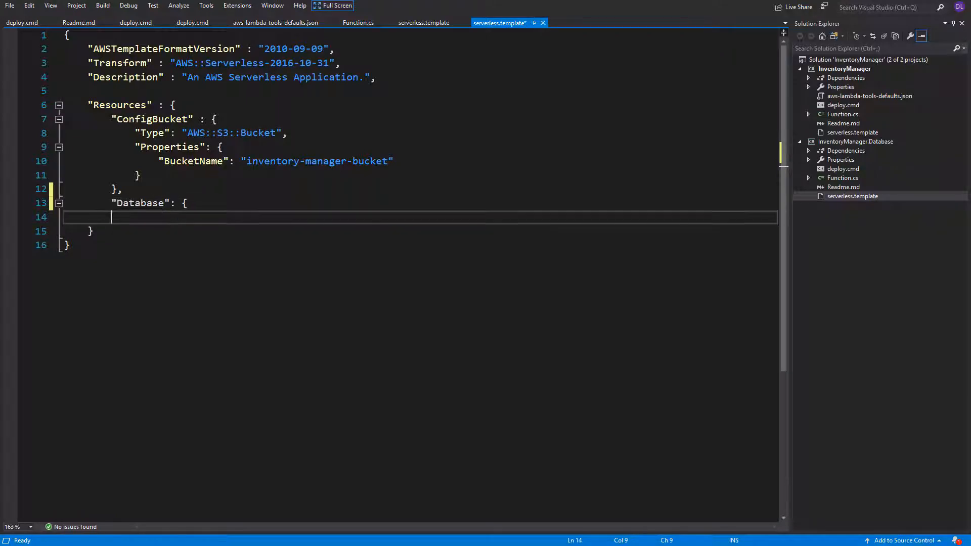
{"action": "type", "text": "\""}
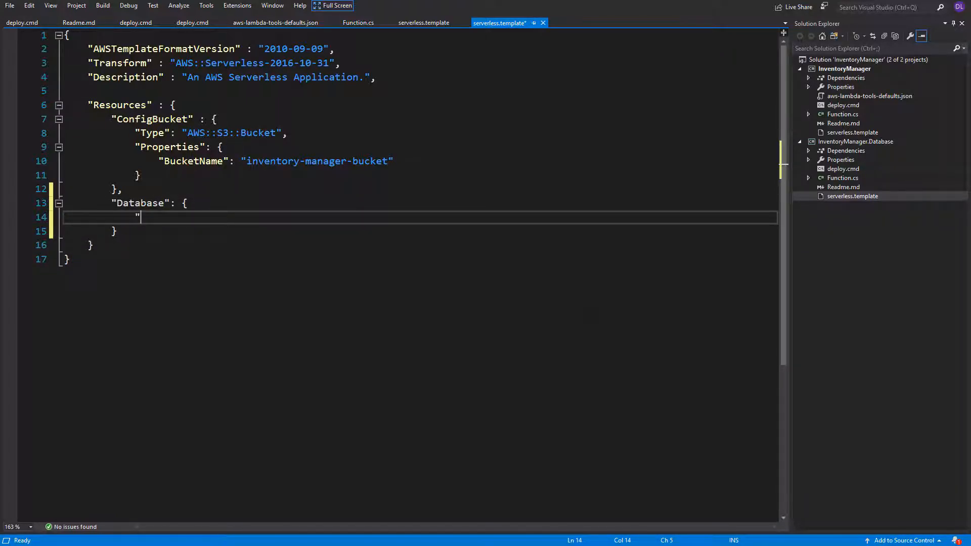
{"action": "type", "text": "Type\": \"AW"}
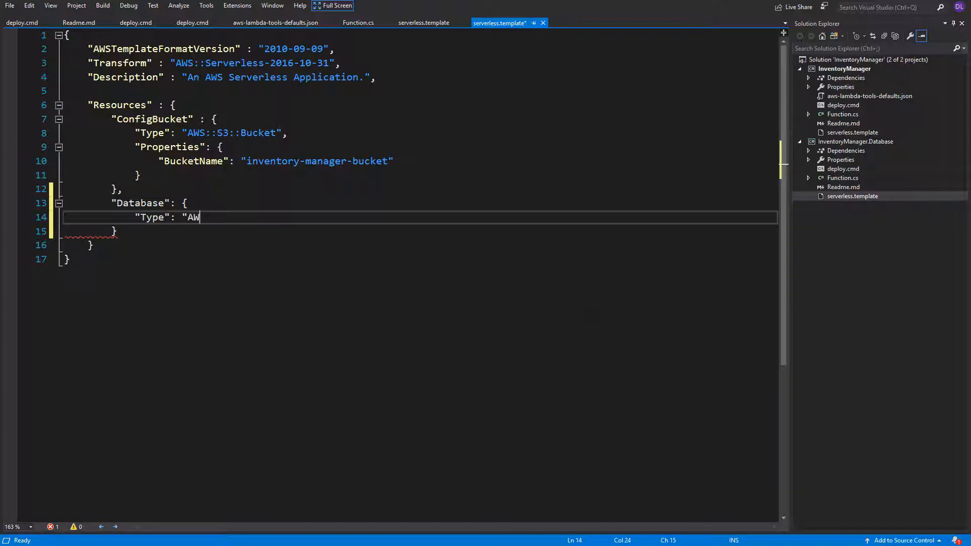
{"action": "type", "text": "S::RDS::DB"}
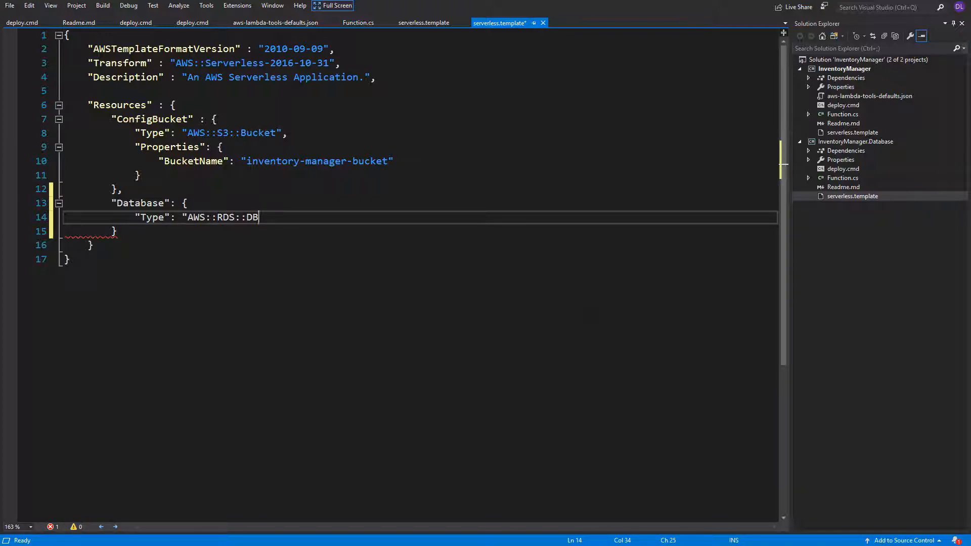
{"action": "type", "text": "Instance\","}
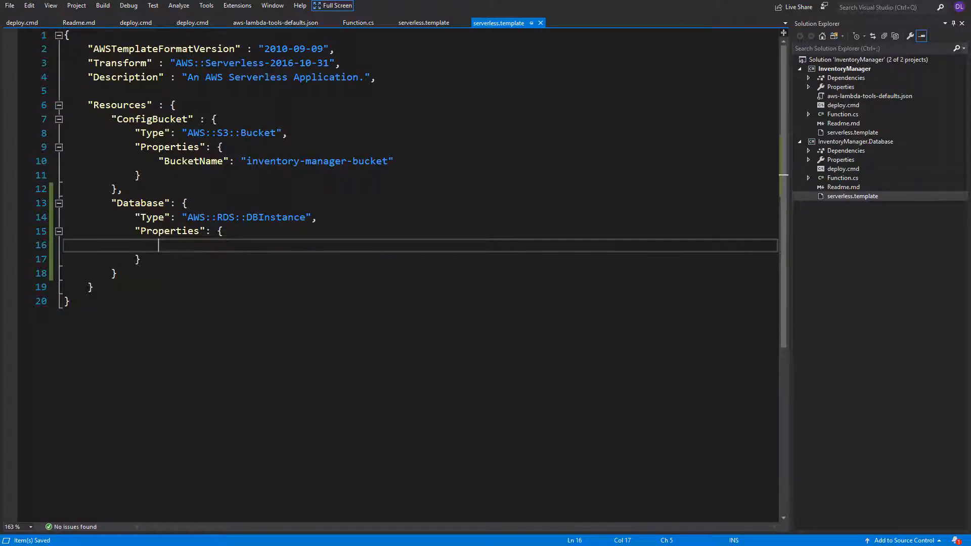
- Start a "DBInstanceClass": property under the Database resource's properties
{"action": "type", "text": "\"DBInstanceClass\""}
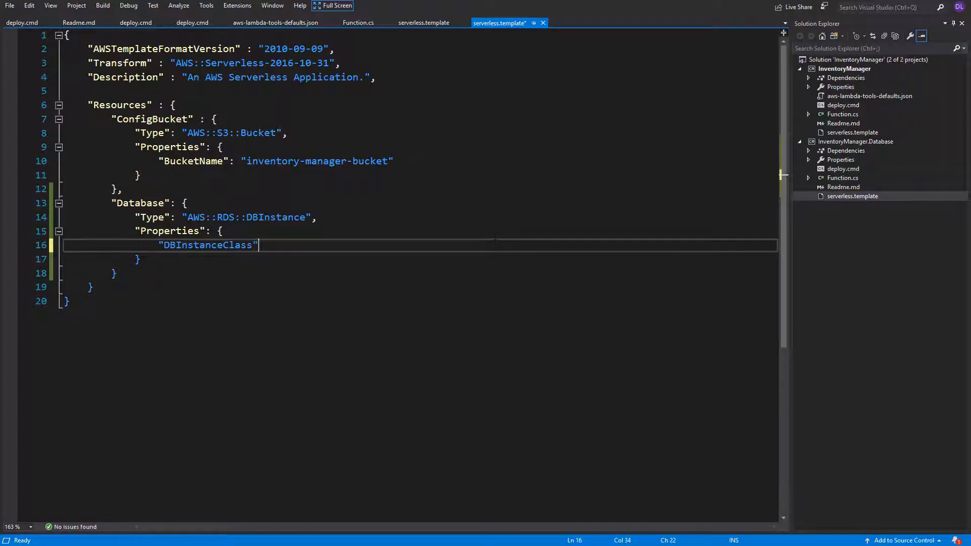
{"action": "type", "text": ":"}
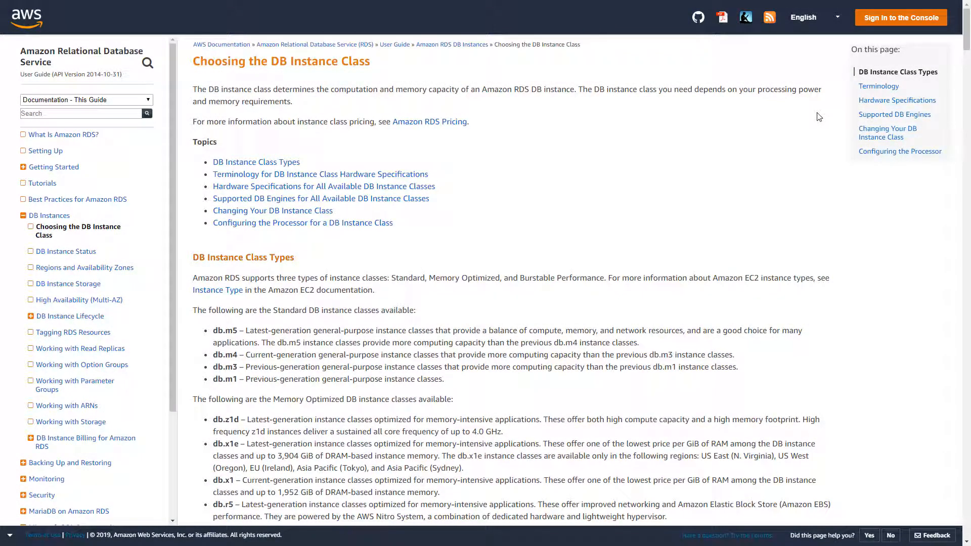
- Scroll the DB instance class hardware specifications table down to the burstable db.t3 and db.t2 classes
{"action": "scroll", "scroll_direction": "down", "scroll_amount": 3}
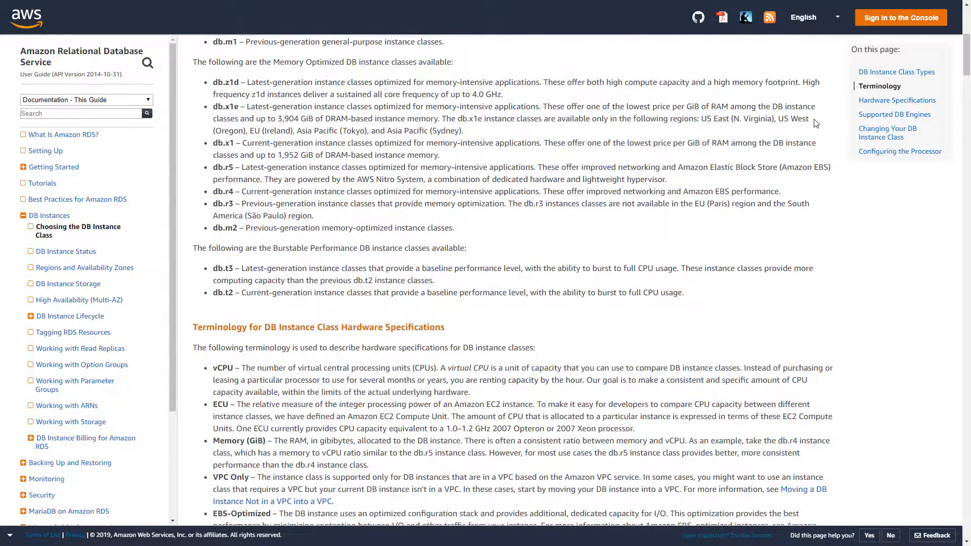
{"action": "scroll", "scroll_direction": "down", "scroll_amount": 3}
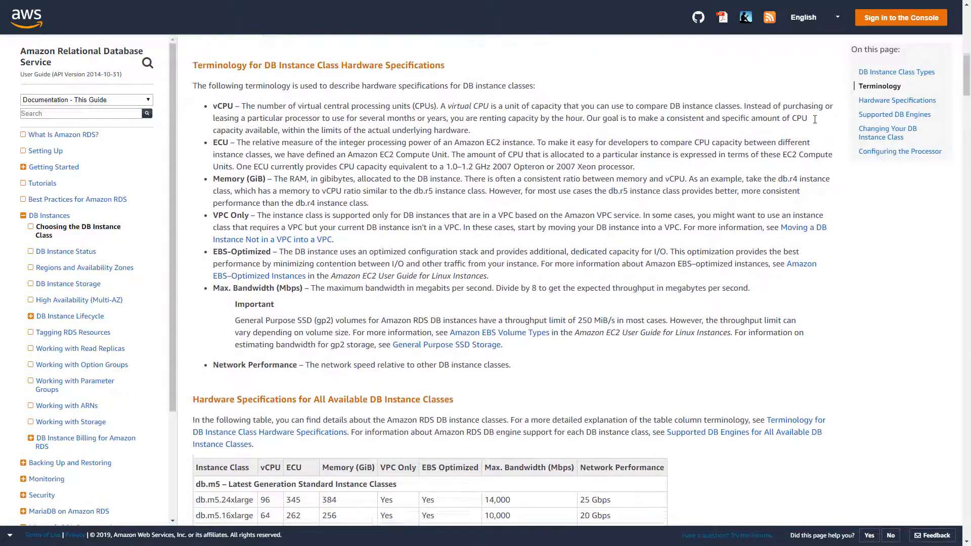
{"action": "scroll", "scroll_direction": "down", "scroll_amount": 3}
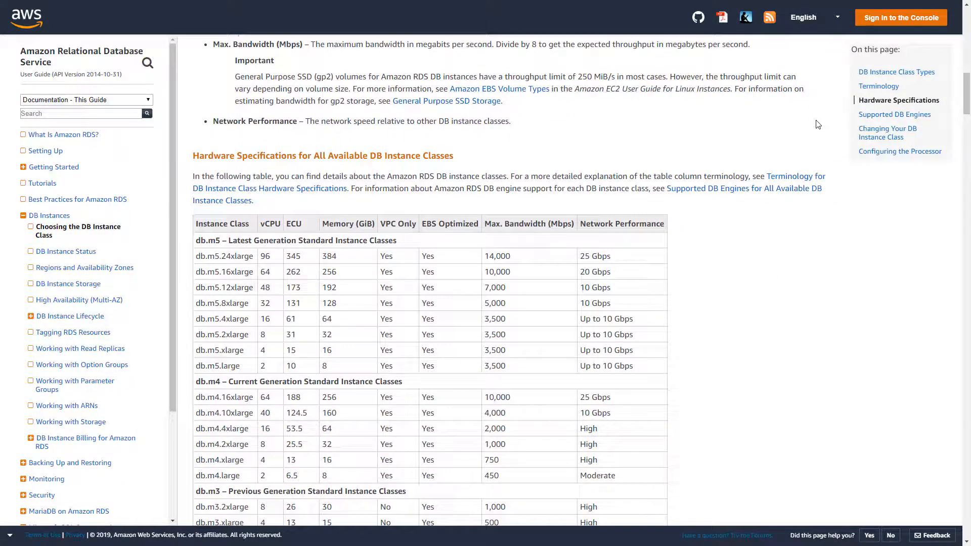
{"action": "scroll", "scroll_direction": "down", "scroll_amount": 3}
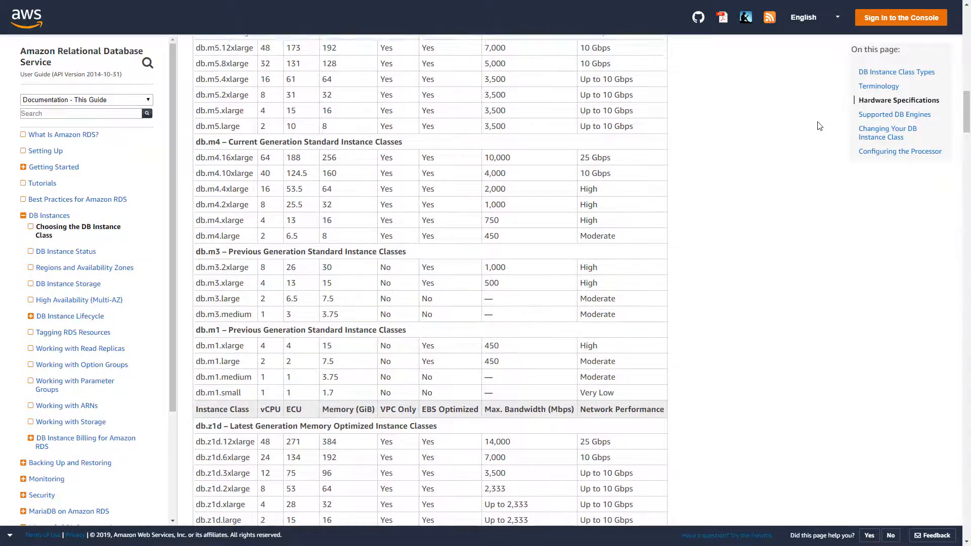
{"action": "scroll", "scroll_direction": "down", "scroll_amount": 3}
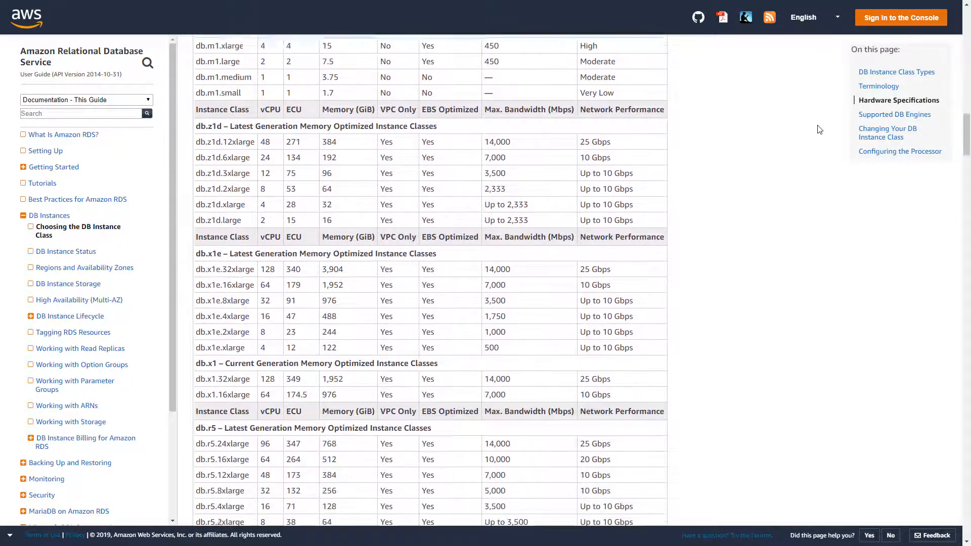
{"action": "scroll", "scroll_direction": "down", "scroll_amount": 3}
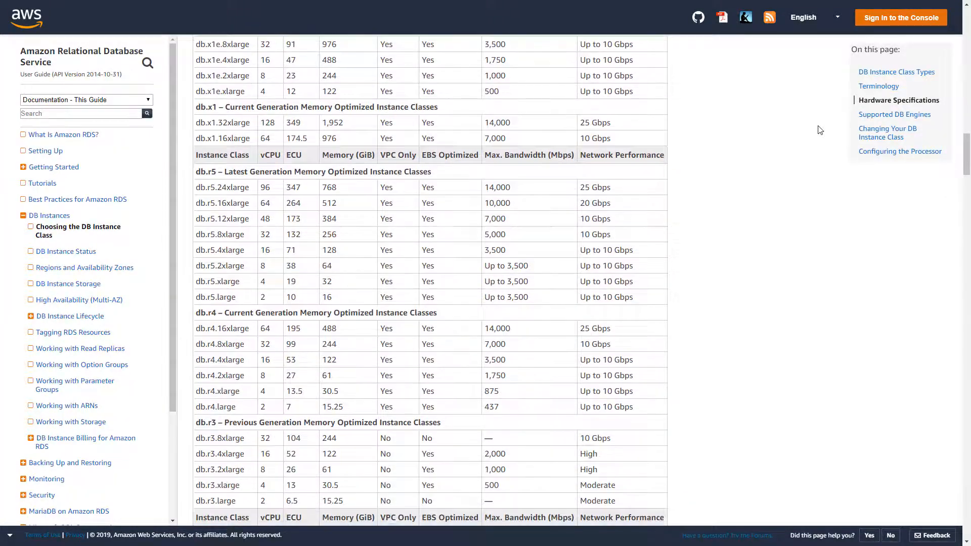
{"action": "scroll", "scroll_direction": "down", "scroll_amount": 3}
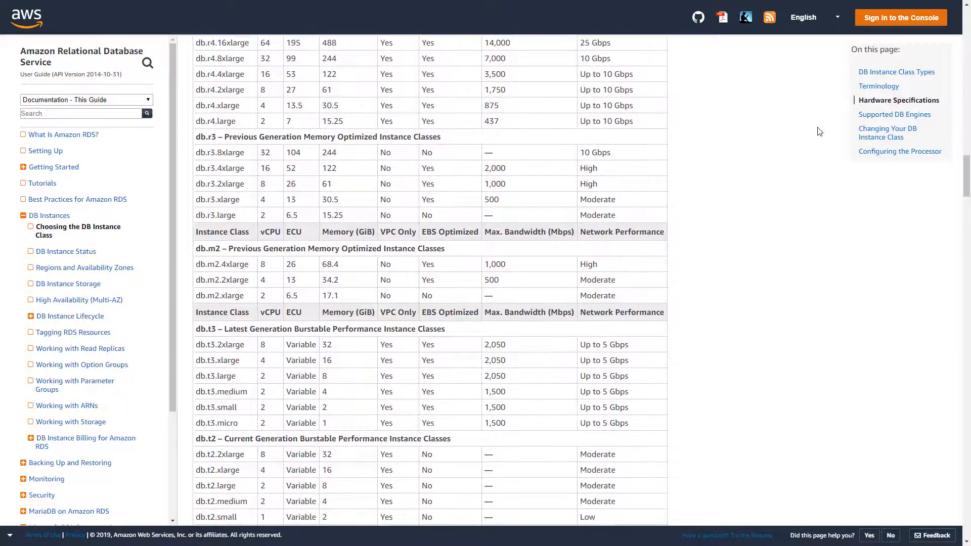
{"action": "scroll", "scroll_direction": "down", "scroll_amount": 3}
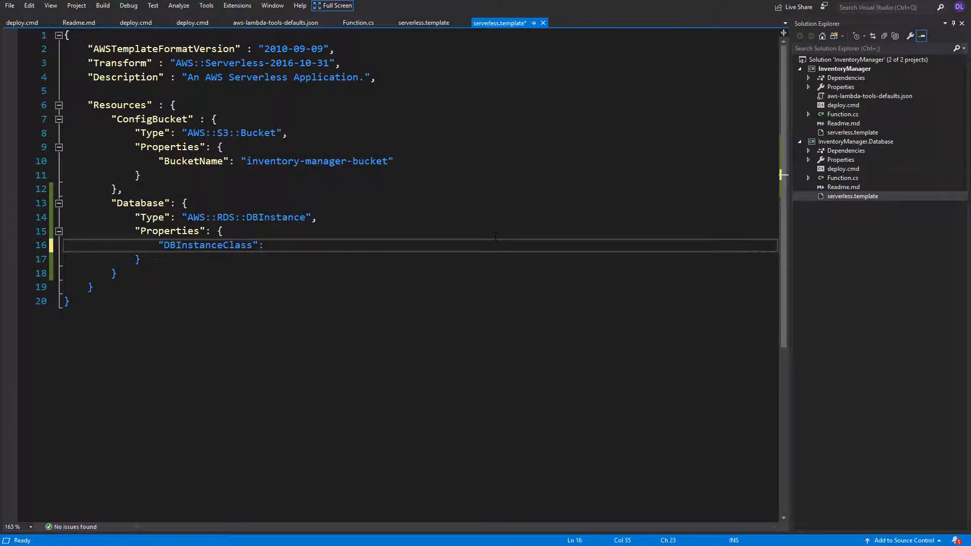
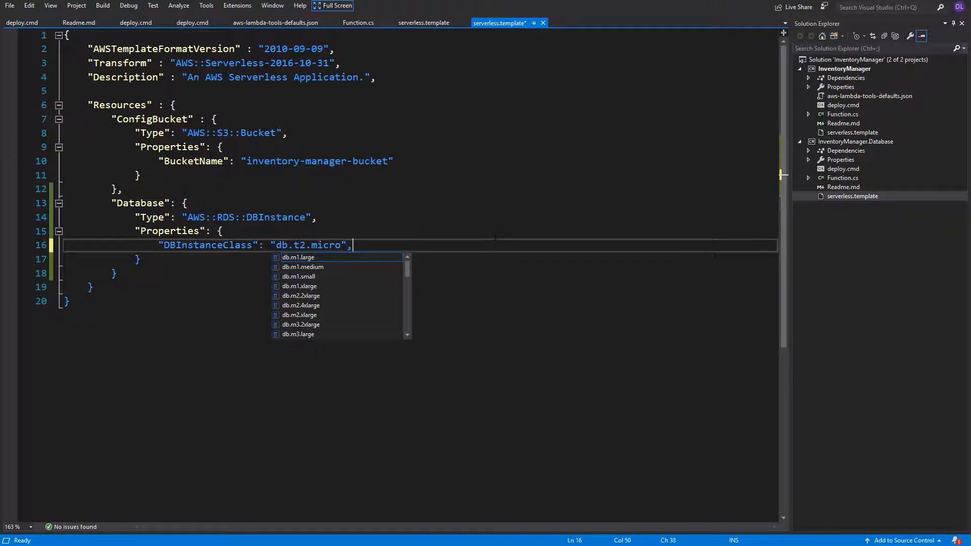
- Give the Database resource DBInstanceClass db.t2.micro, AllocatedStorage 20 and Engine sqlserver-ex
{"action": "key", "text": "enter"}
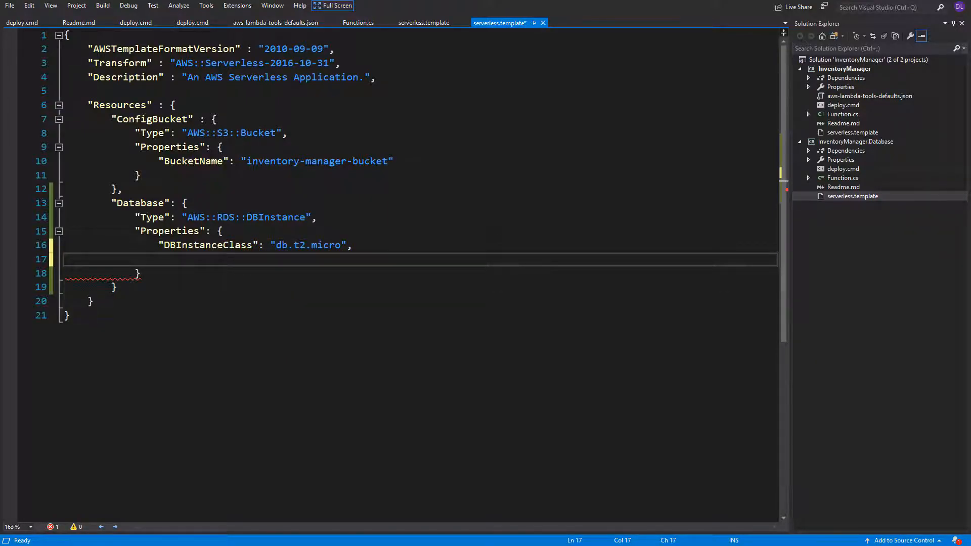
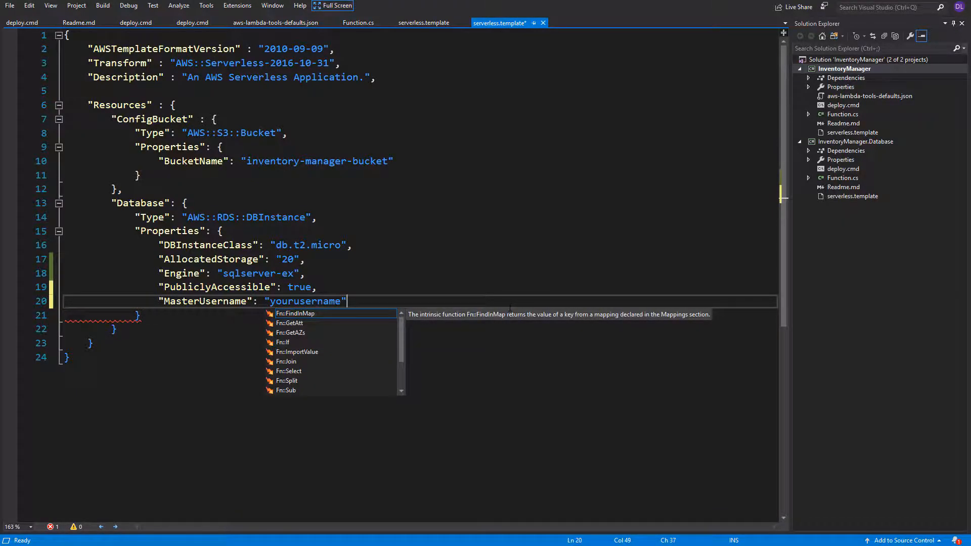
{"action": "key", "text": "enter"}
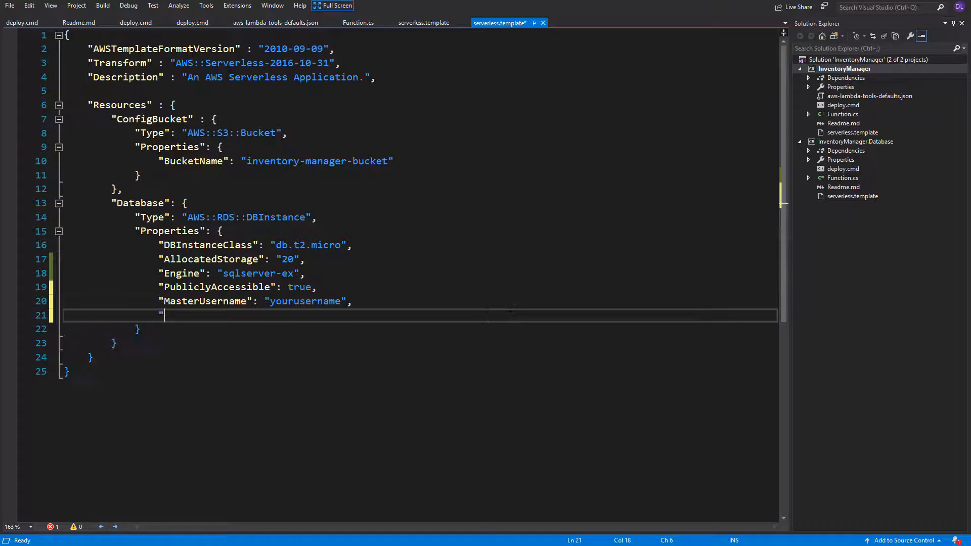
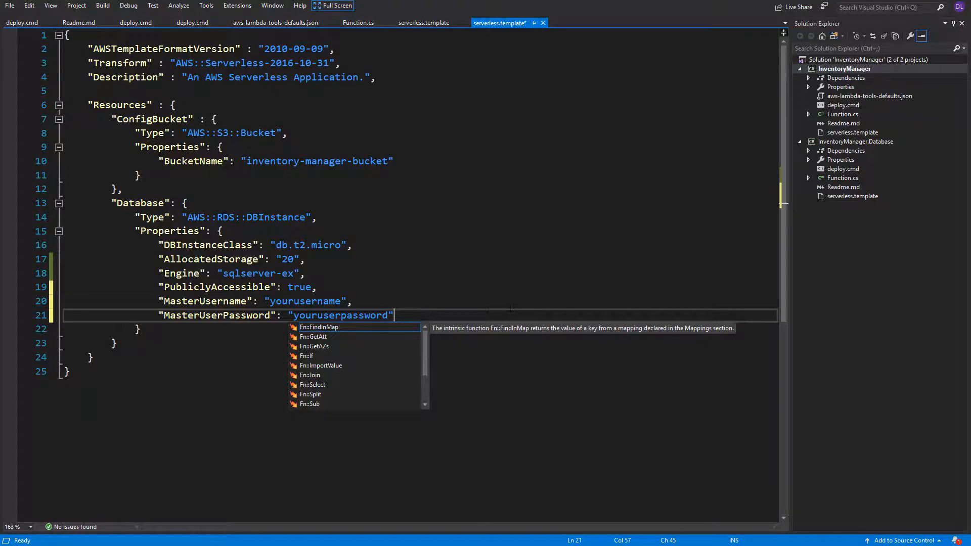
{"action": "key", "text": "Escape"}
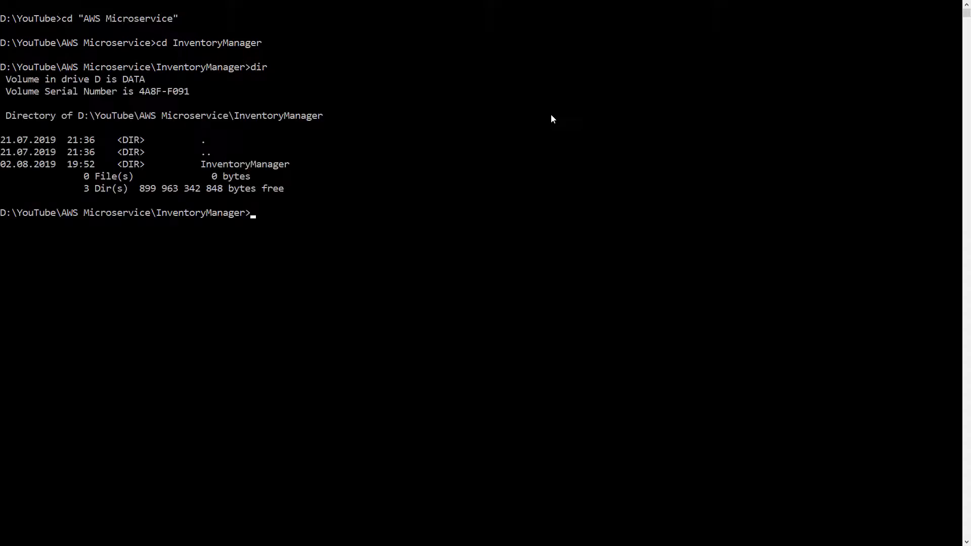
- Change into InventoryManager\InventoryManager.Database and run deploy.cmd to update the stack
{"action": "type", "text": "cd InventoryManager"}
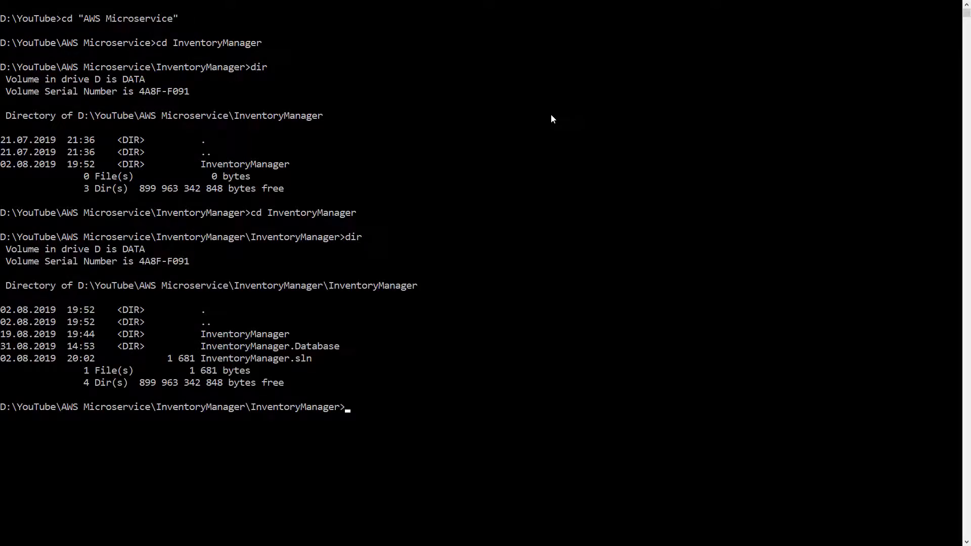
{"action": "type", "text": "cd"}
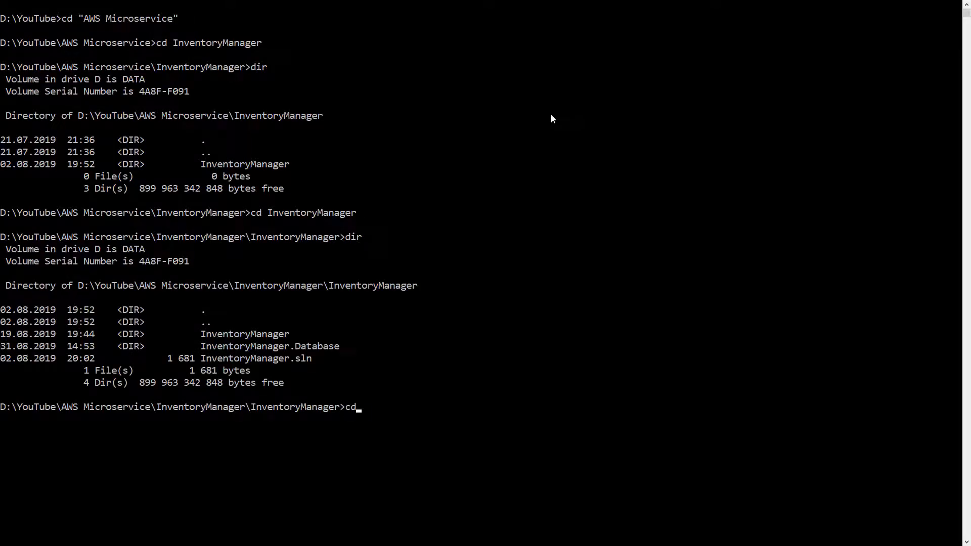
{"action": "type", "text": "InventoryManager.Database"}
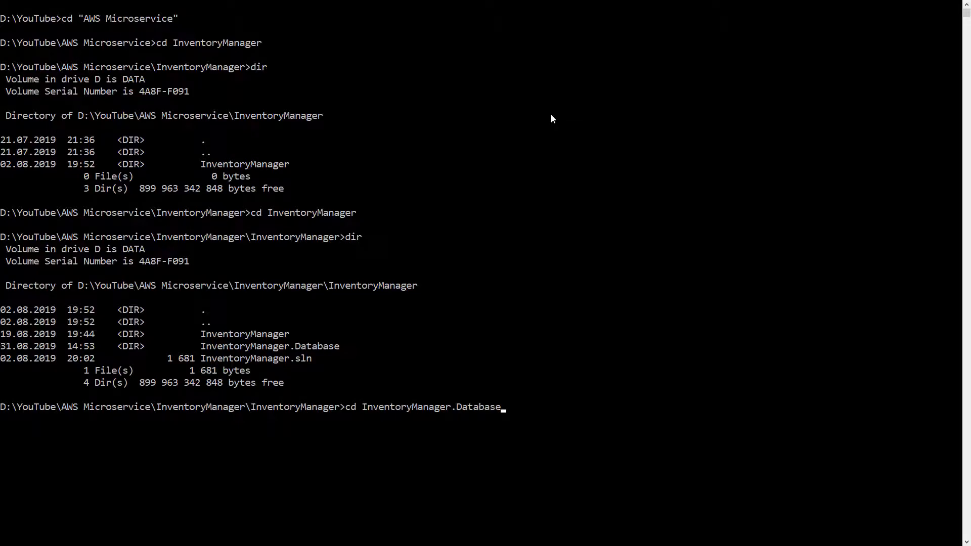
{"action": "key", "text": "enter"}
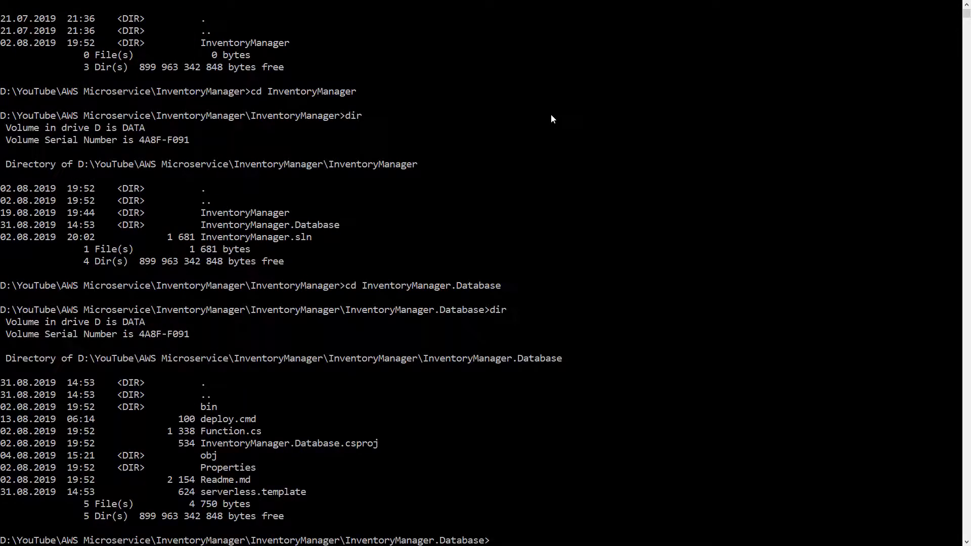
{"action": "type", "text": "deploy.cmd"}
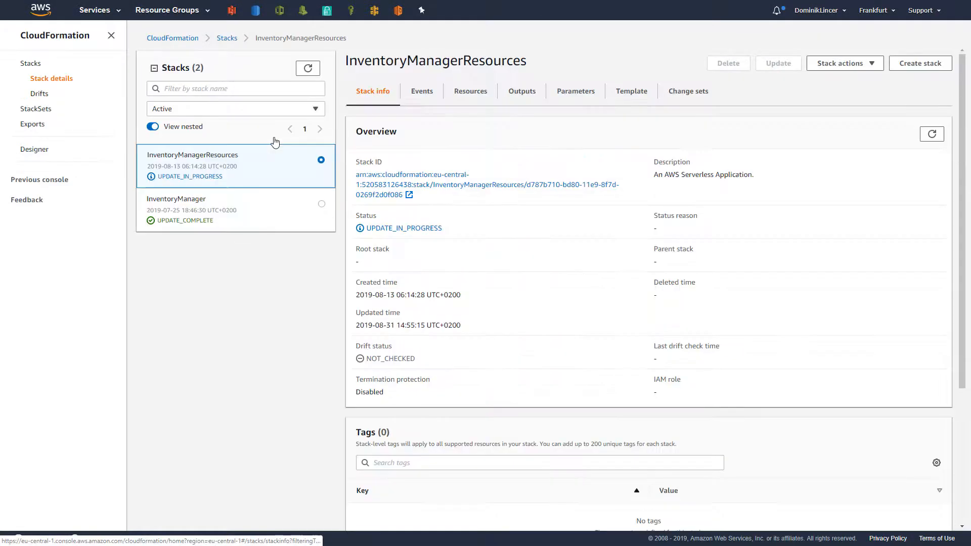
- Check the stack's Events for UPDATE_COMPLETE, then search services for 'rds' and go to RDS
{"action": "left_click", "coordinate": [421, 91]}
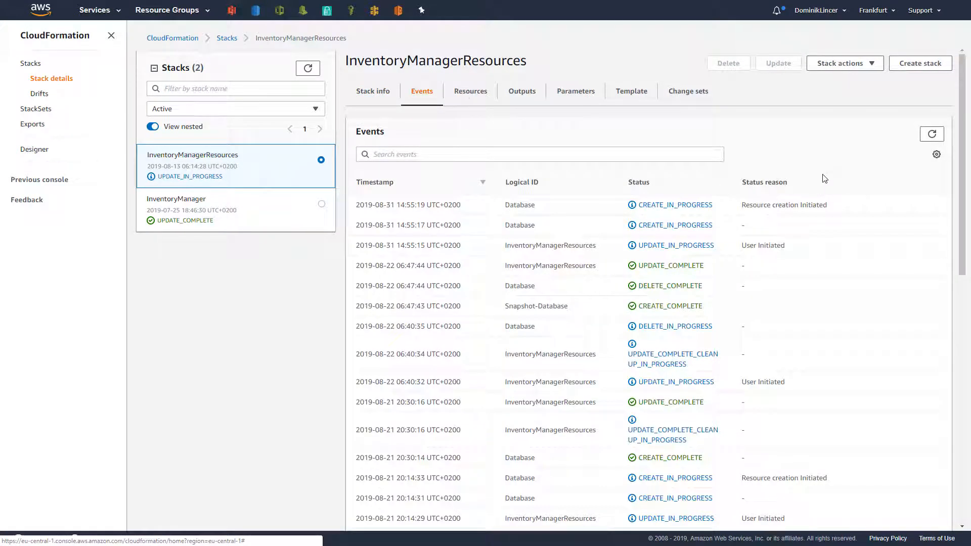
{"action": "mouse_move", "coordinate": [824, 169]}
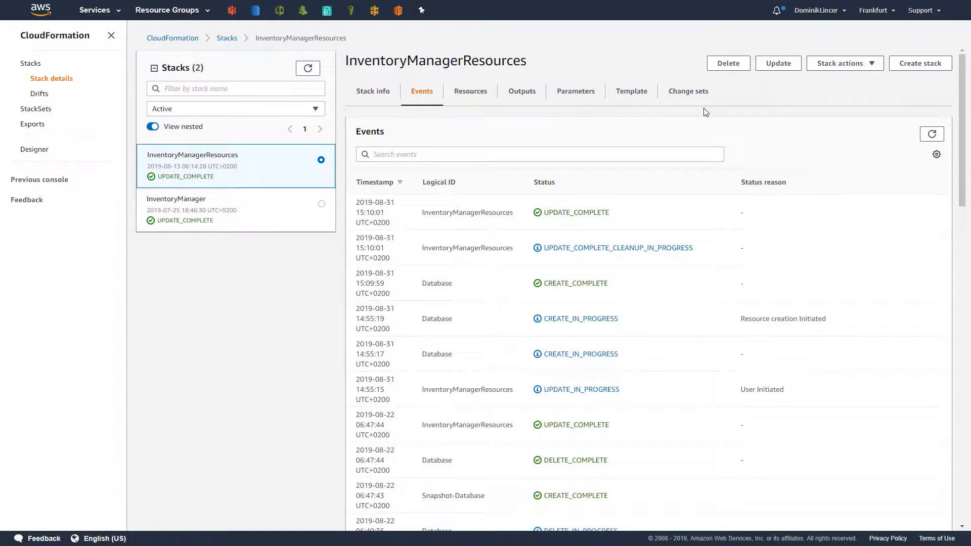
{"action": "left_click", "coordinate": [95, 10]}
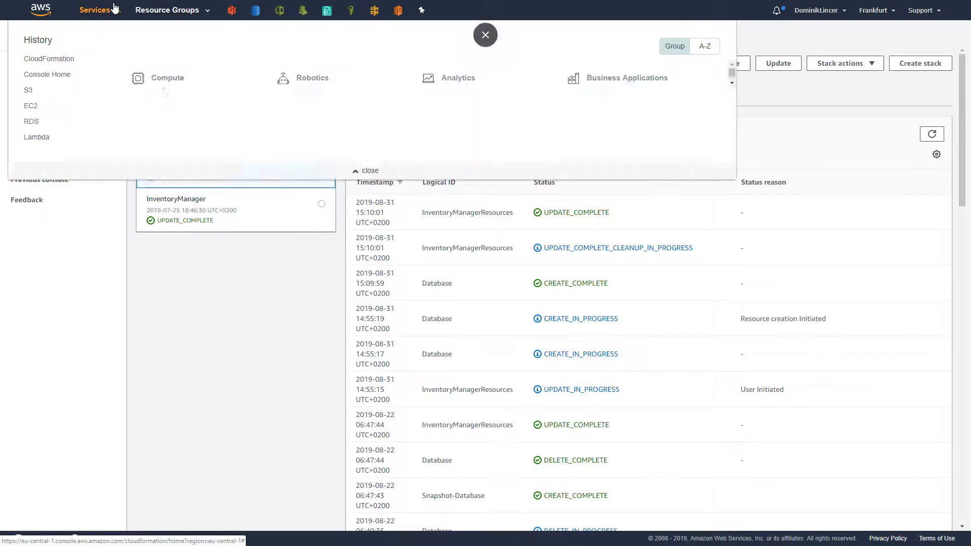
{"action": "left_click", "coordinate": [377, 46]}
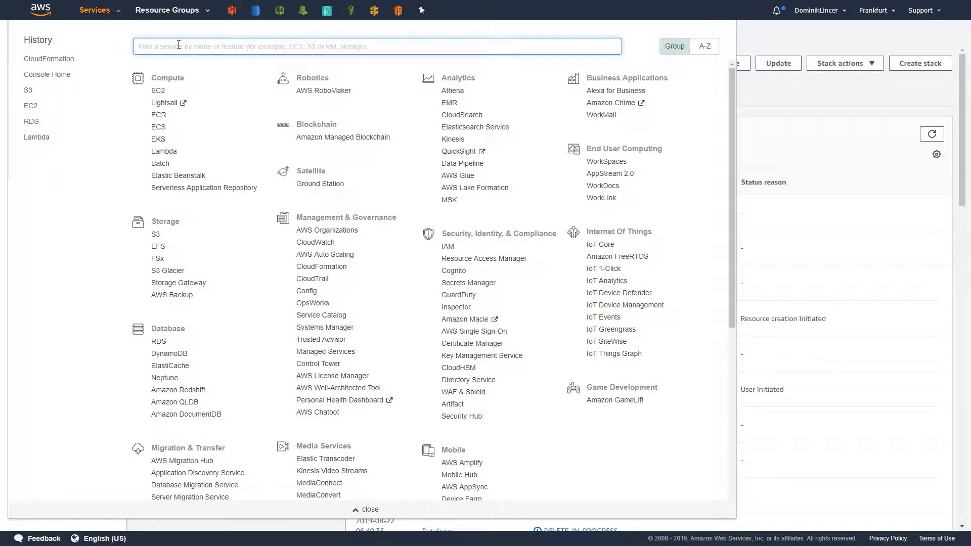
{"action": "type", "text": "rds"}
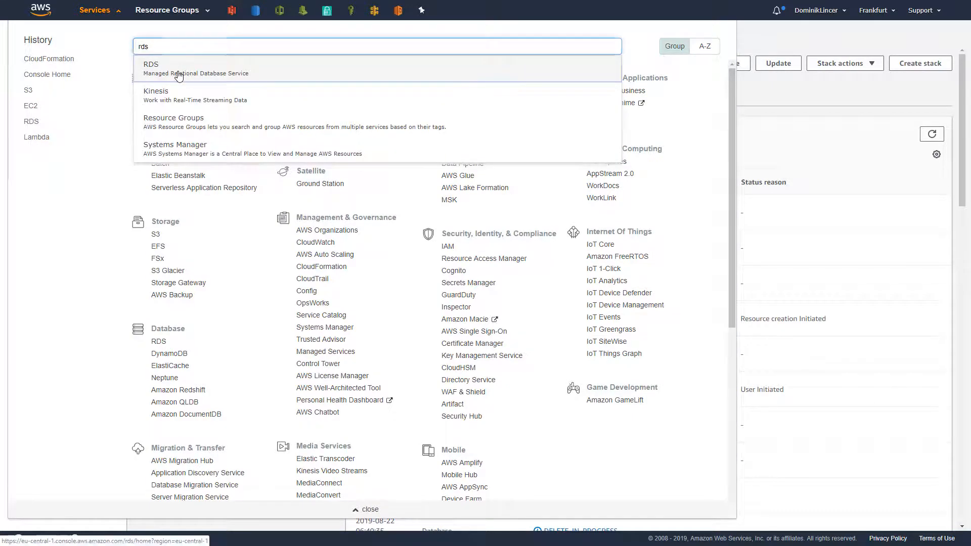
{"action": "left_click", "coordinate": [151, 69]}
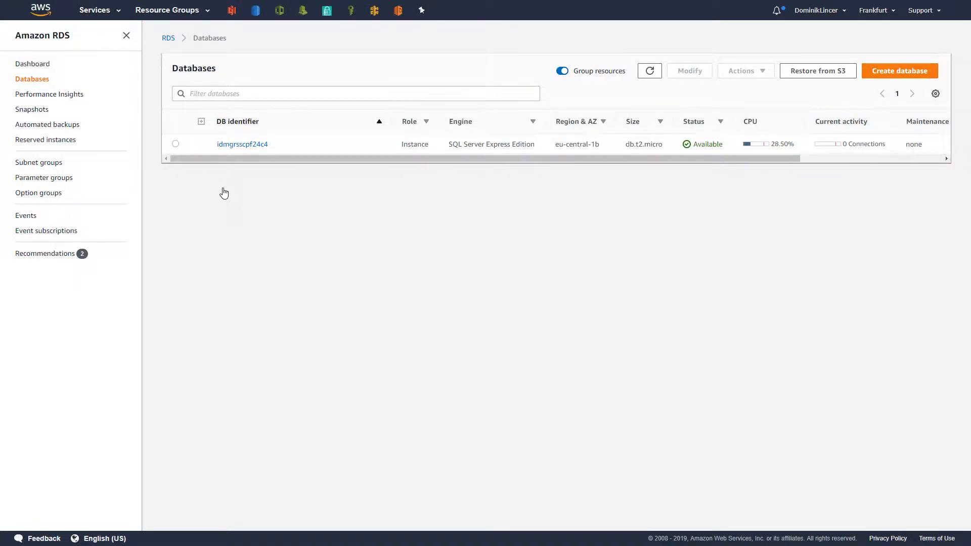
{"action": "mouse_move", "coordinate": [242, 147]}
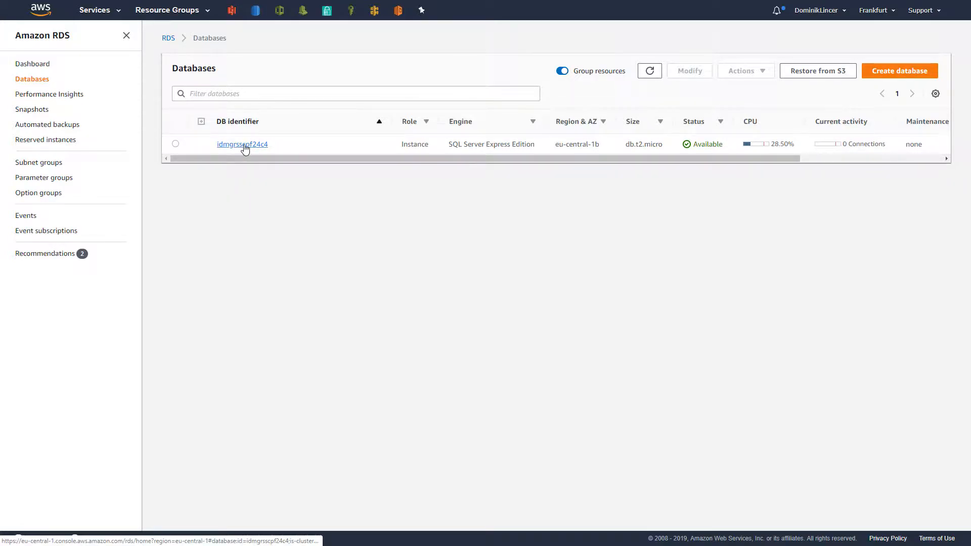
- Open instance idmgrsscpf24c4 and follow its default VPC security group link
{"action": "left_click", "coordinate": [242, 144]}
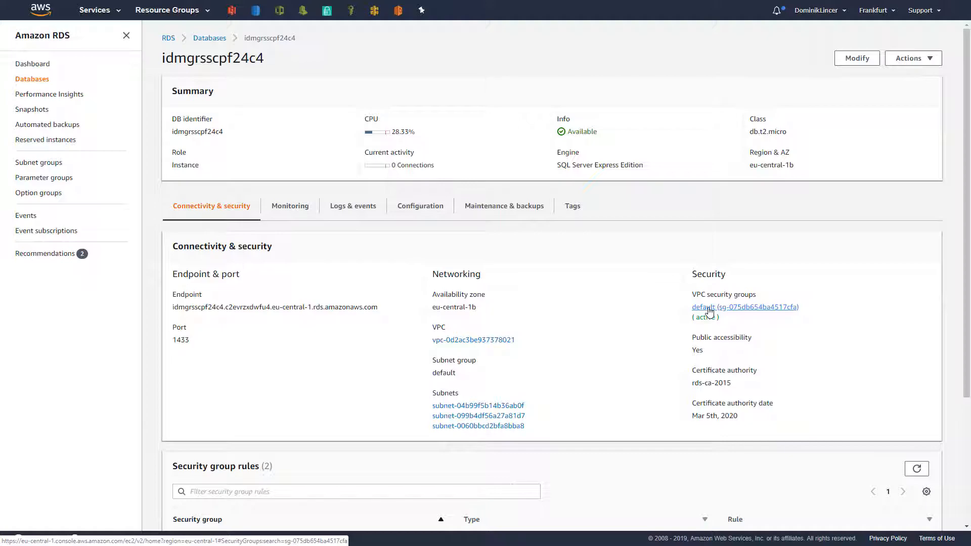
{"action": "left_click", "coordinate": [705, 307]}
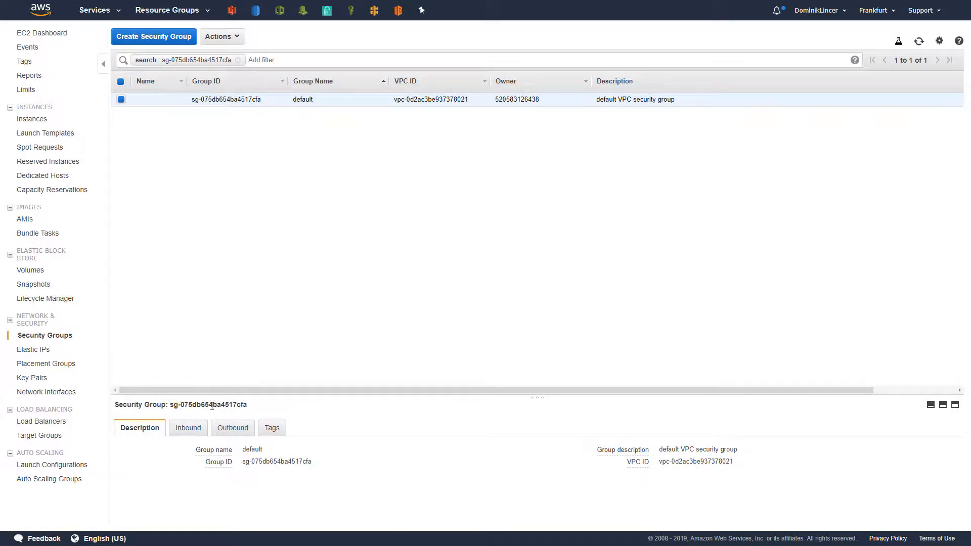
- Add an MS SQL (port 1433) inbound rule from My IP, save it, and copy the instance endpoint
{"action": "left_click", "coordinate": [188, 427]}
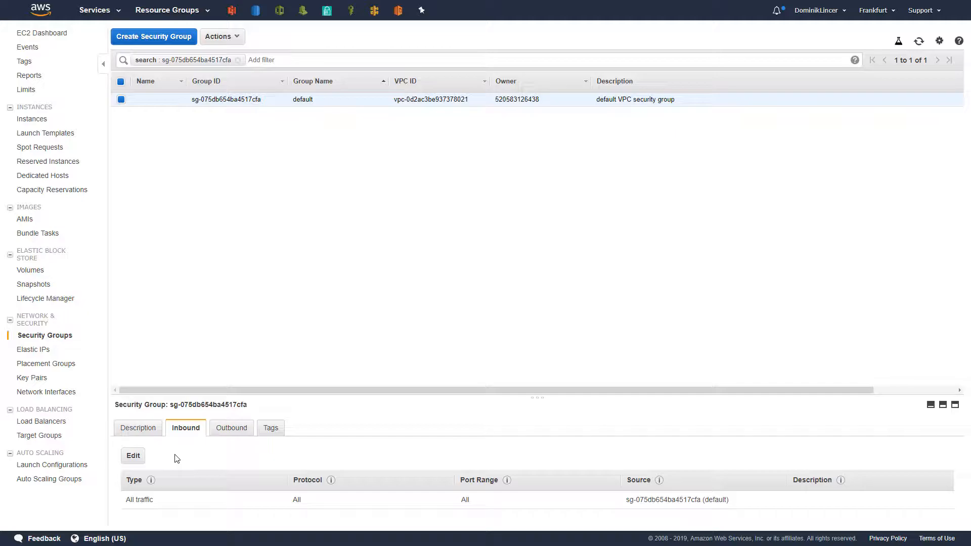
{"action": "left_click", "coordinate": [132, 456]}
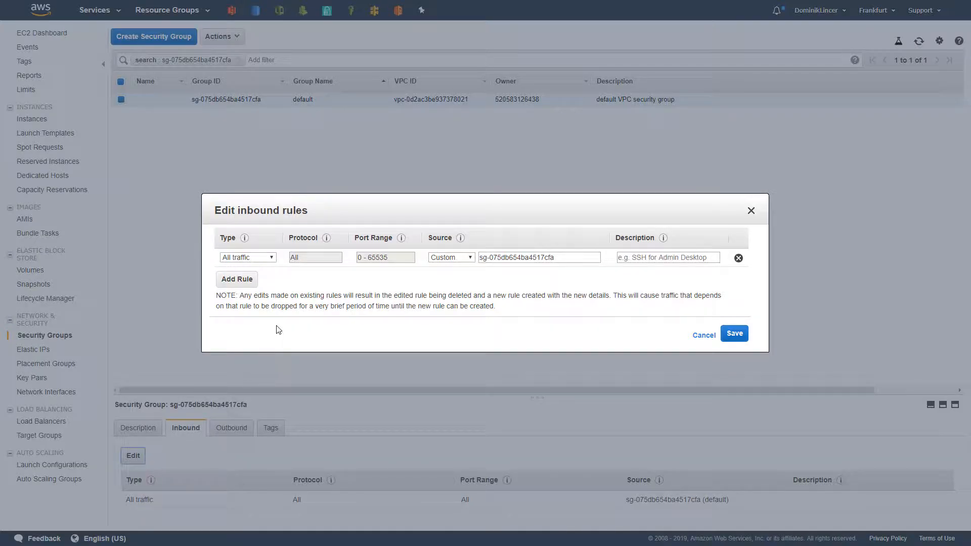
{"action": "left_click", "coordinate": [236, 279]}
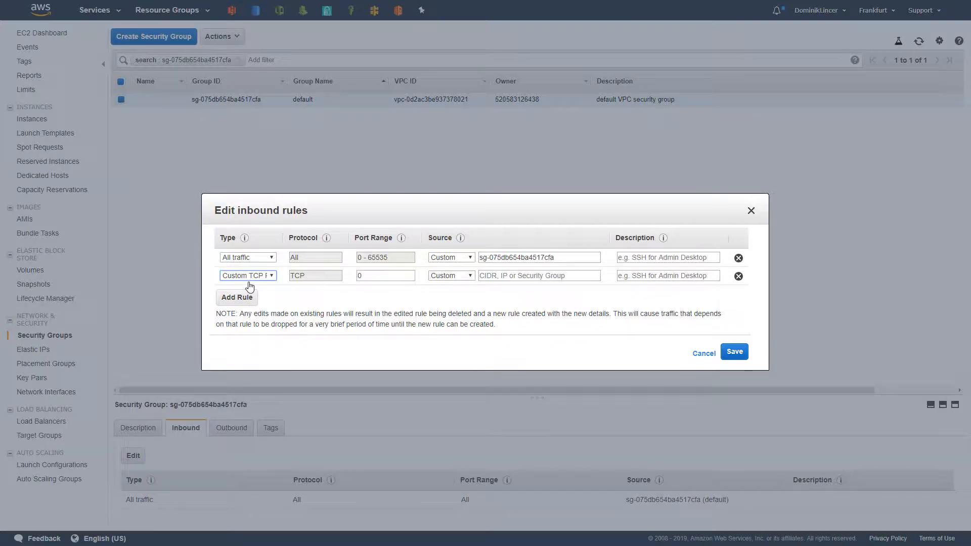
{"action": "left_click", "coordinate": [248, 275]}
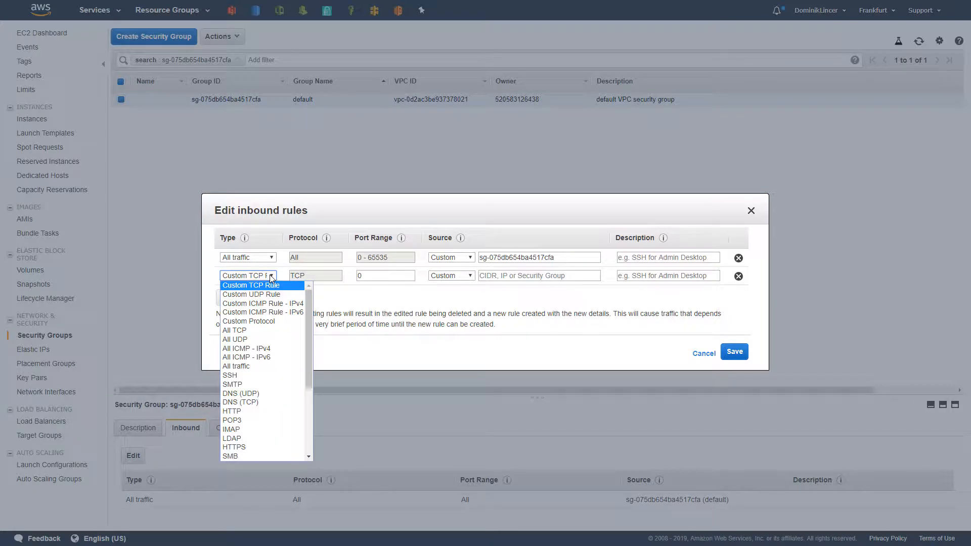
{"action": "scroll", "scroll_direction": "down", "scroll_amount": 3}
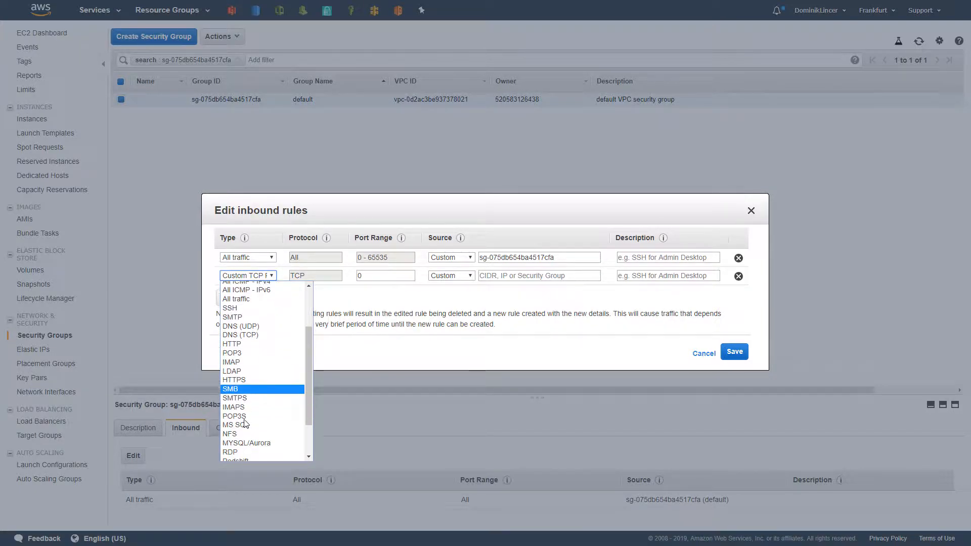
{"action": "left_click", "coordinate": [235, 424]}
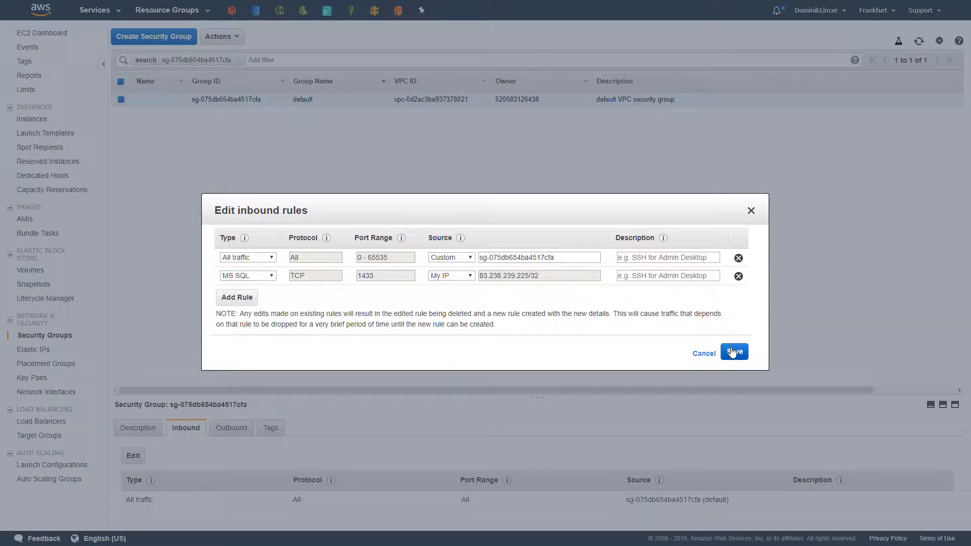
{"action": "left_click", "coordinate": [734, 352]}
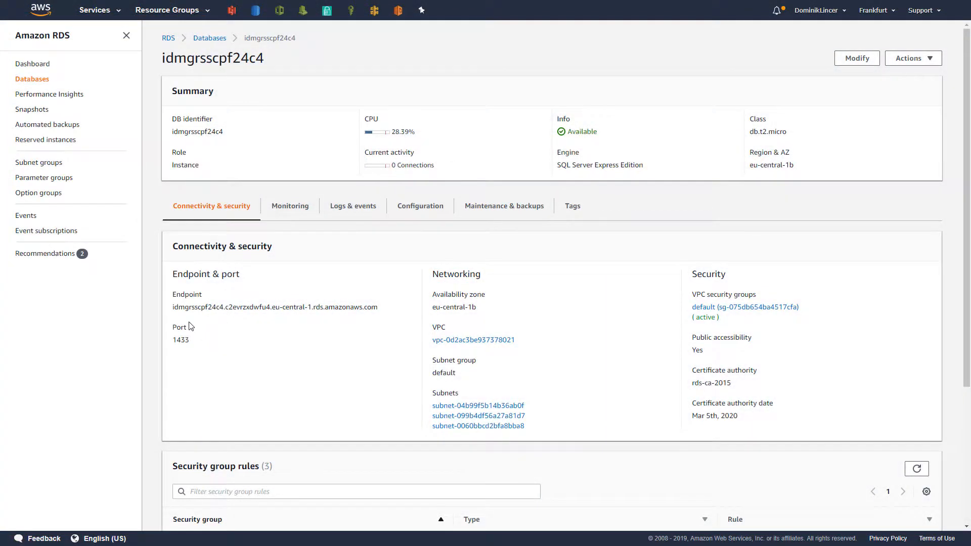
{"action": "left_click_drag", "start_coordinate": [174, 307], "coordinate": [326, 307]}
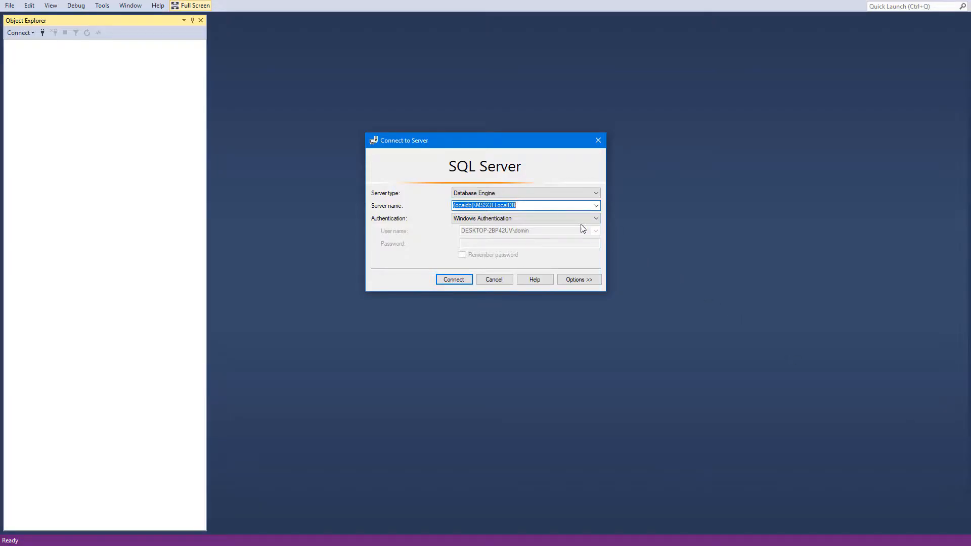
- Connect to endpoint ...scpf24c4.c2evrzxdwfu4.eu-central-1.rds.amazonaws.com with SQL Server Authentication and expand System Databases
{"action": "type", "text": "scpf24c4.c2evrzxdwfu4.eu-central-1.rds.amazonaws.com"}
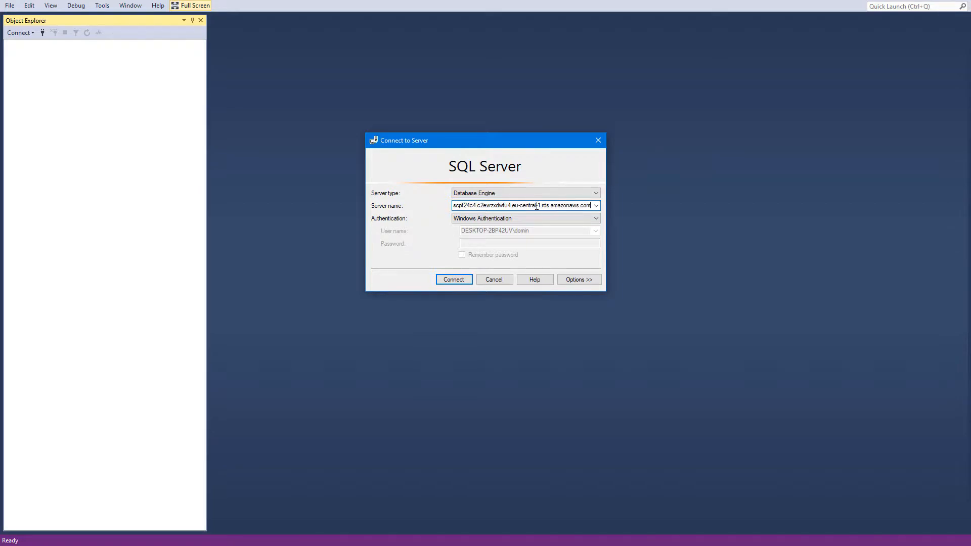
{"action": "left_click", "coordinate": [525, 218]}
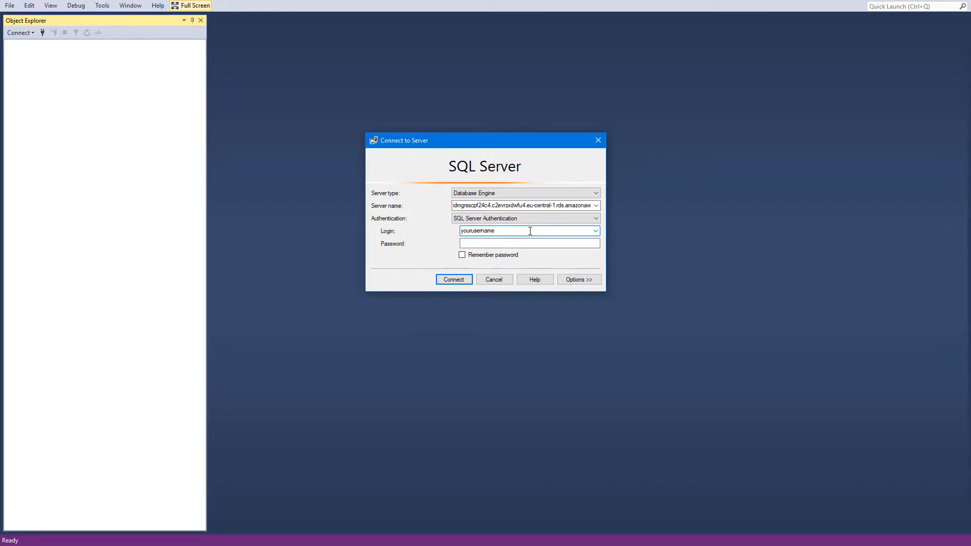
{"action": "left_click", "coordinate": [529, 243]}
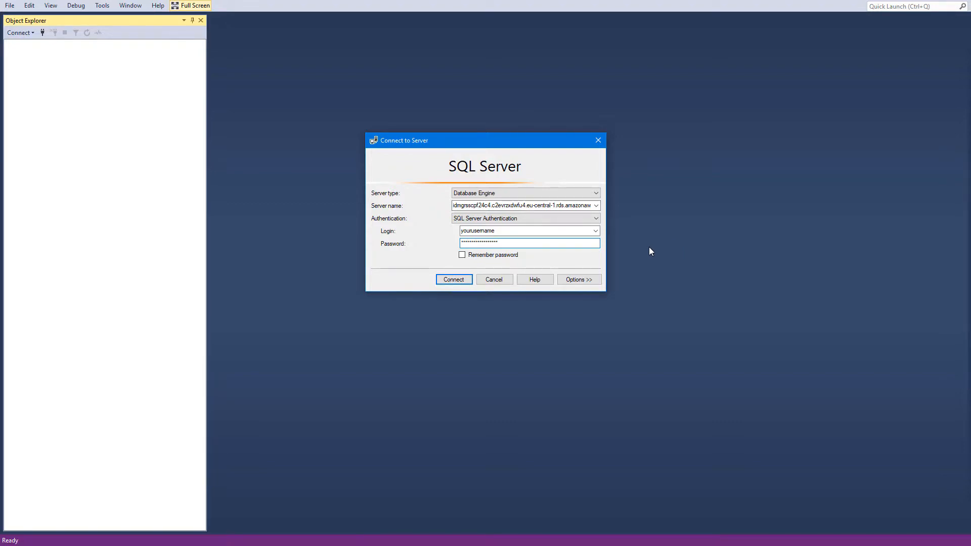
{"action": "left_click", "coordinate": [453, 280]}
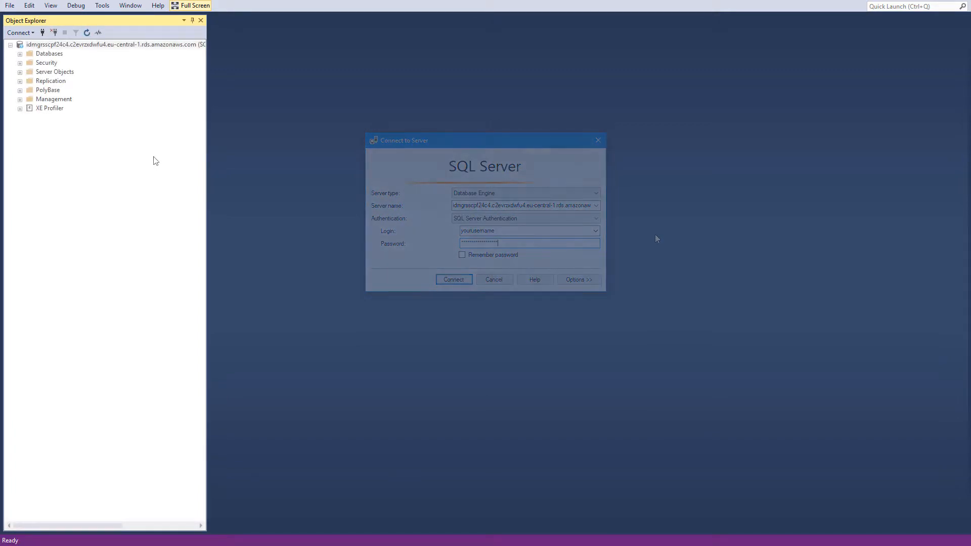
{"action": "left_click", "coordinate": [452, 280]}
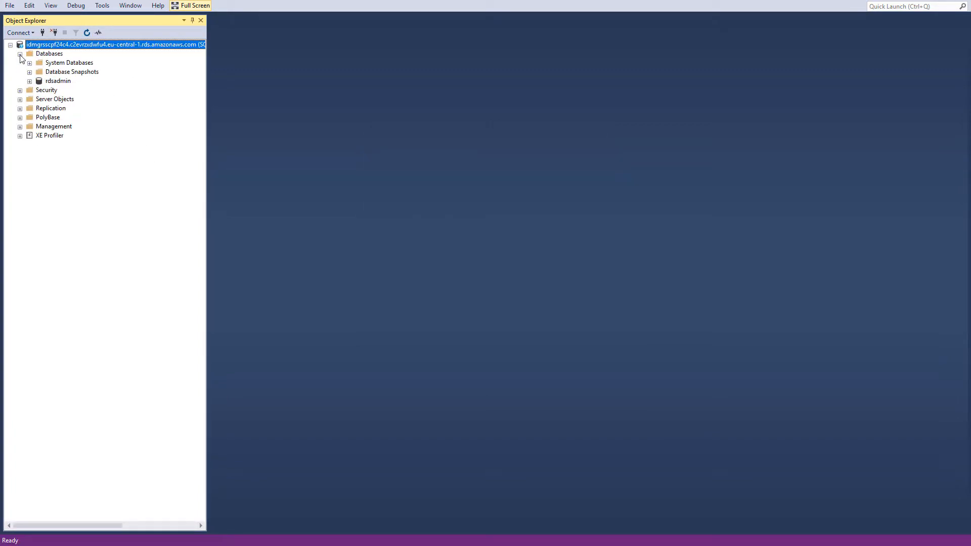
{"action": "left_click", "coordinate": [29, 63]}
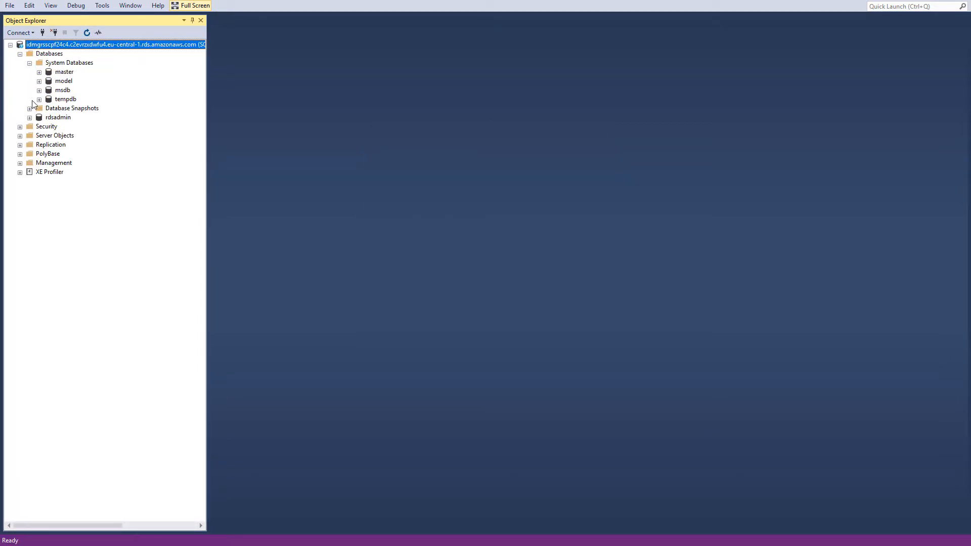